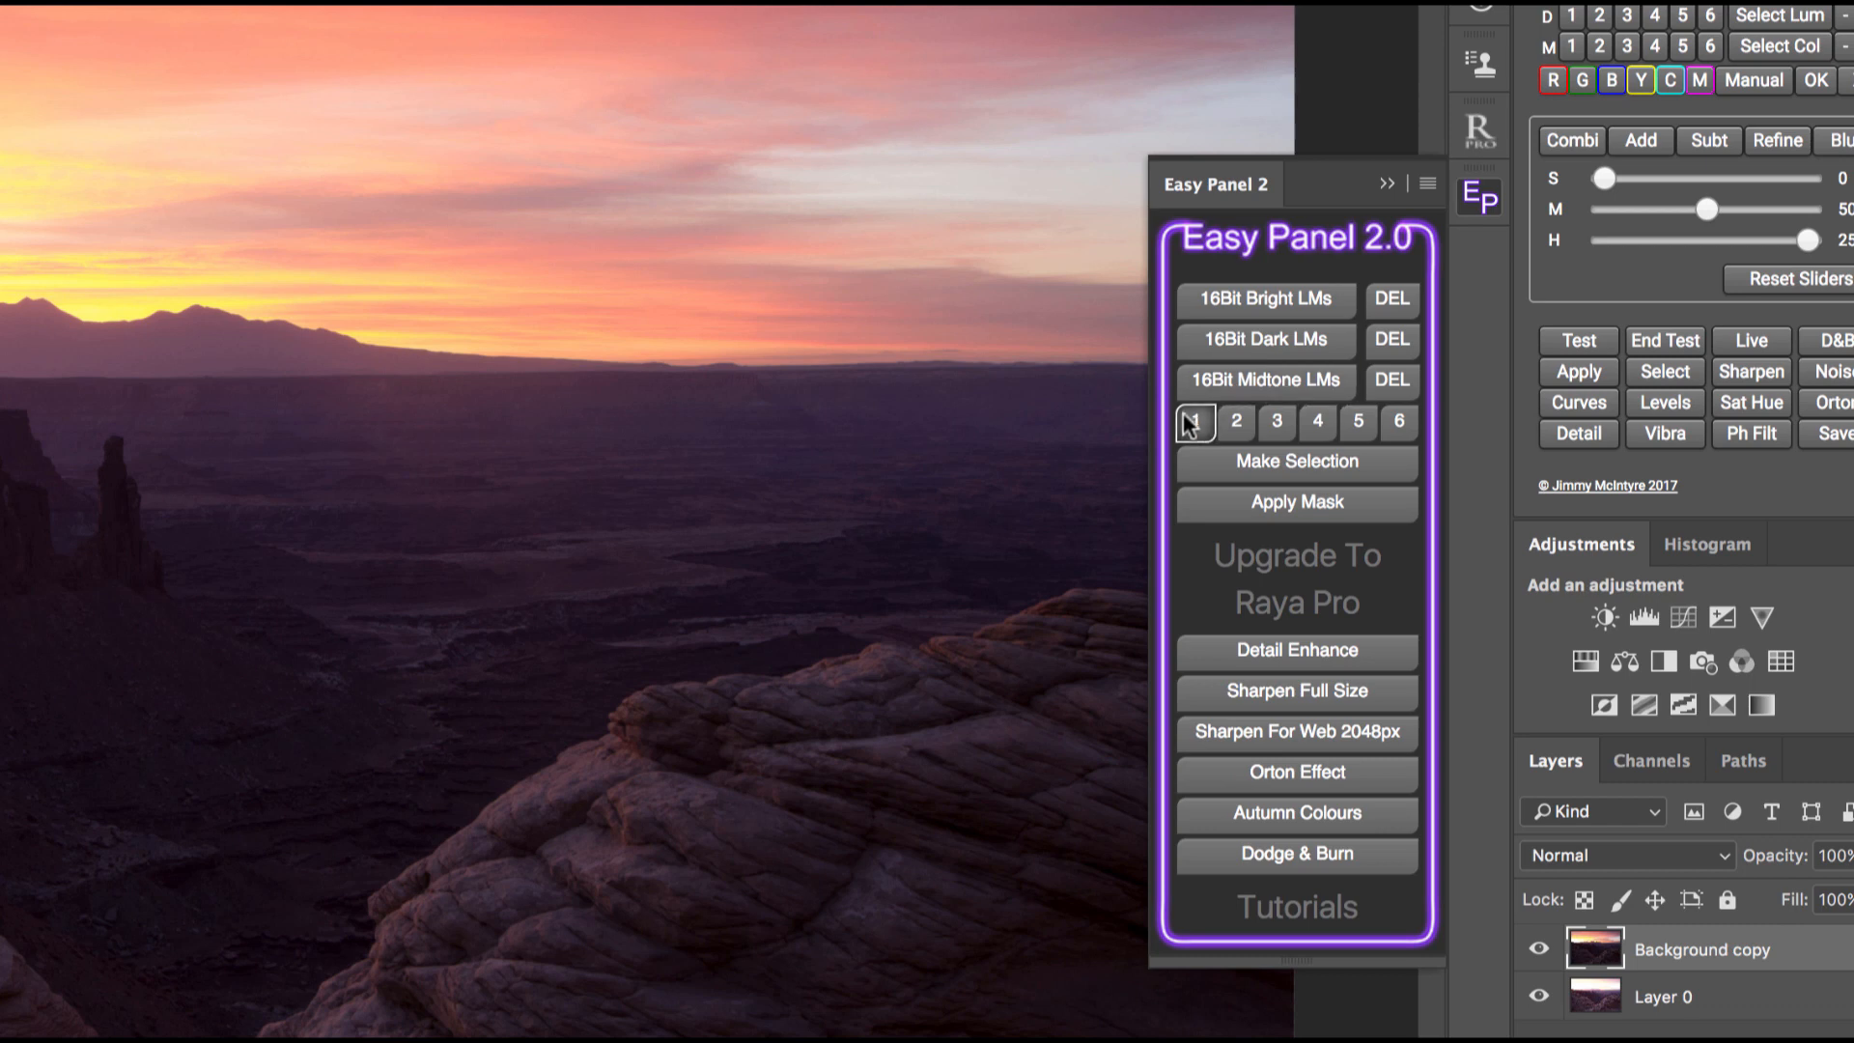
Hide the darker Background copy layer so only the brighter Layer 0 exposure shows
{"action": "left_click", "coordinate": [1399, 422]}
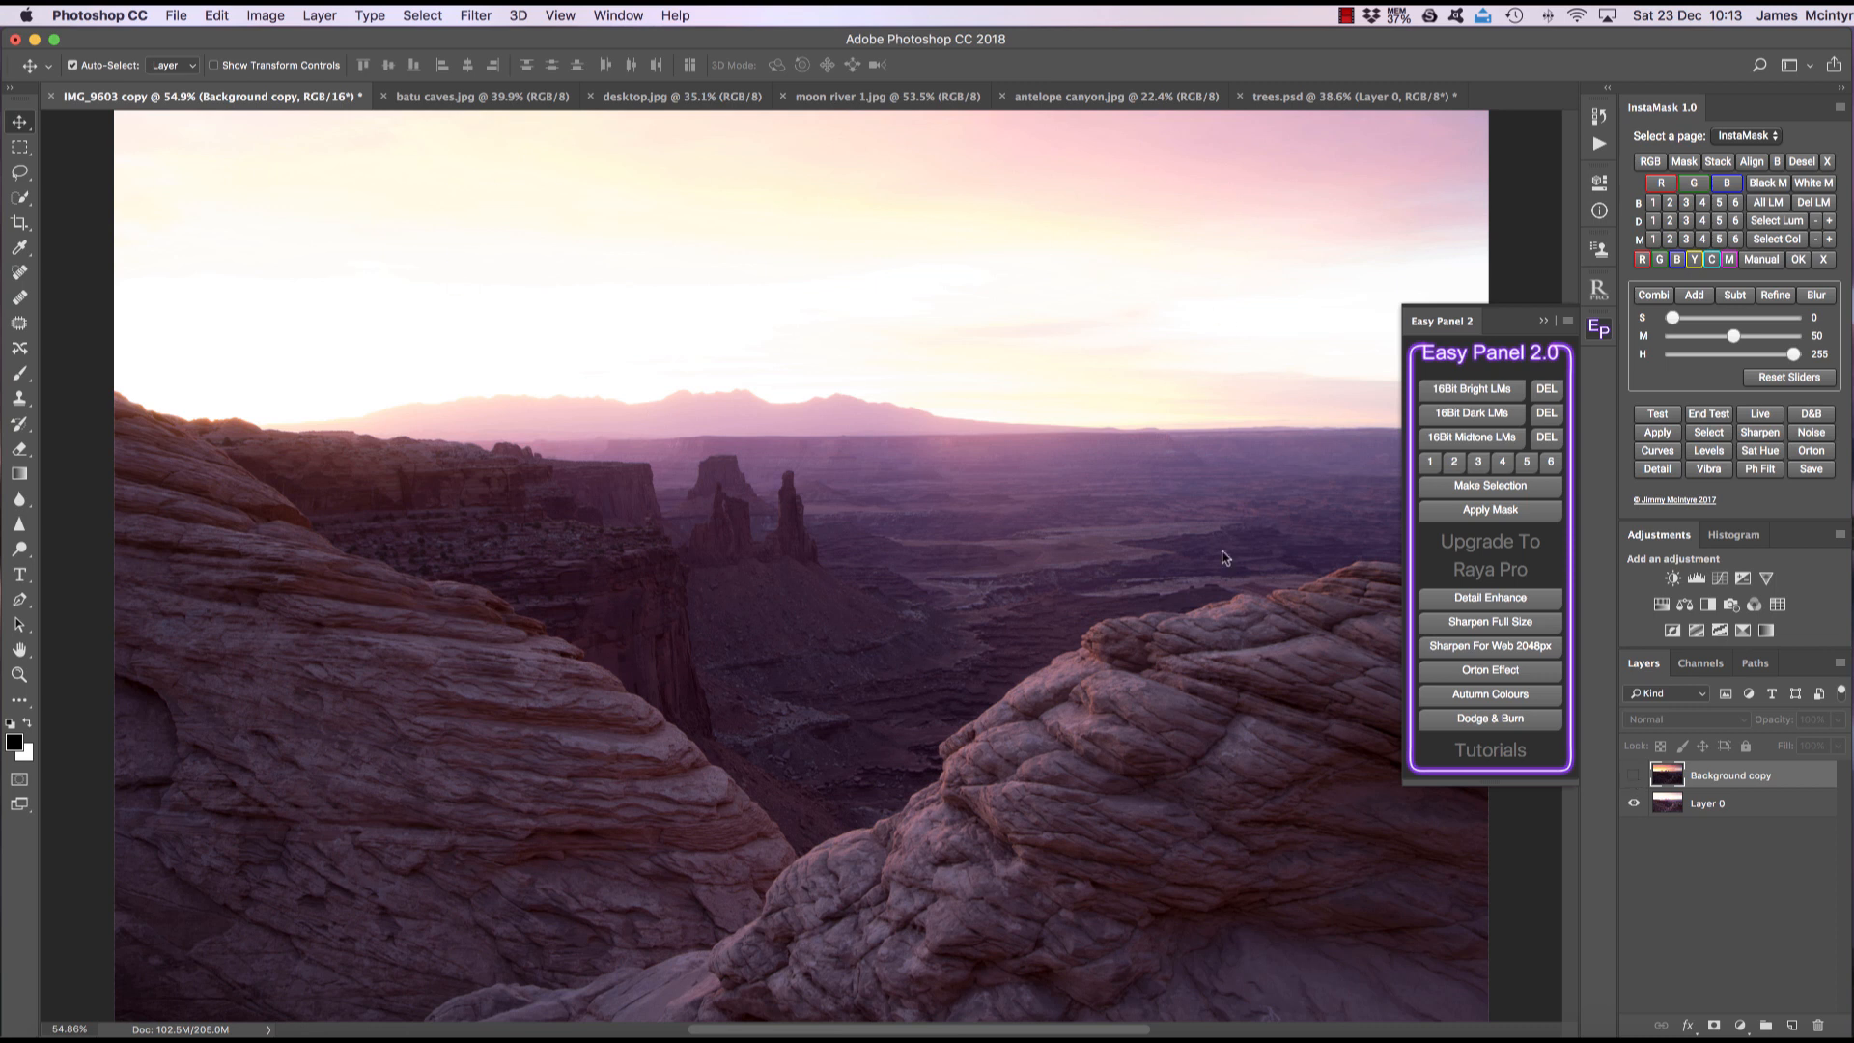
{"action": "mouse_move", "coordinate": [1485, 387]}
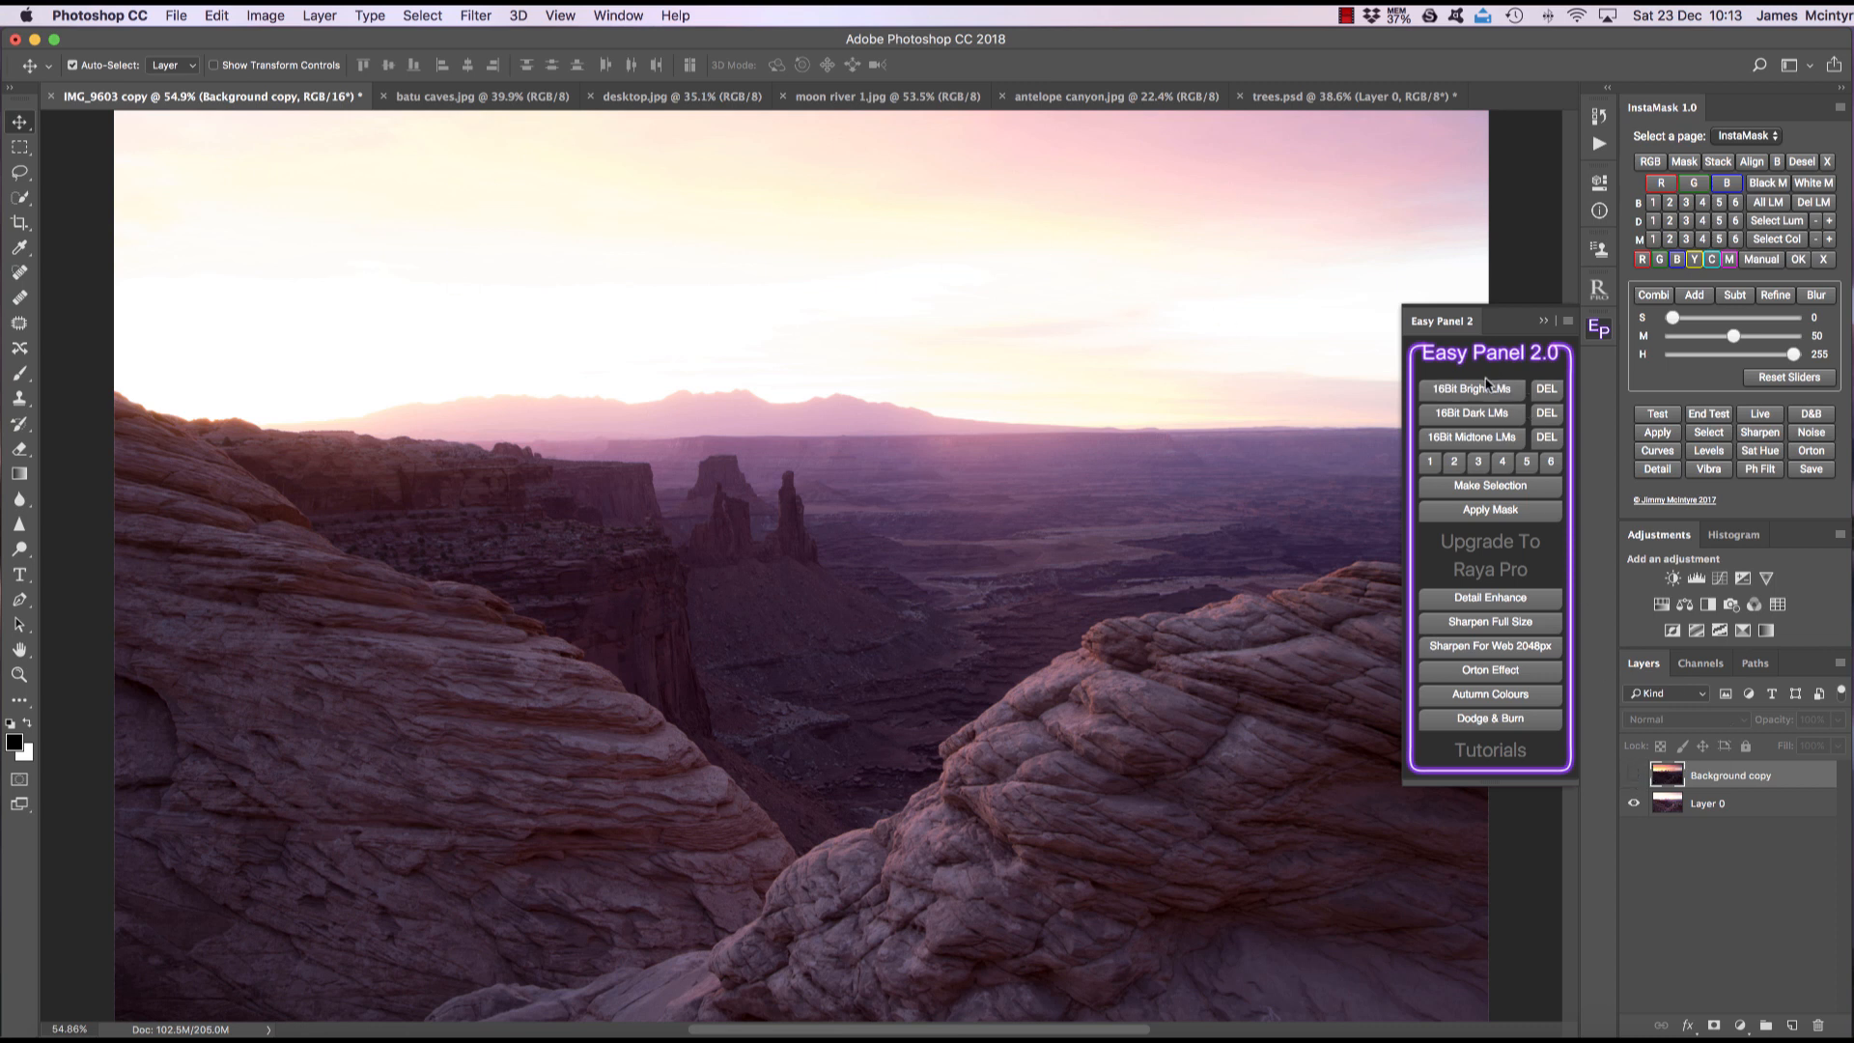
Generate 16-bit bright luminosity masks, preview masks 3, 1 and 2, and apply mask 2
{"action": "left_click", "coordinate": [1470, 389]}
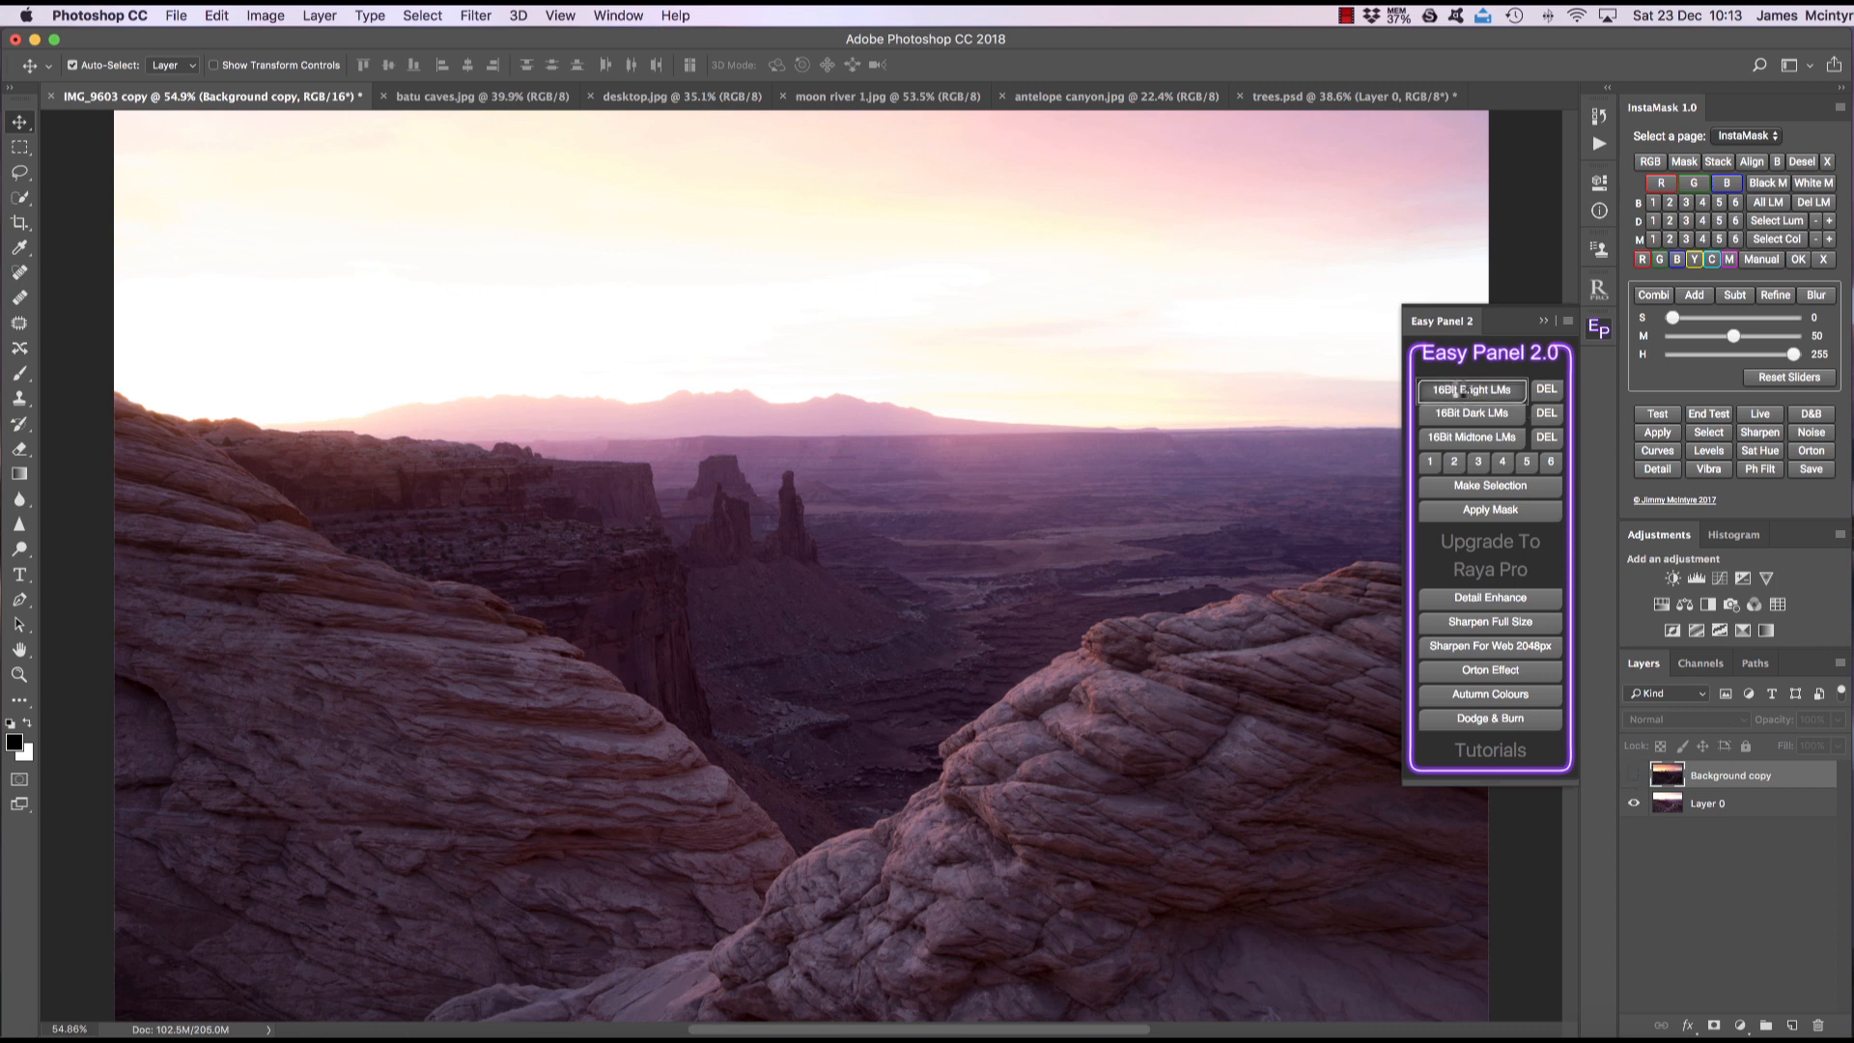
{"action": "left_click", "coordinate": [1470, 388]}
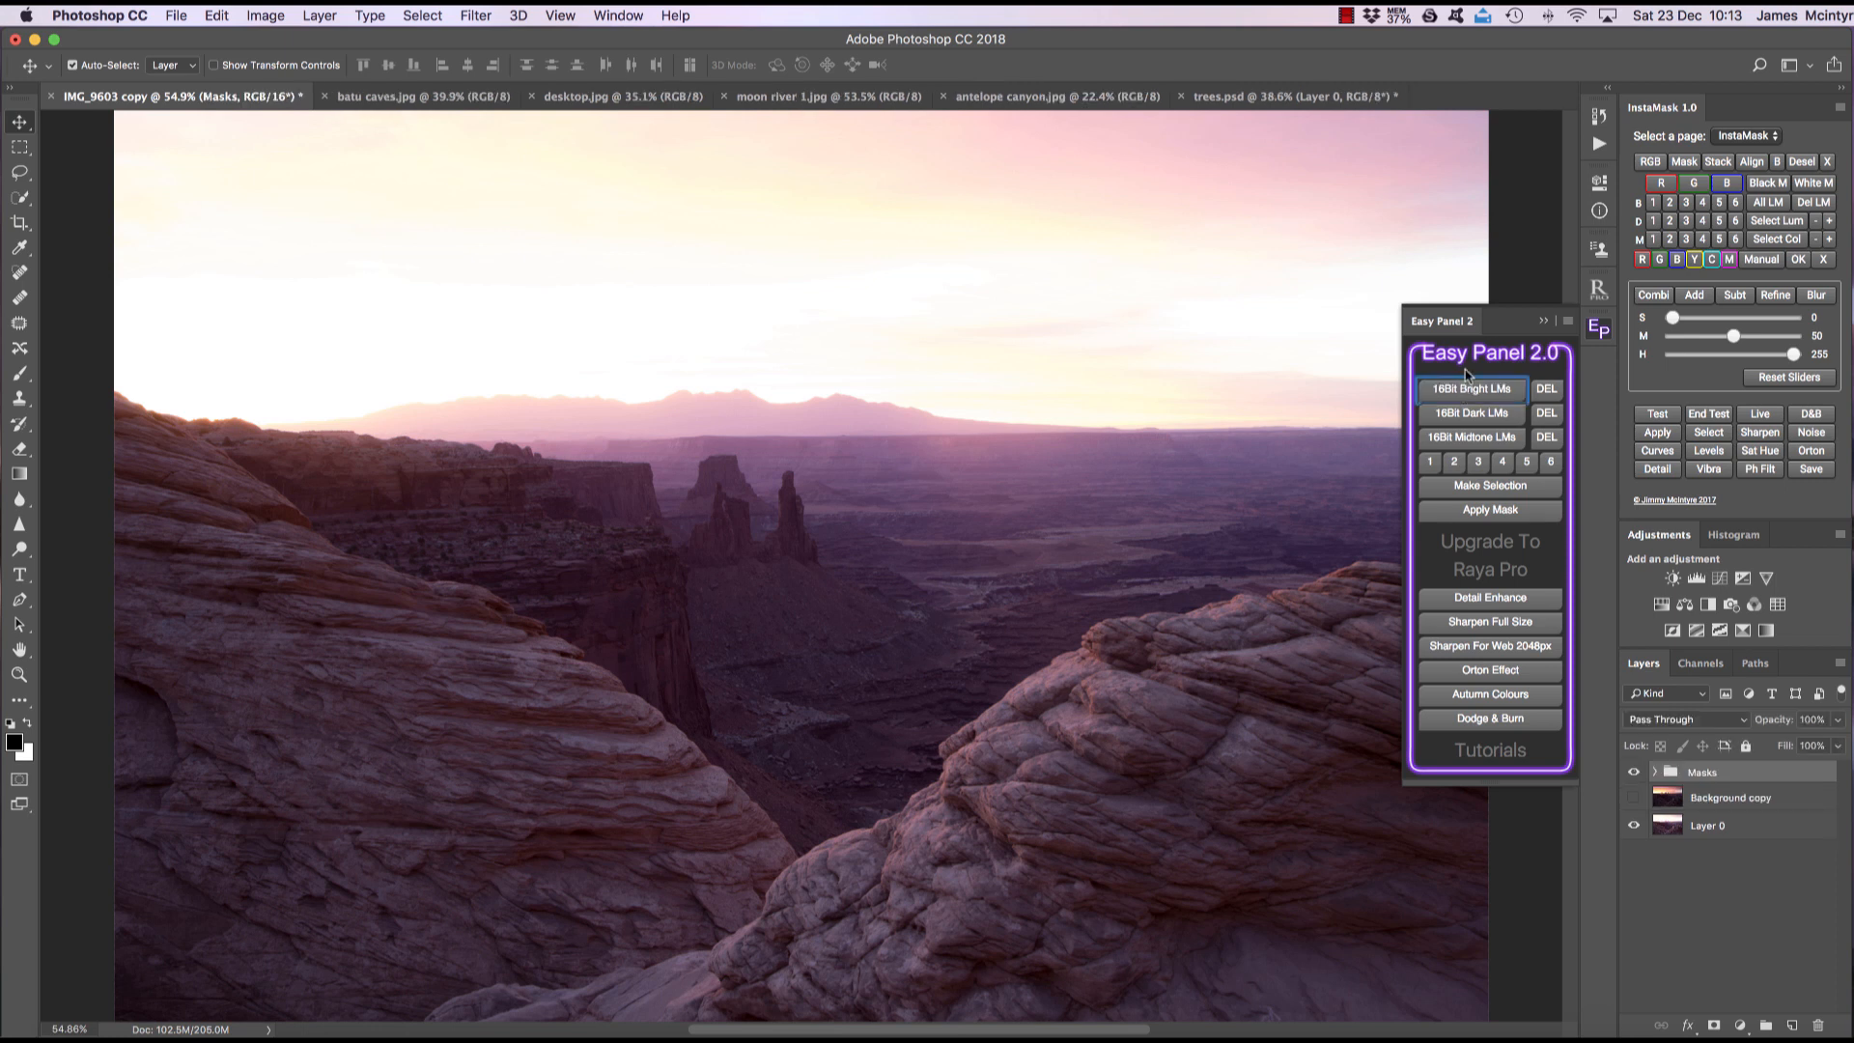
{"action": "left_click", "coordinate": [1429, 462]}
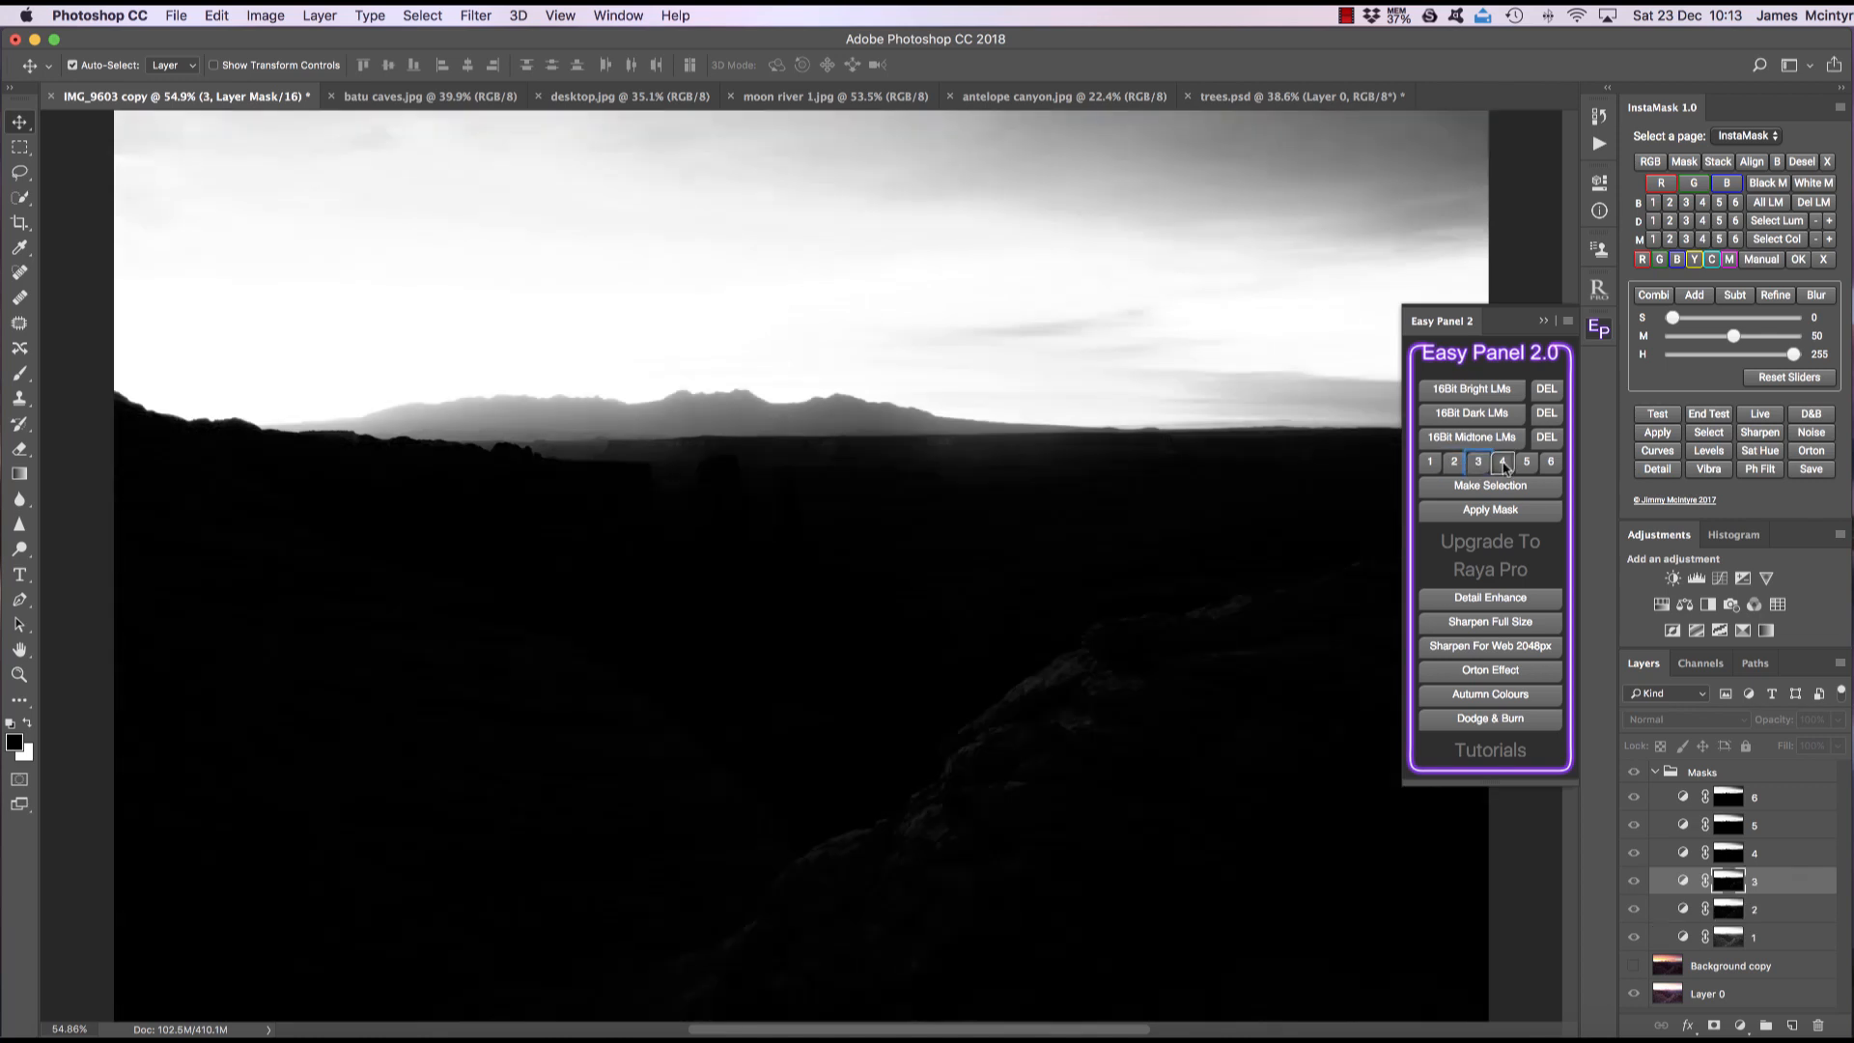
{"action": "left_click", "coordinate": [1429, 462]}
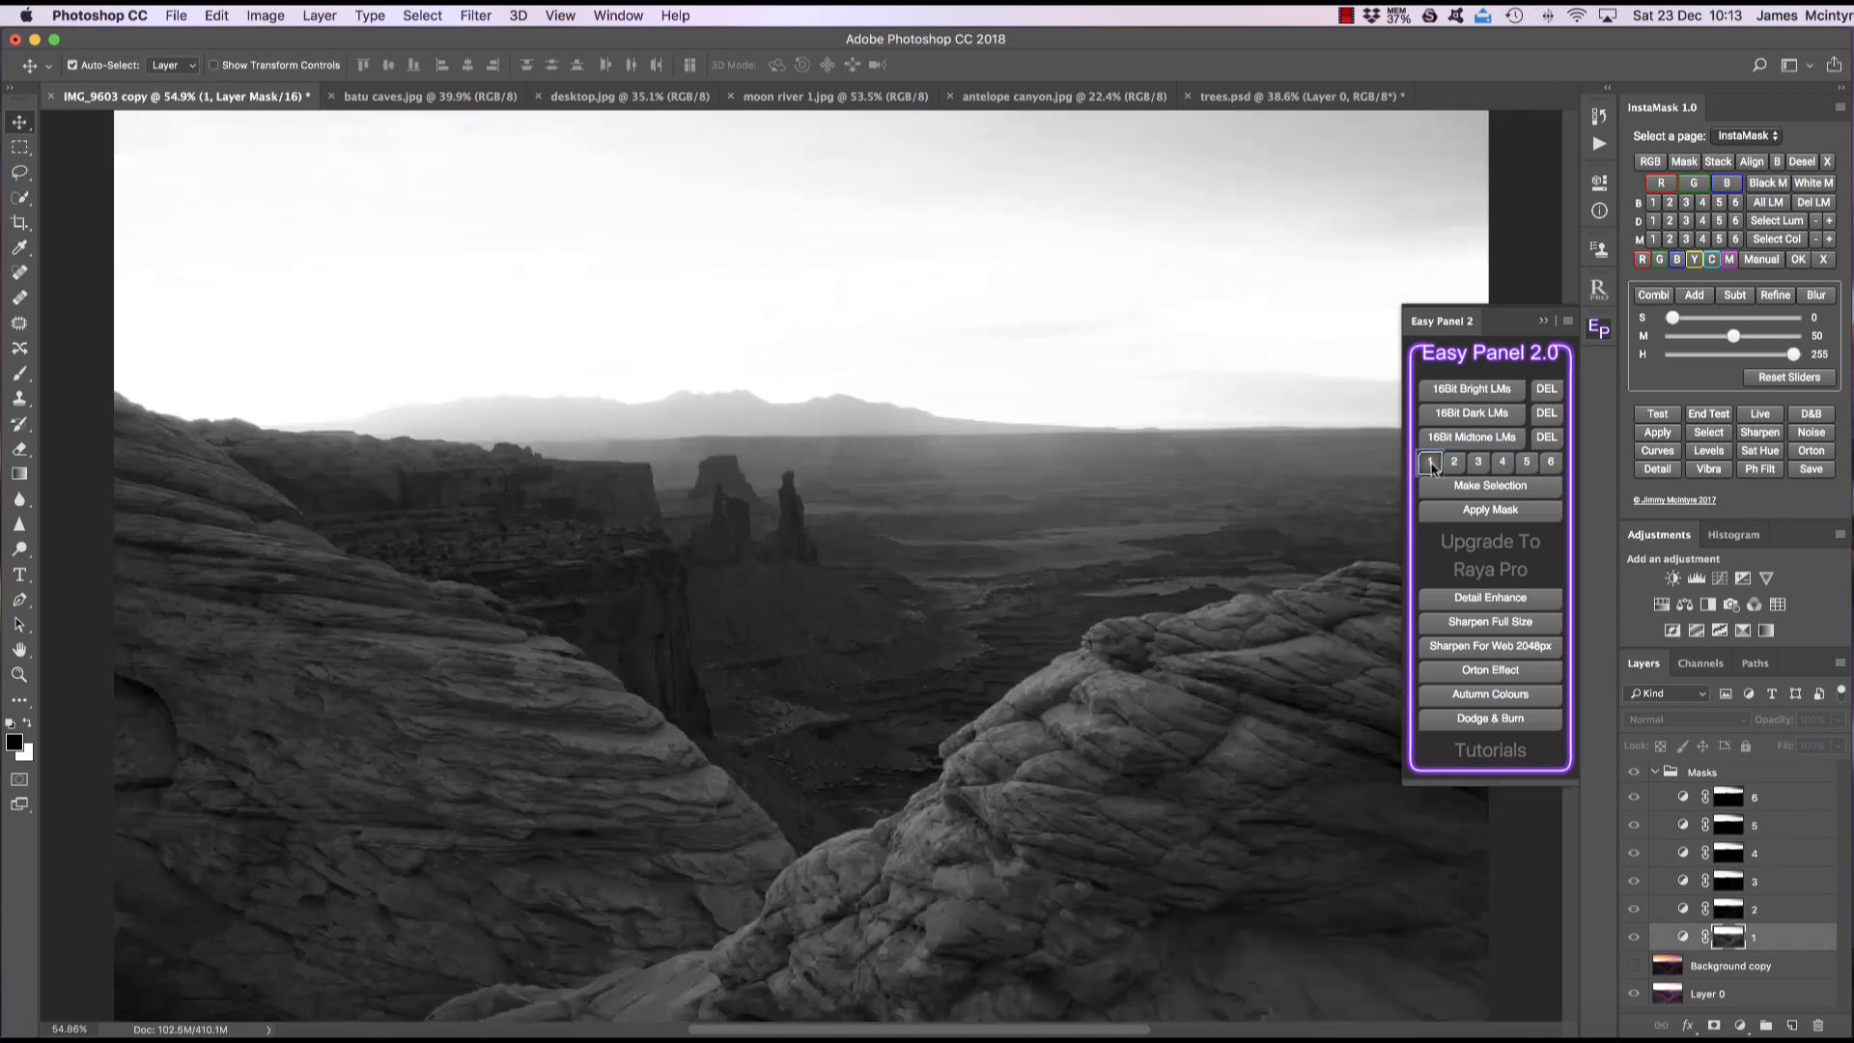
{"action": "left_click", "coordinate": [1453, 462]}
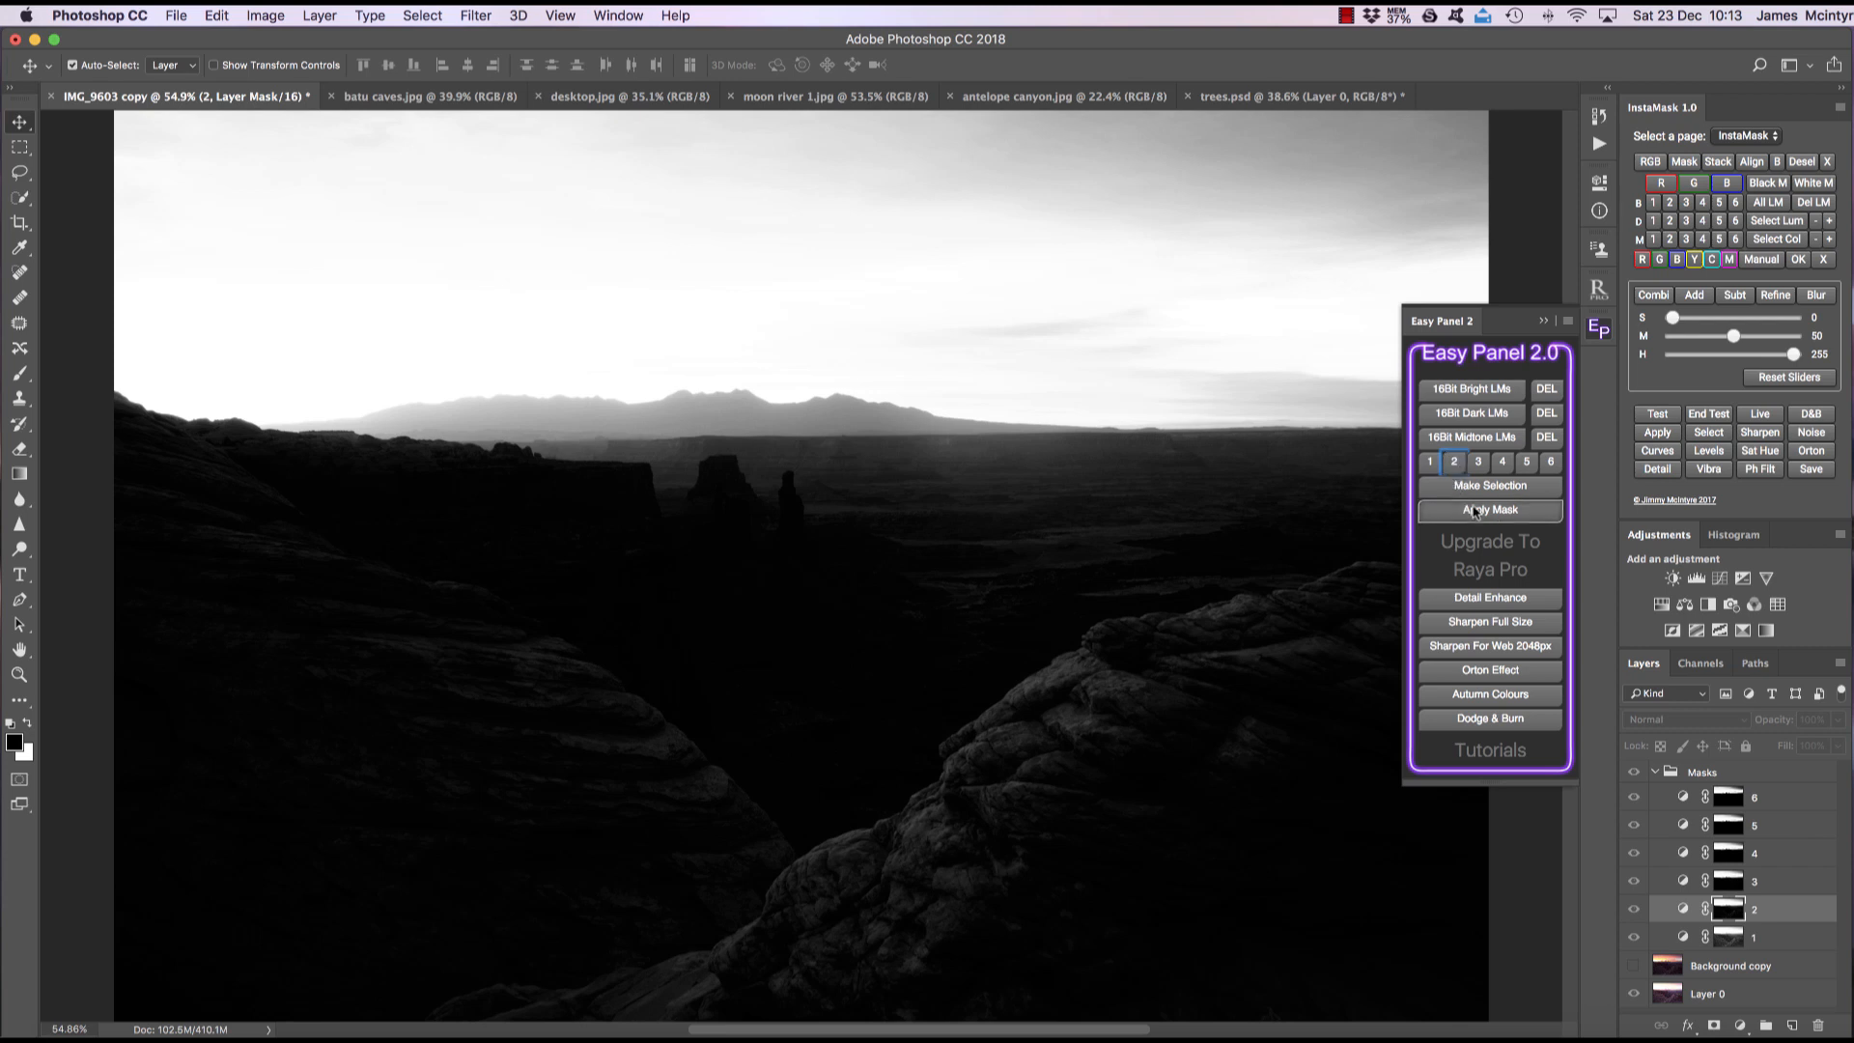
{"action": "mouse_move", "coordinate": [1534, 515]}
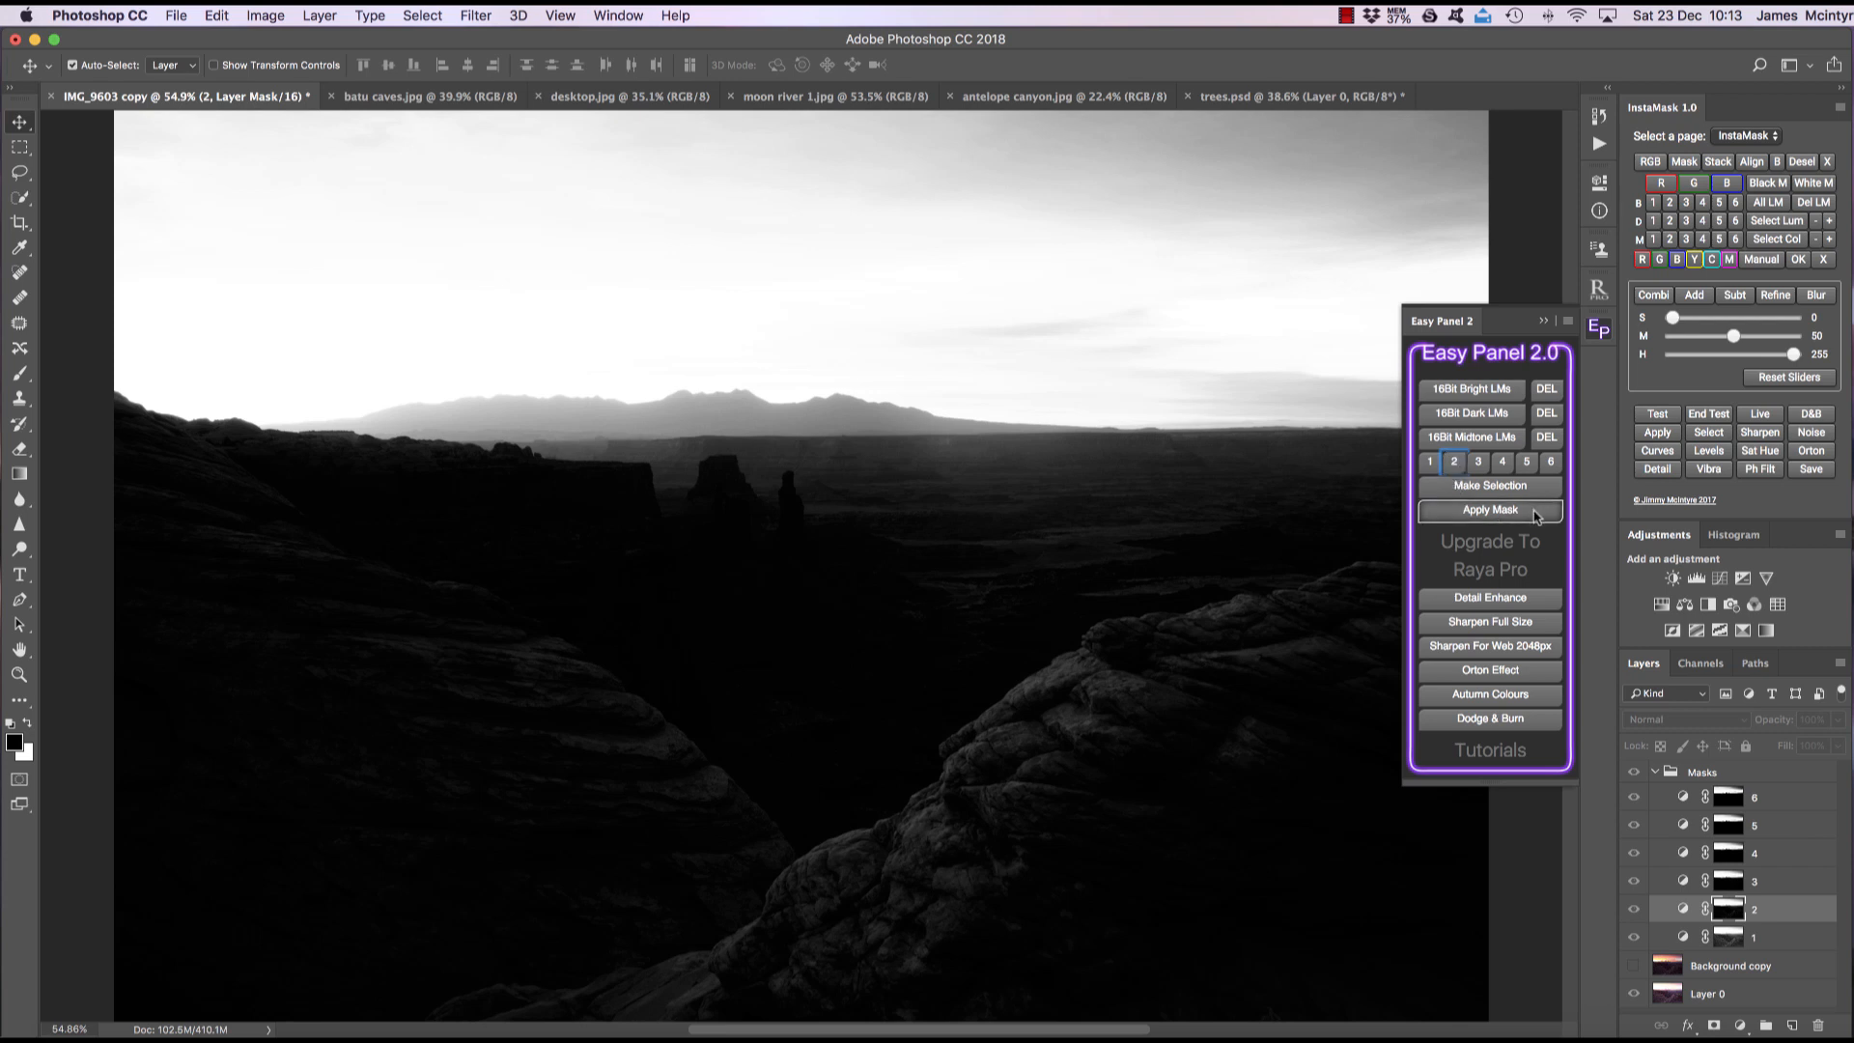
{"action": "left_click", "coordinate": [1488, 510]}
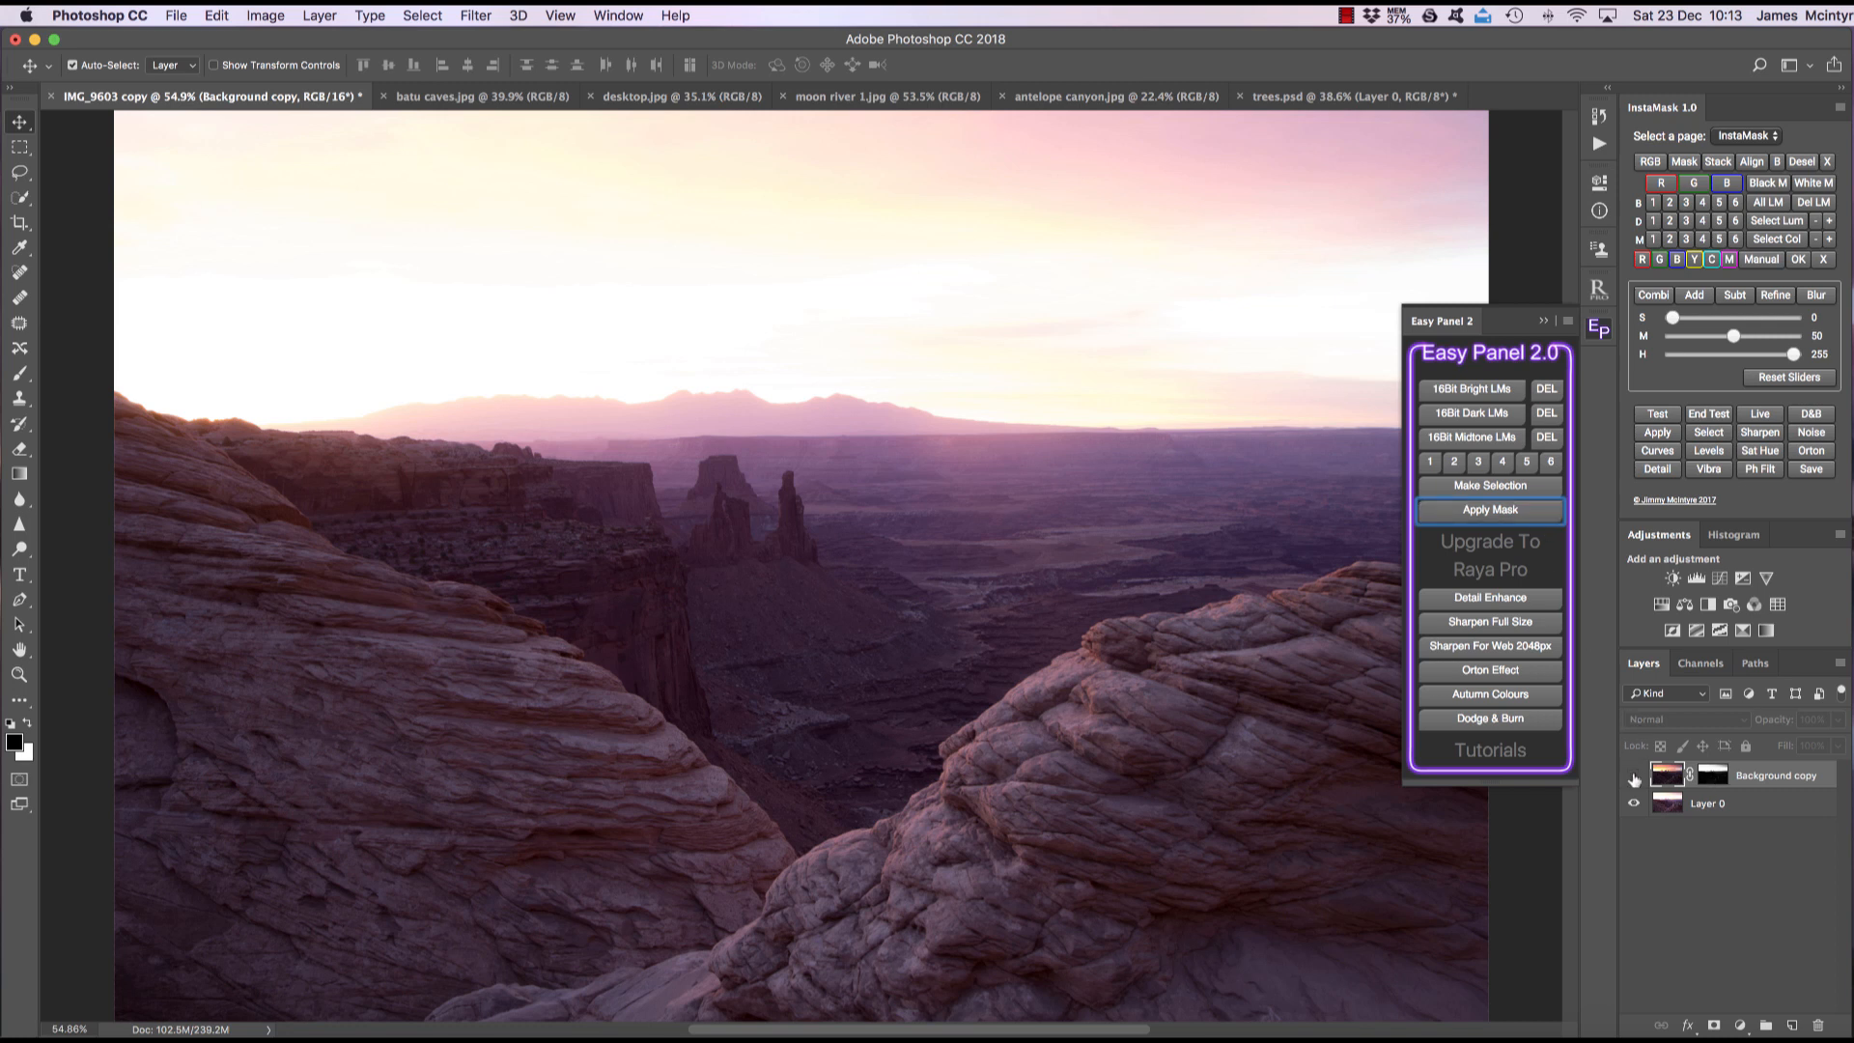
Show the masked Background copy layer to blend the orange sky over the foreground
{"action": "left_click", "coordinate": [1489, 510]}
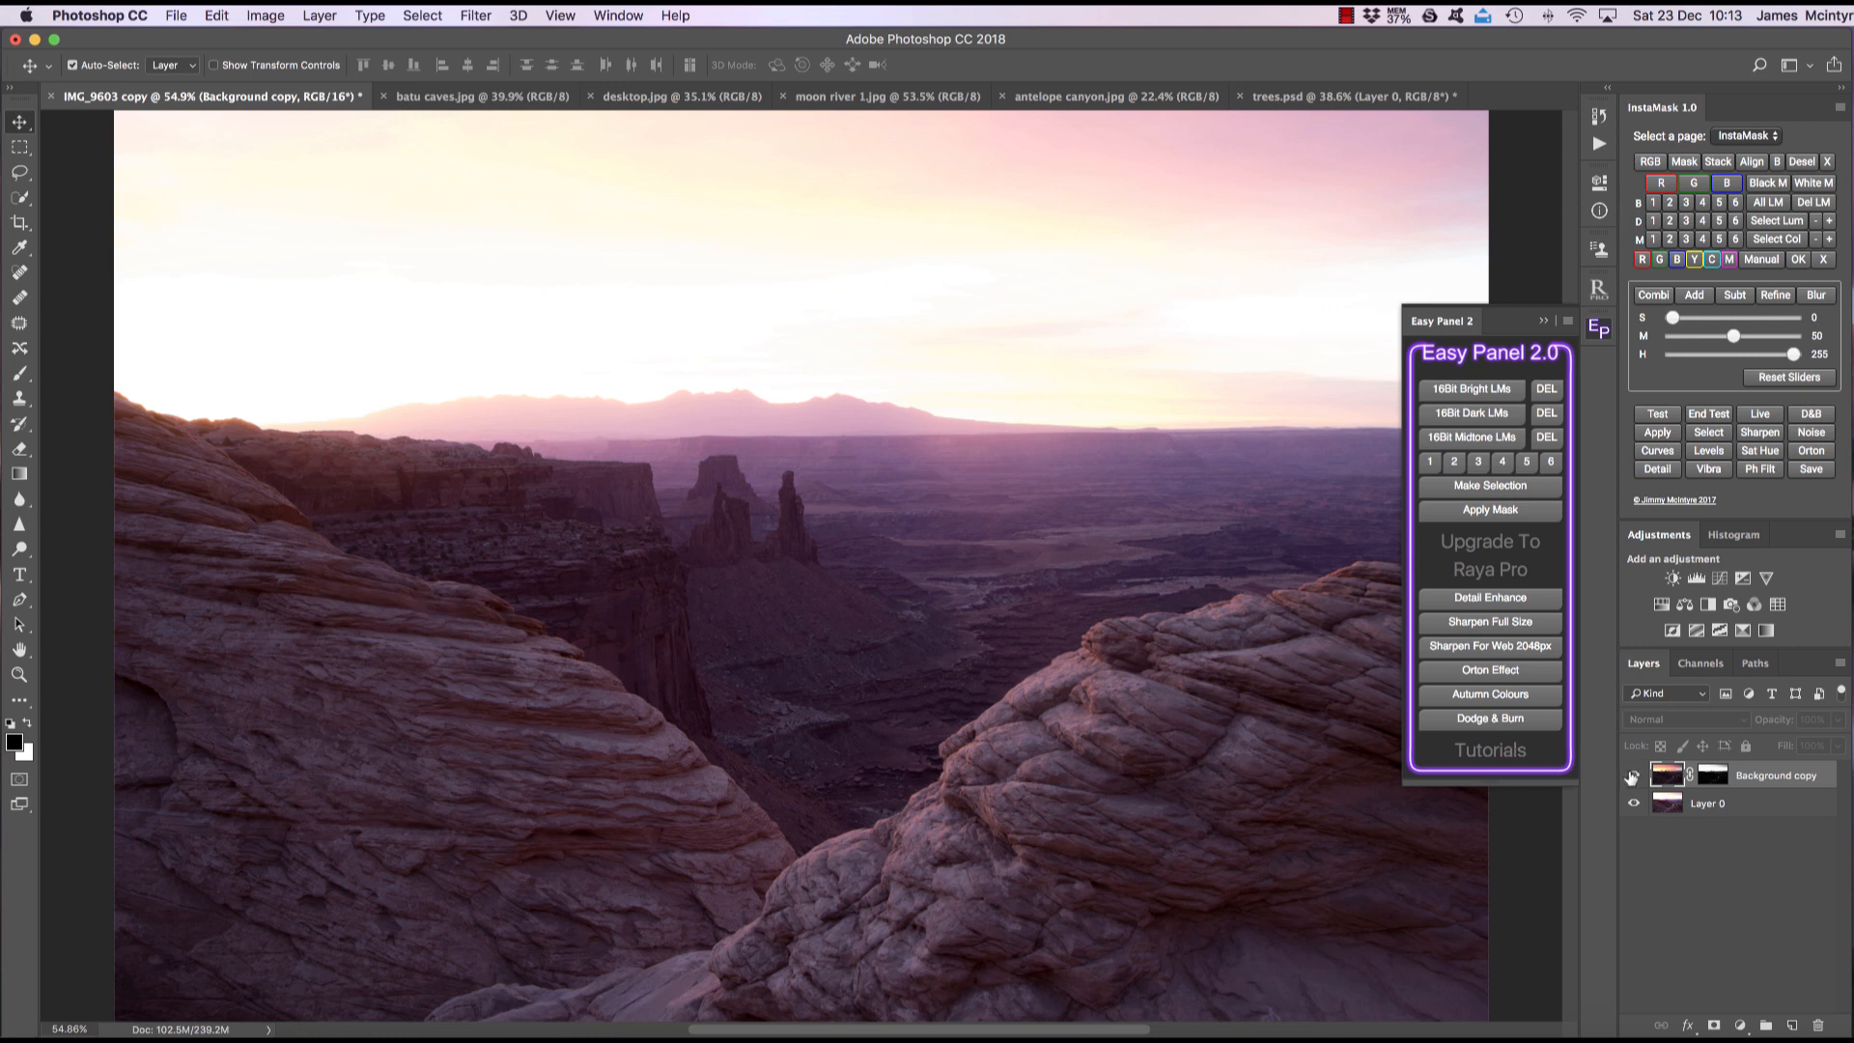
{"action": "left_click", "coordinate": [1488, 718]}
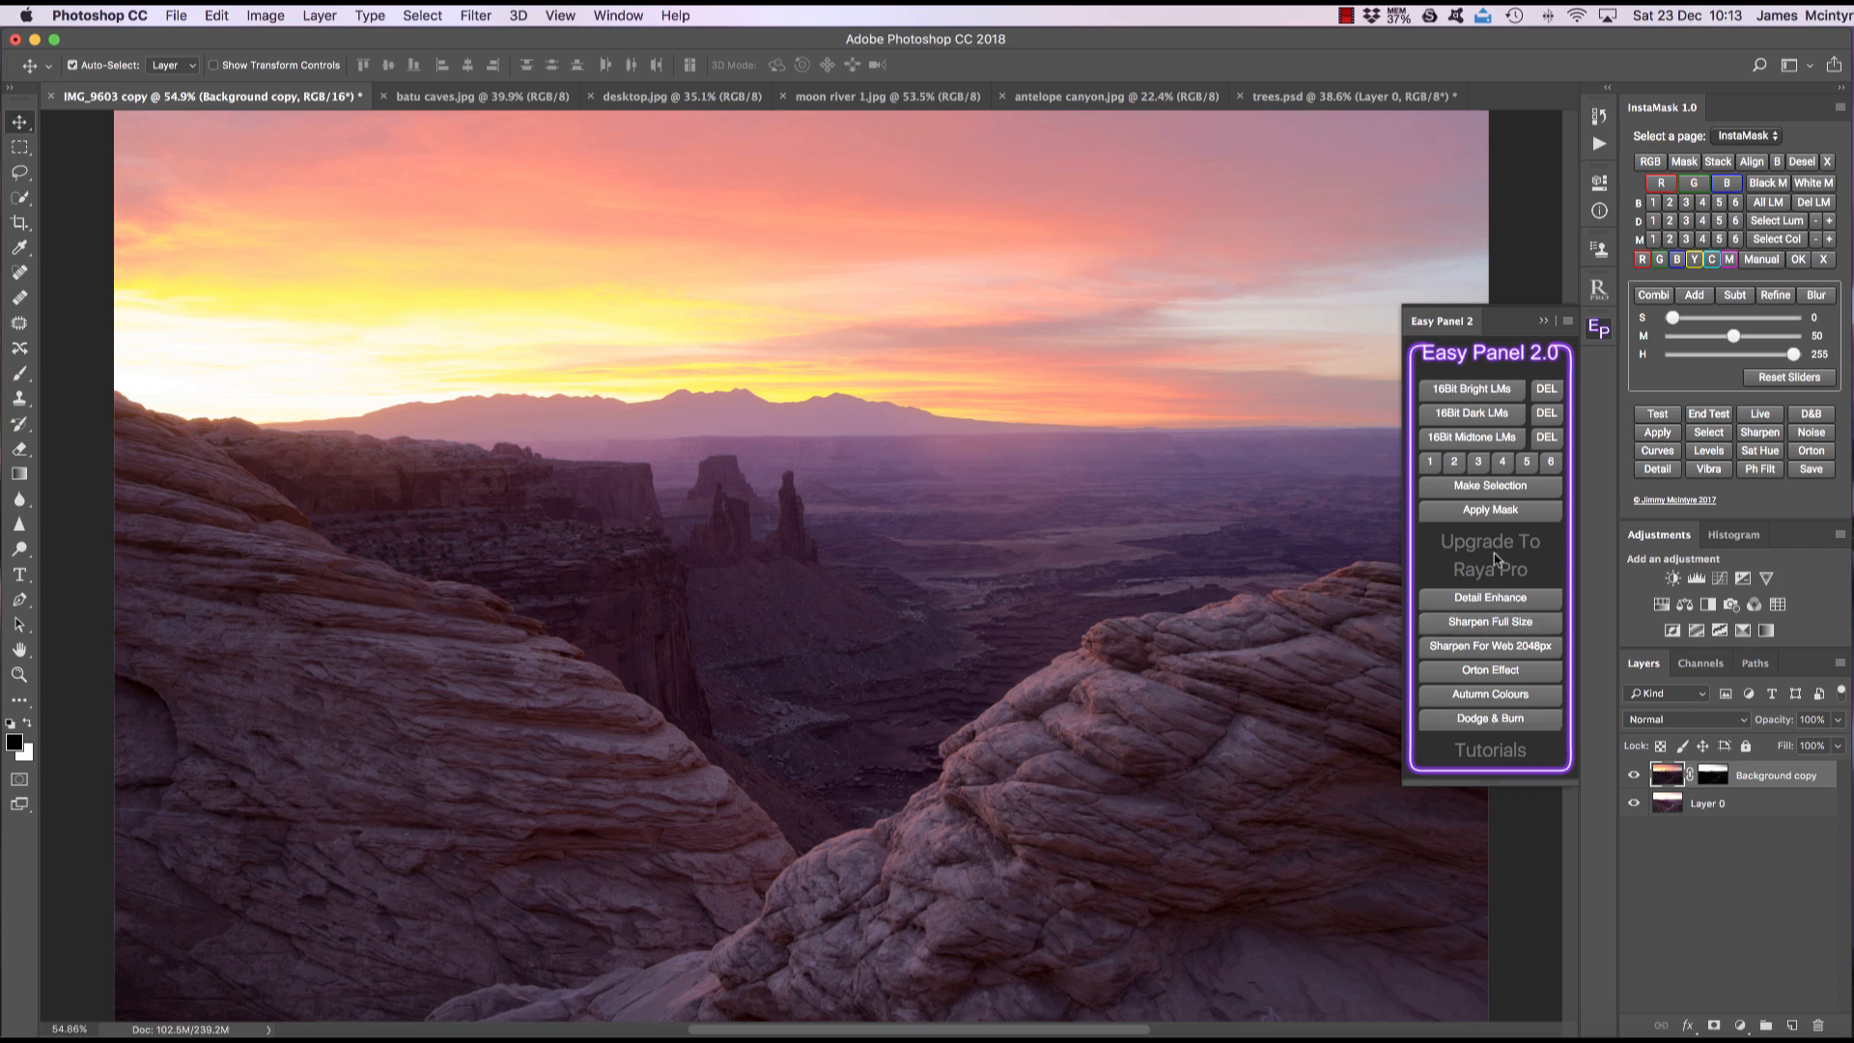
{"action": "mouse_move", "coordinate": [1474, 621]}
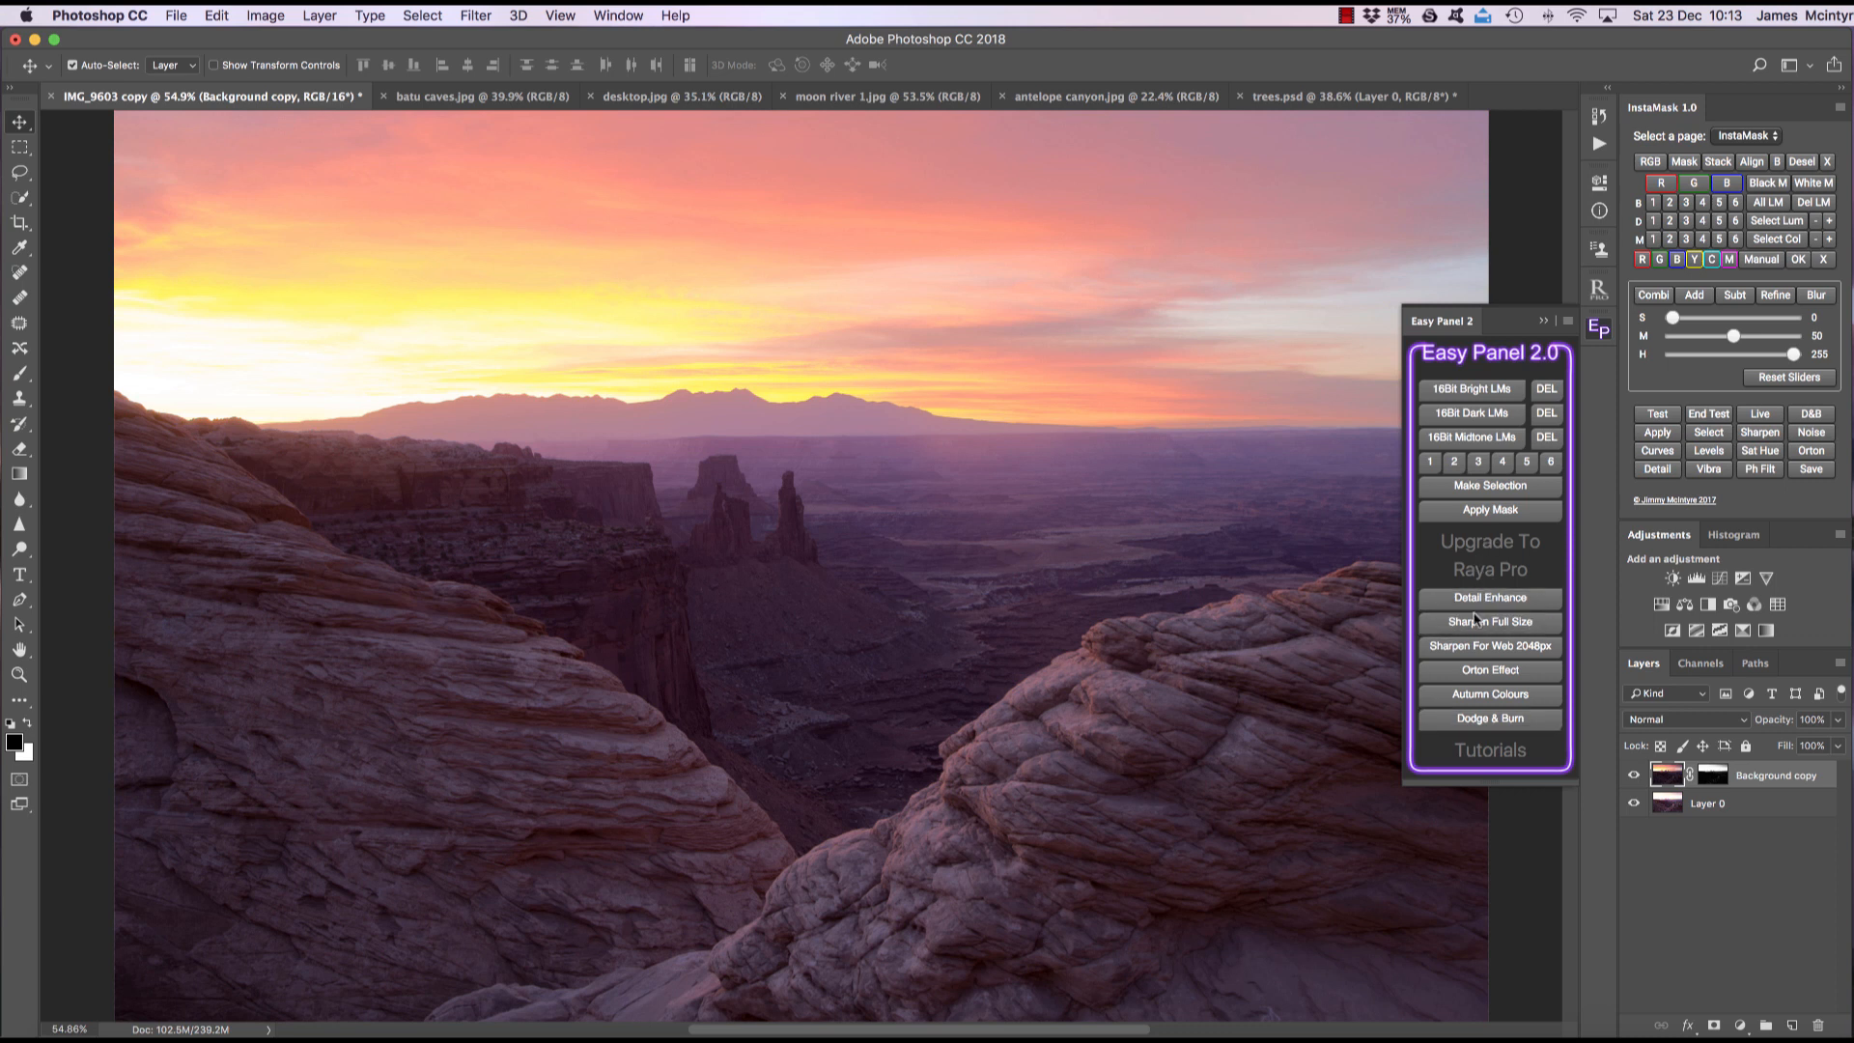
Add a Surface Blur Detail Enhancer layer to batu caves.jpg at 32% opacity
{"action": "left_click", "coordinate": [481, 95]}
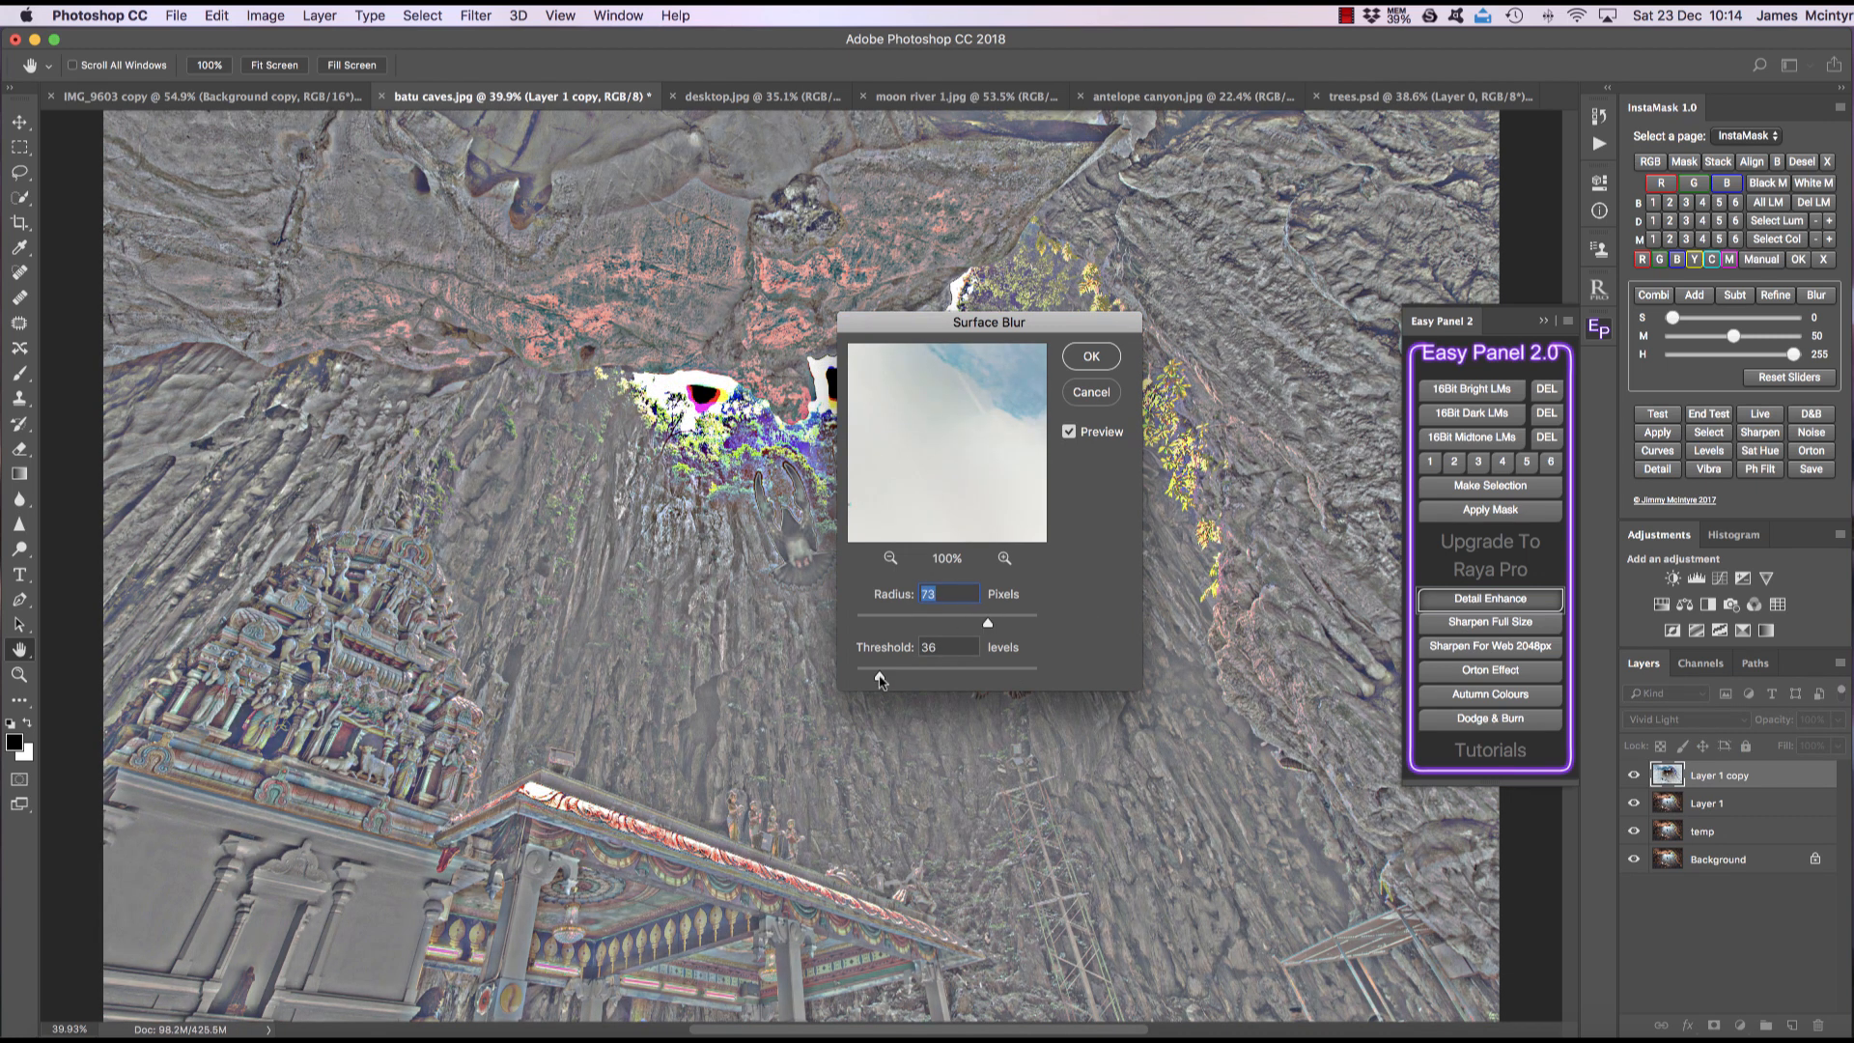
{"action": "left_click", "coordinate": [1089, 356]}
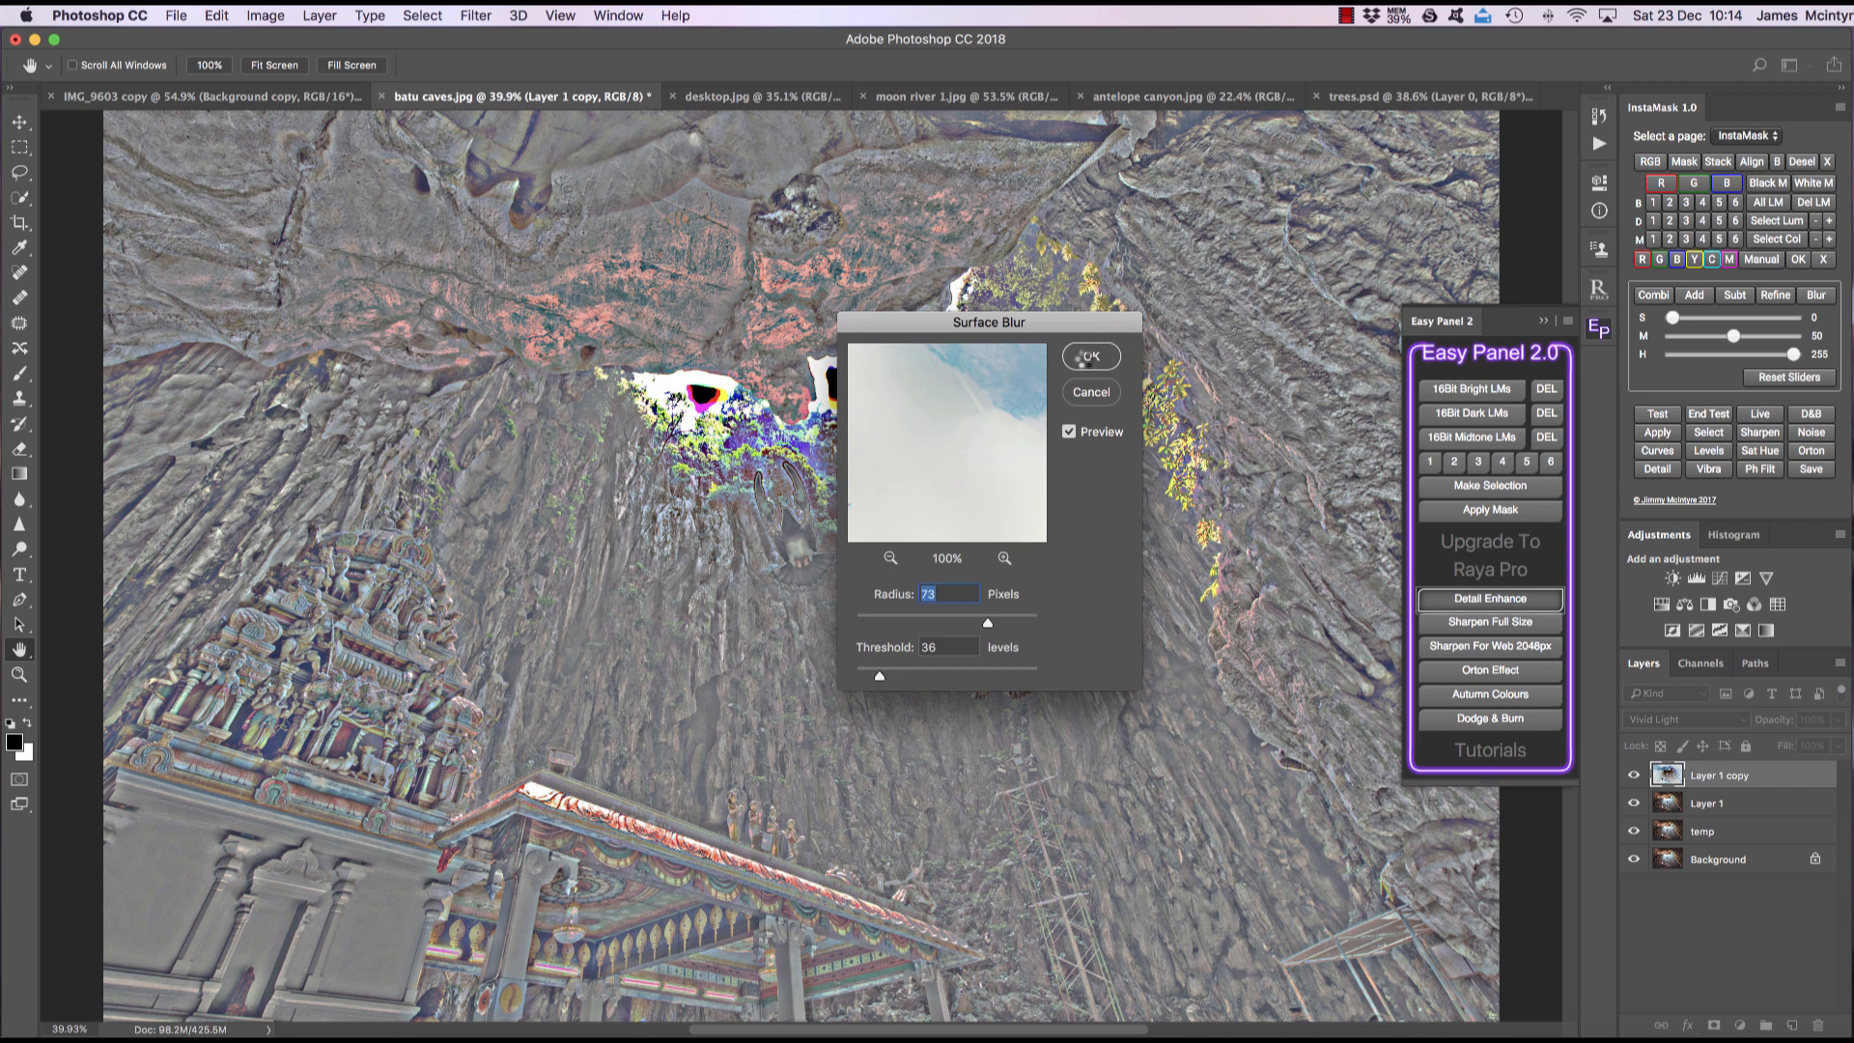
{"action": "left_click", "coordinate": [1088, 356]}
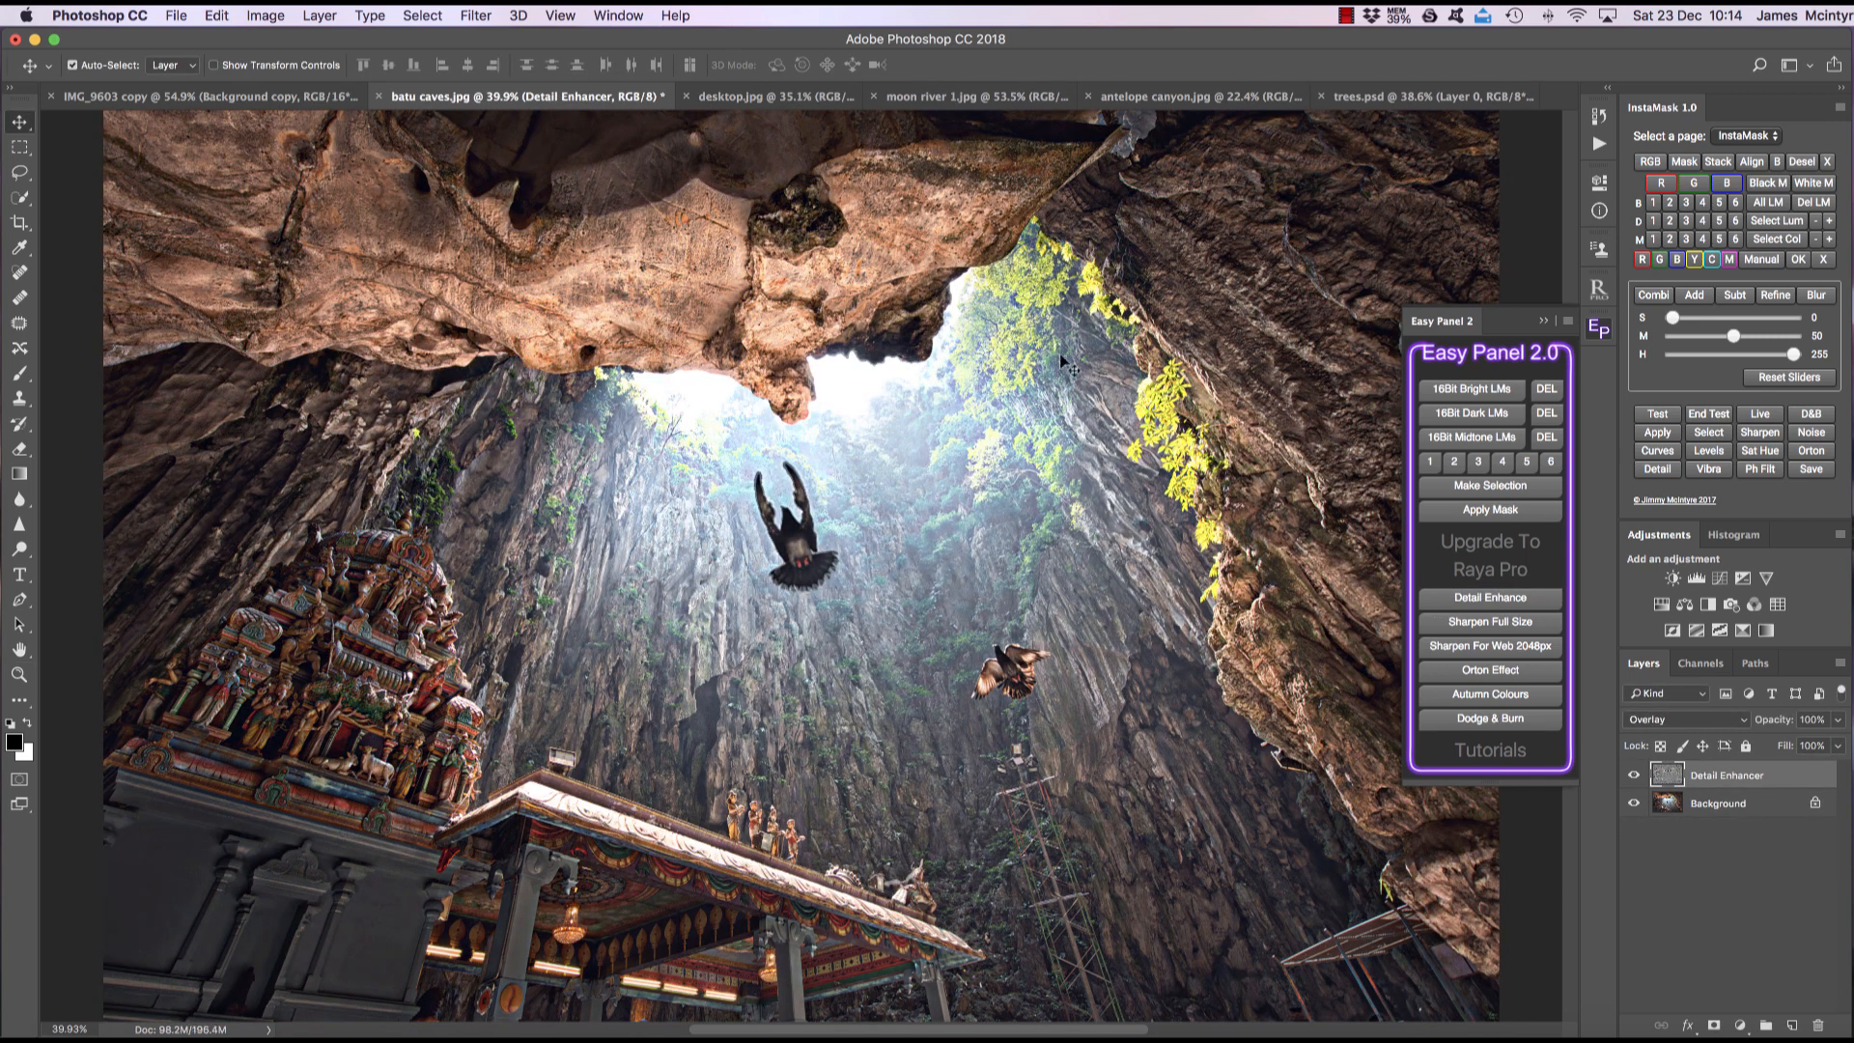
{"action": "mouse_move", "coordinate": [1785, 725]}
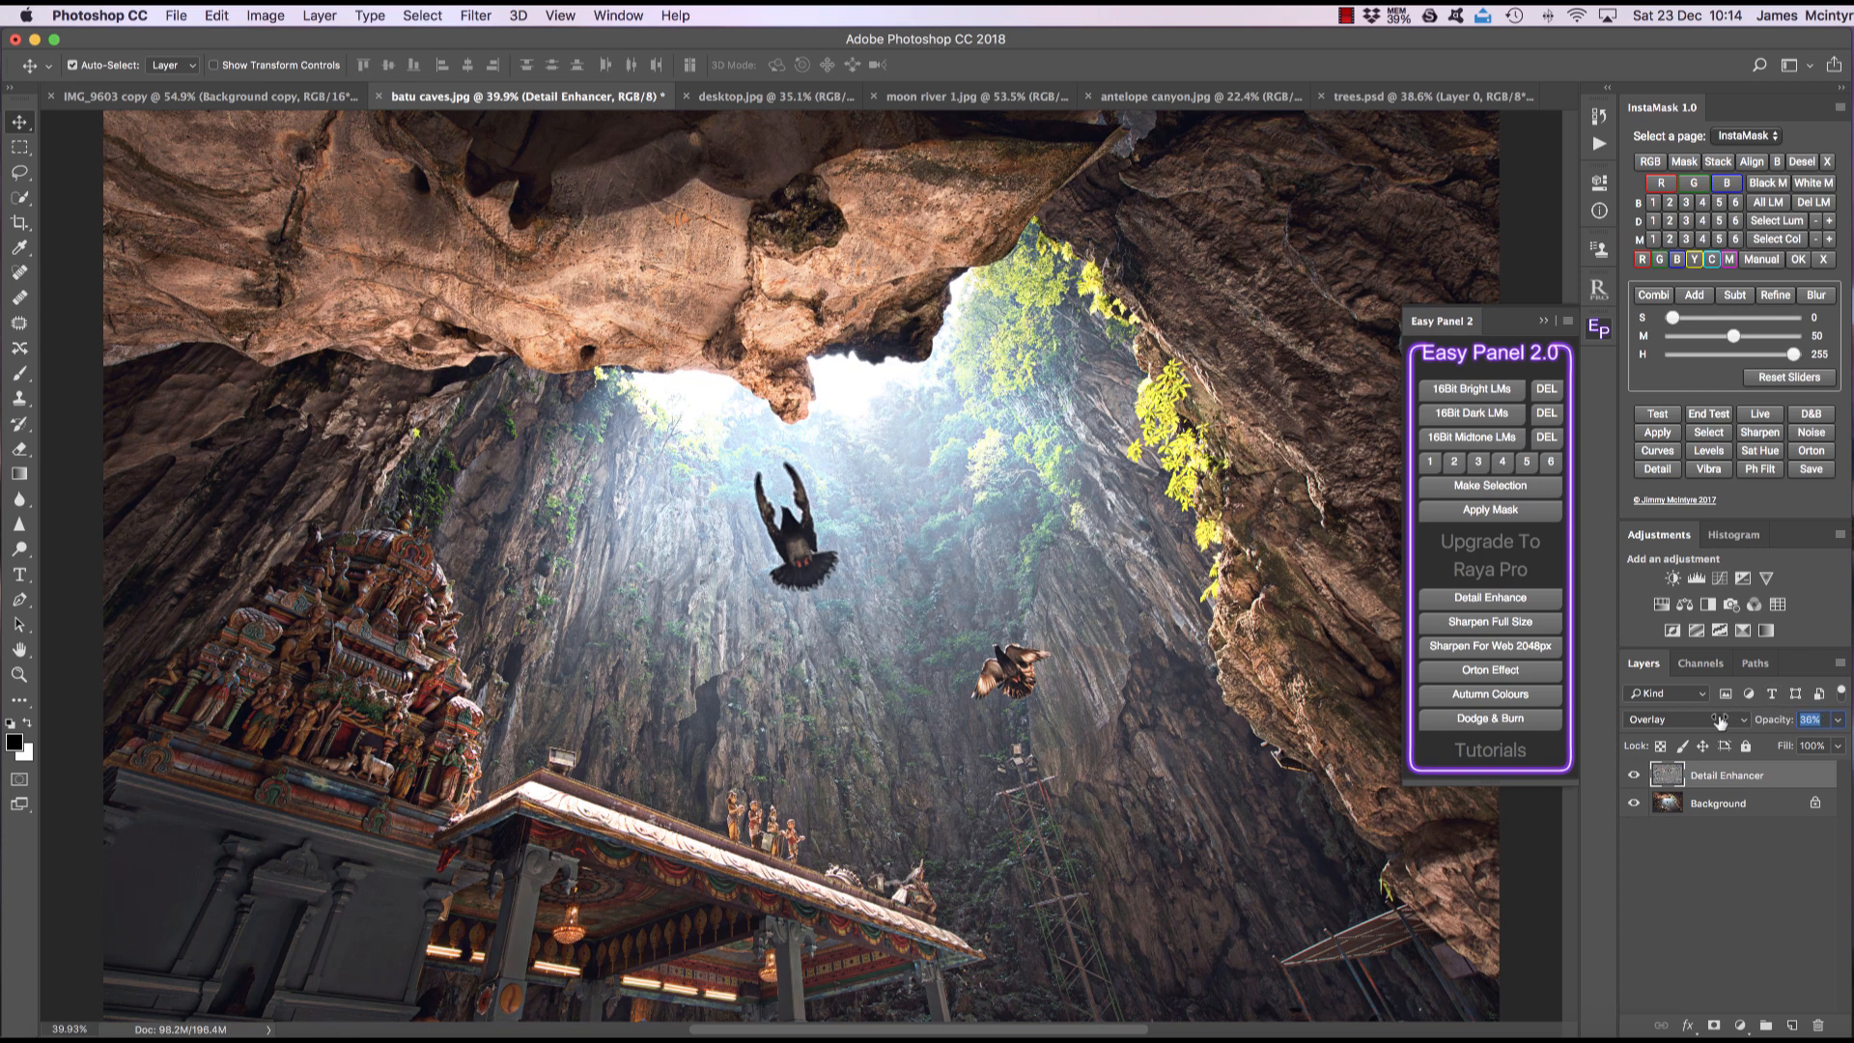
{"action": "left_click_drag", "start_coordinate": [1797, 718], "coordinate": [1774, 719]}
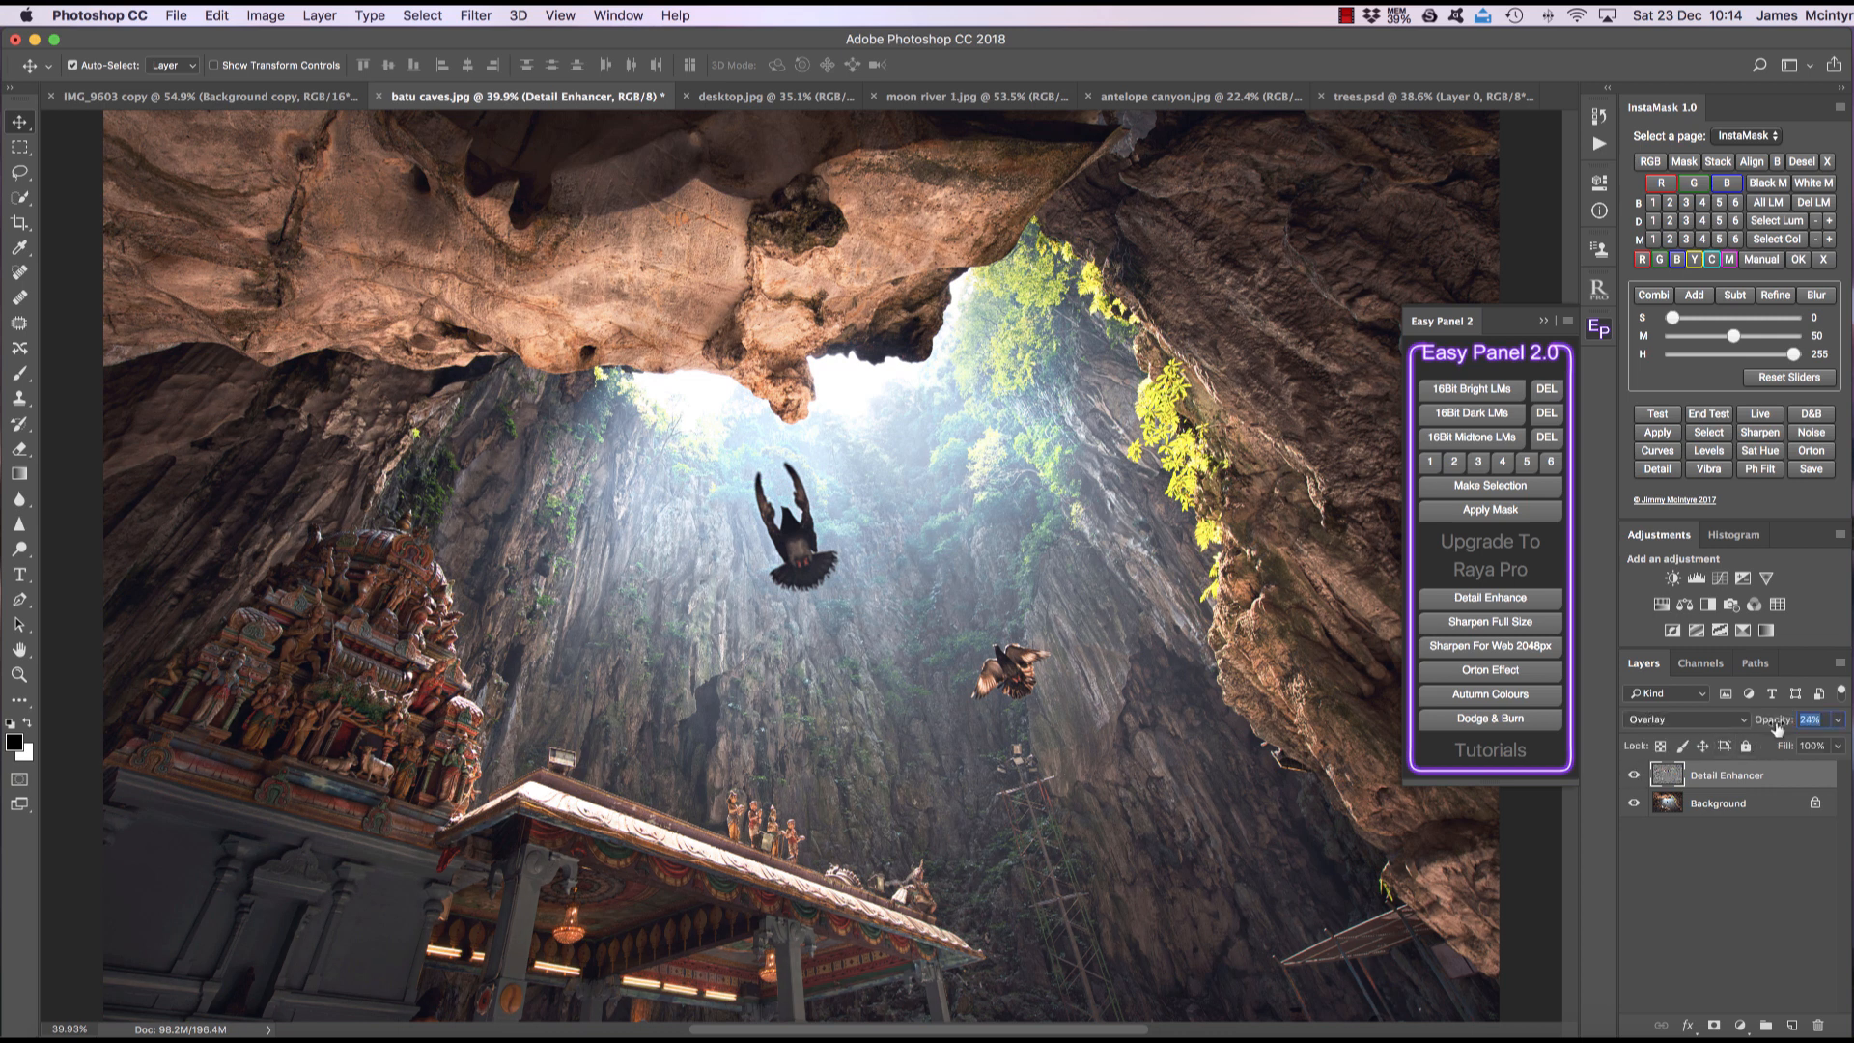
{"action": "left_click", "coordinate": [1816, 718]}
{"action": "type", "text": "32"}
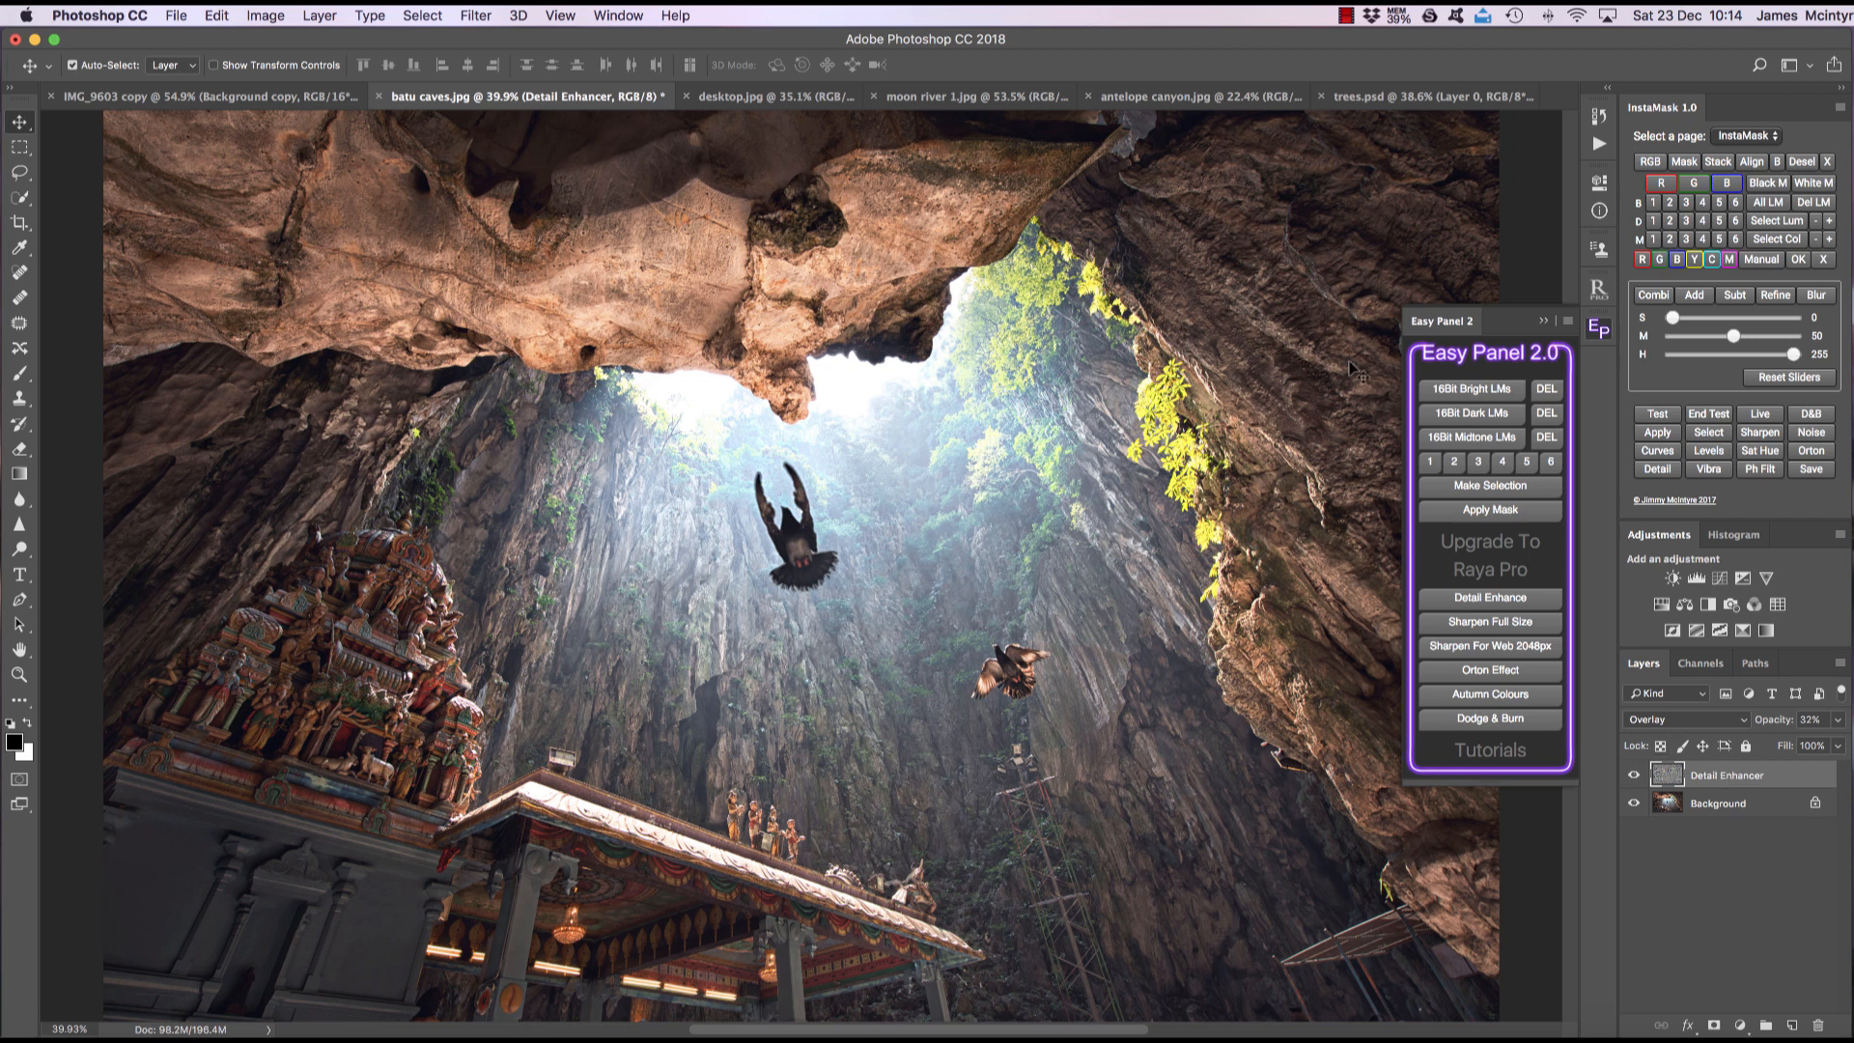
{"action": "mouse_move", "coordinate": [1338, 411]}
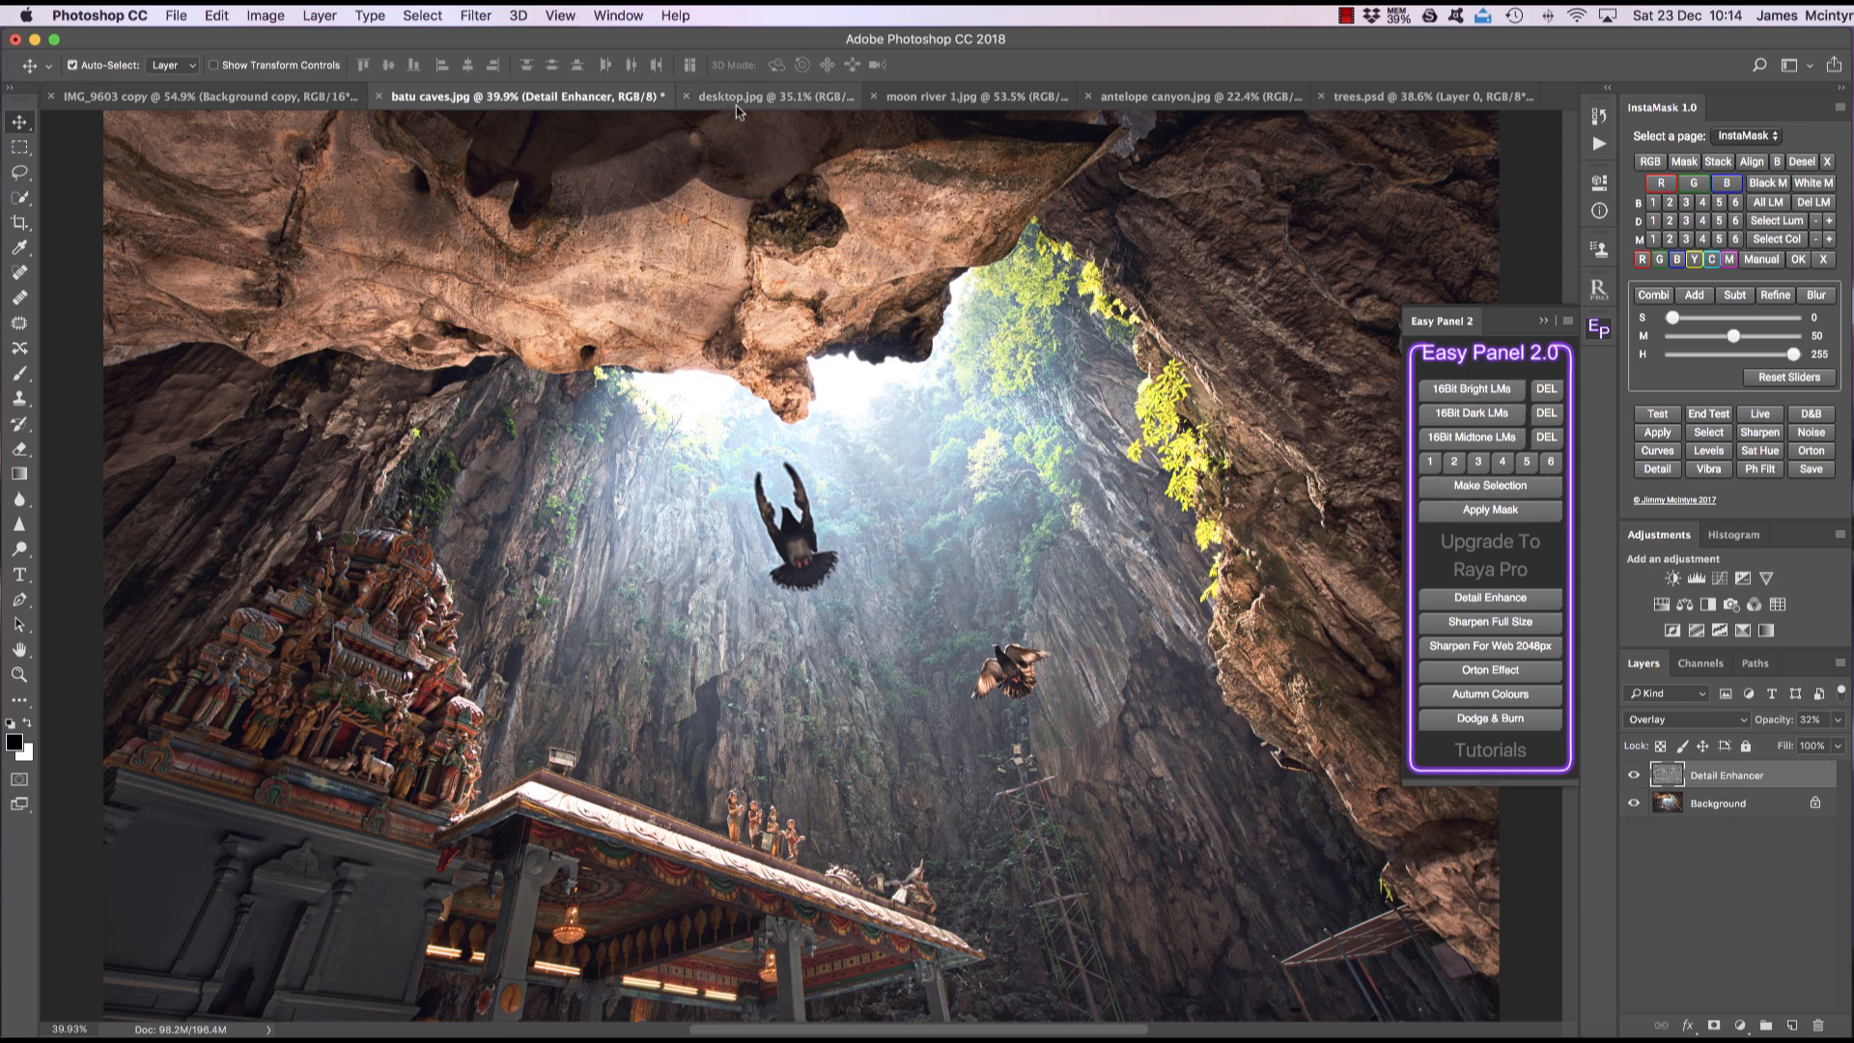
Add a full-size High Pass sharpen layer with a 4.0 pixel radius to desktop.jpg
{"action": "left_click", "coordinate": [769, 96]}
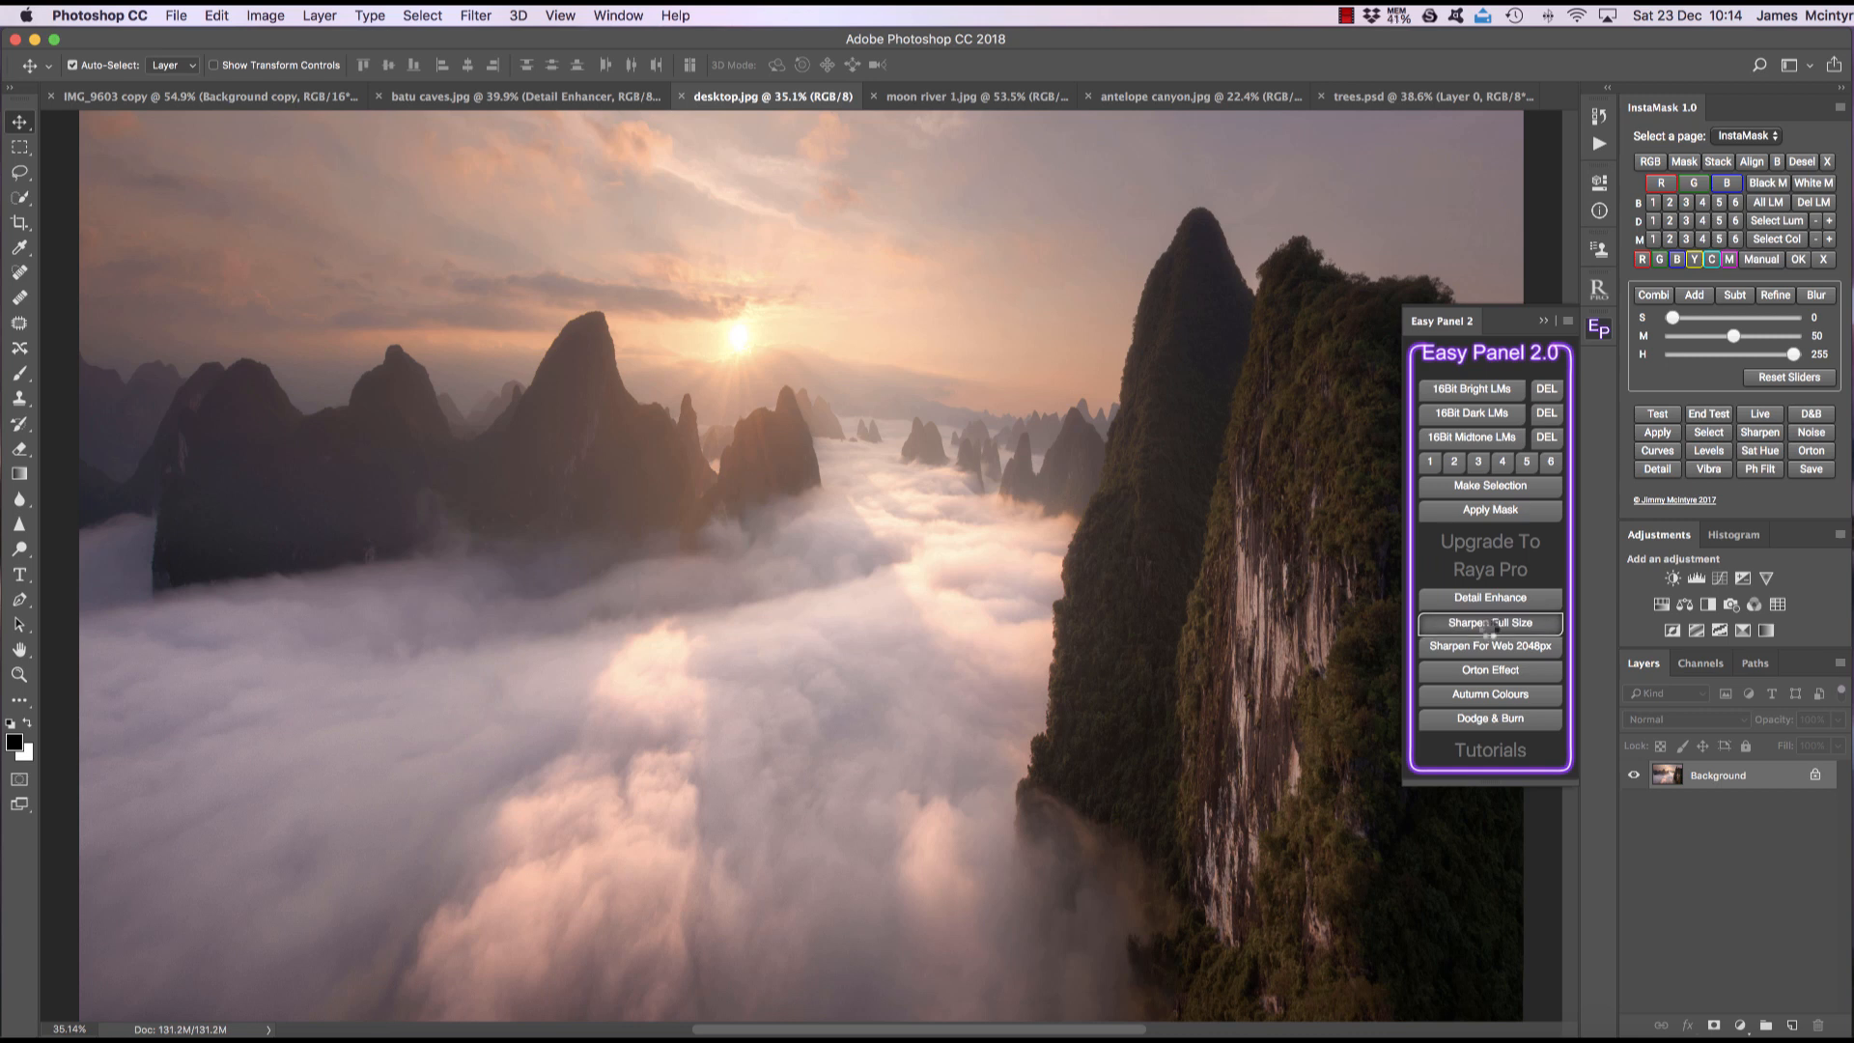
{"action": "left_click", "coordinate": [1489, 623]}
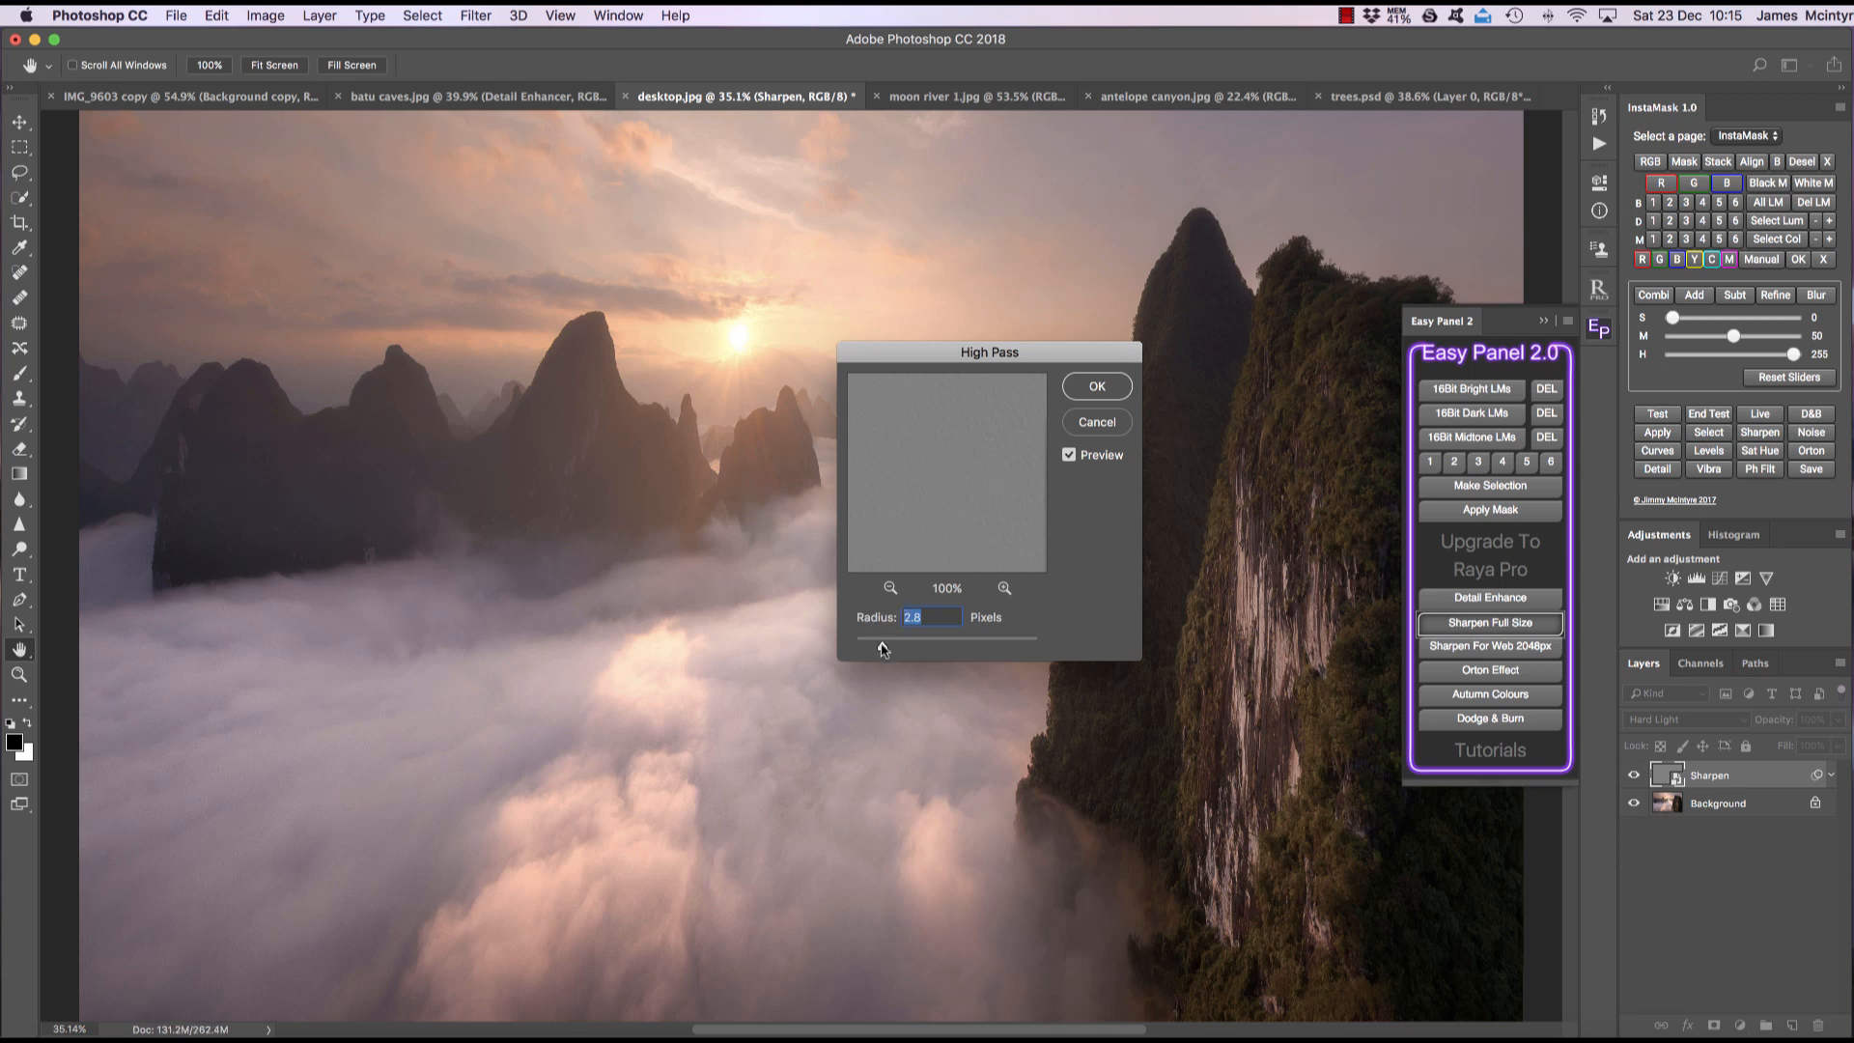
{"action": "left_click_drag", "start_coordinate": [881, 638], "coordinate": [896, 649]}
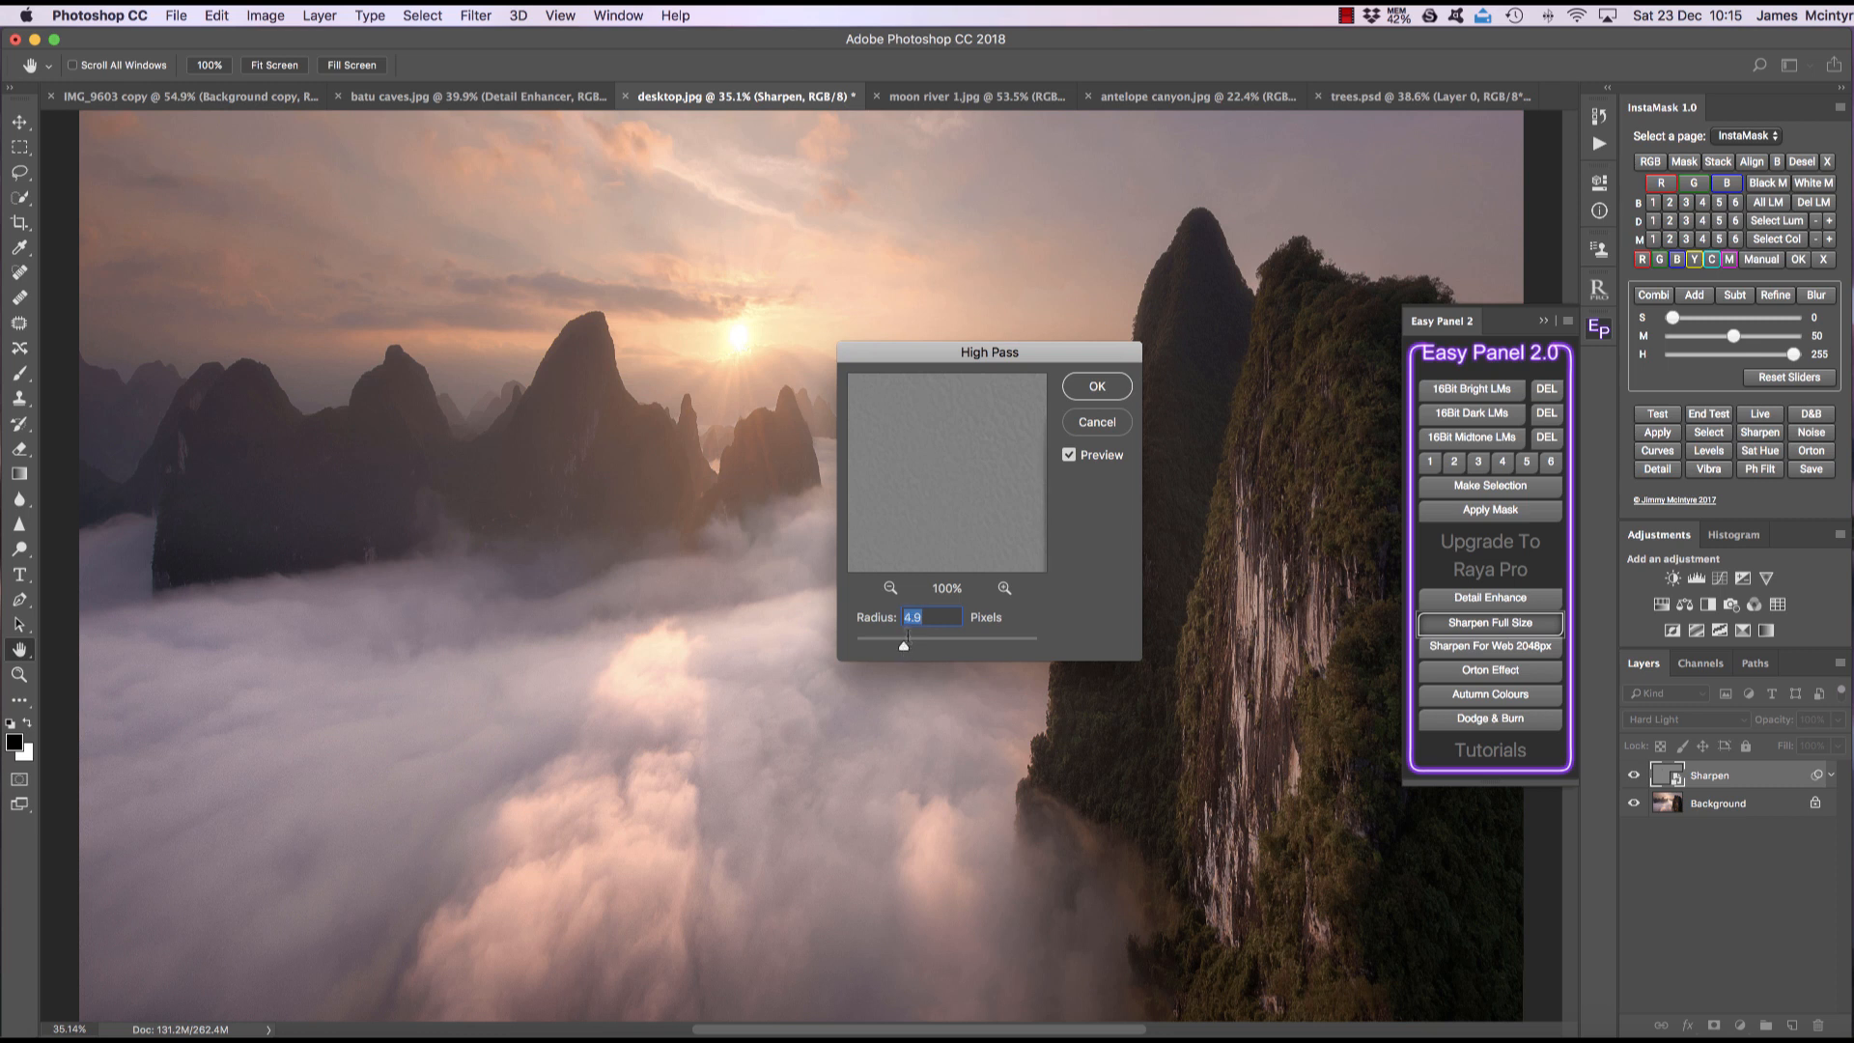
{"action": "left_click", "coordinate": [1093, 385]}
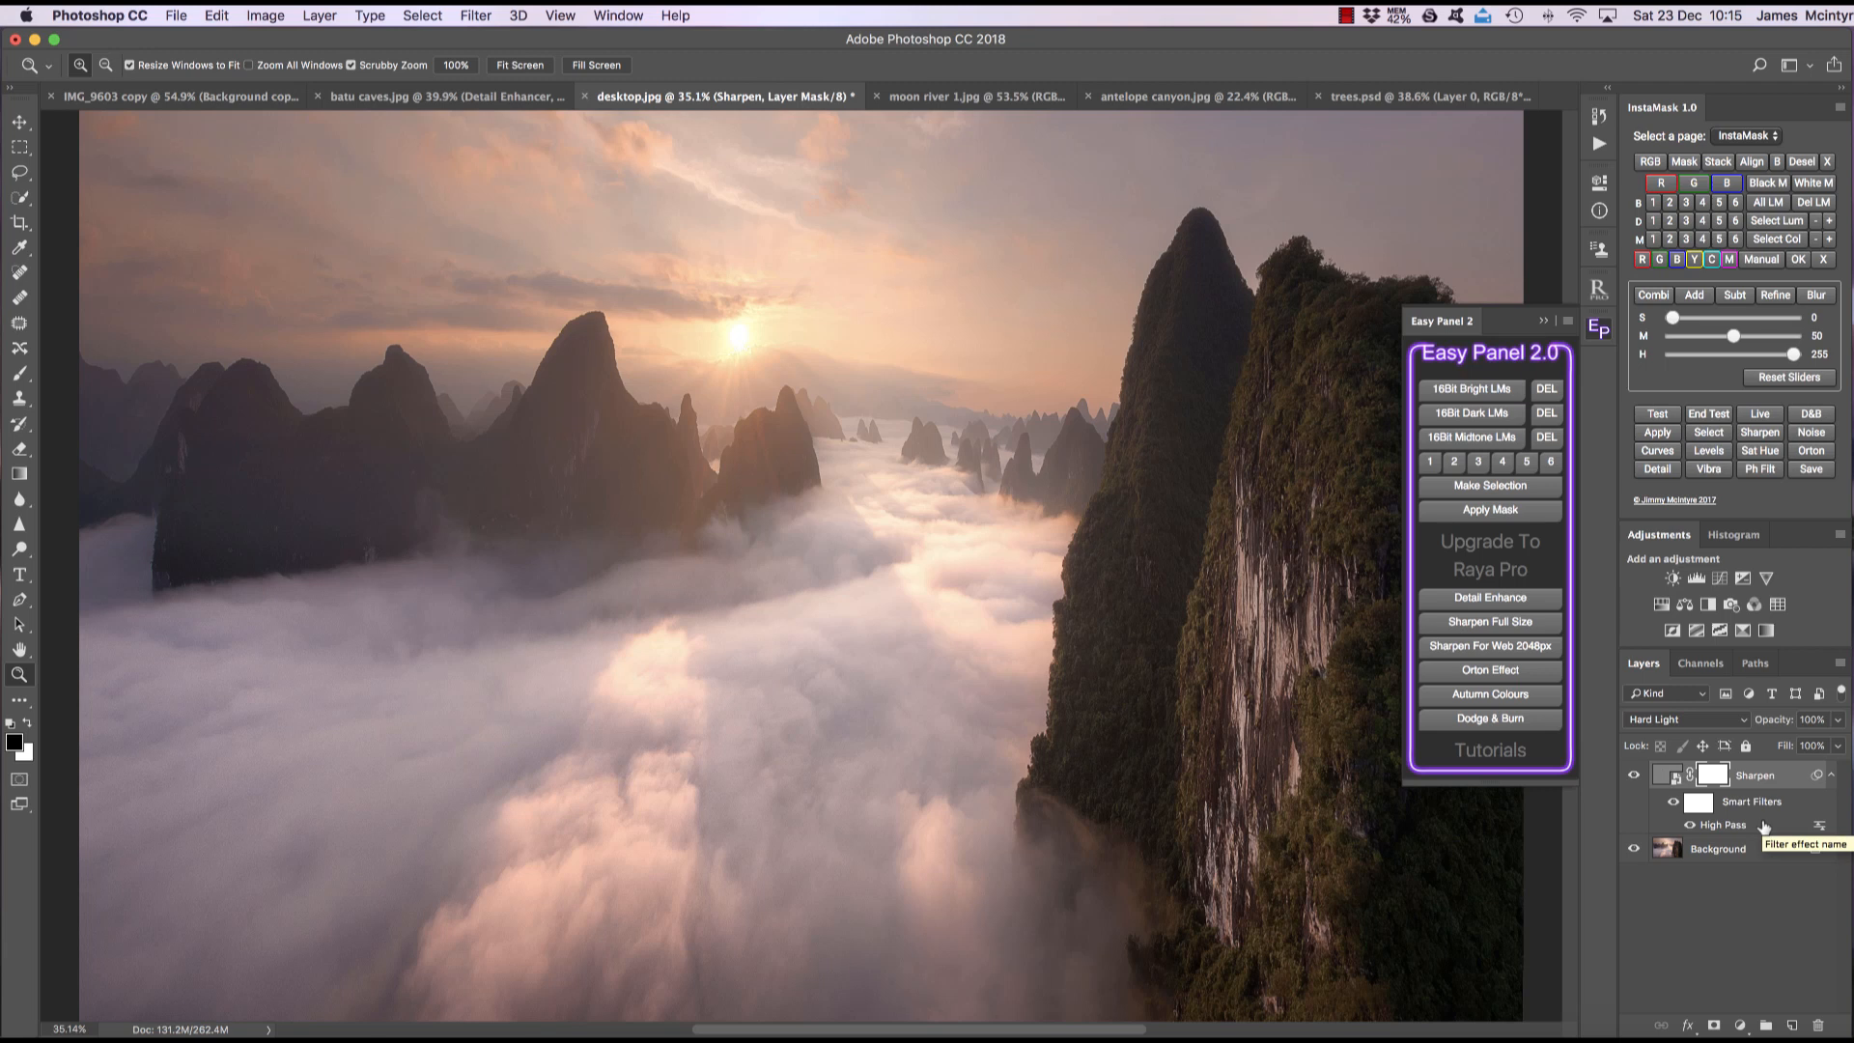
{"action": "mouse_move", "coordinate": [1159, 489]}
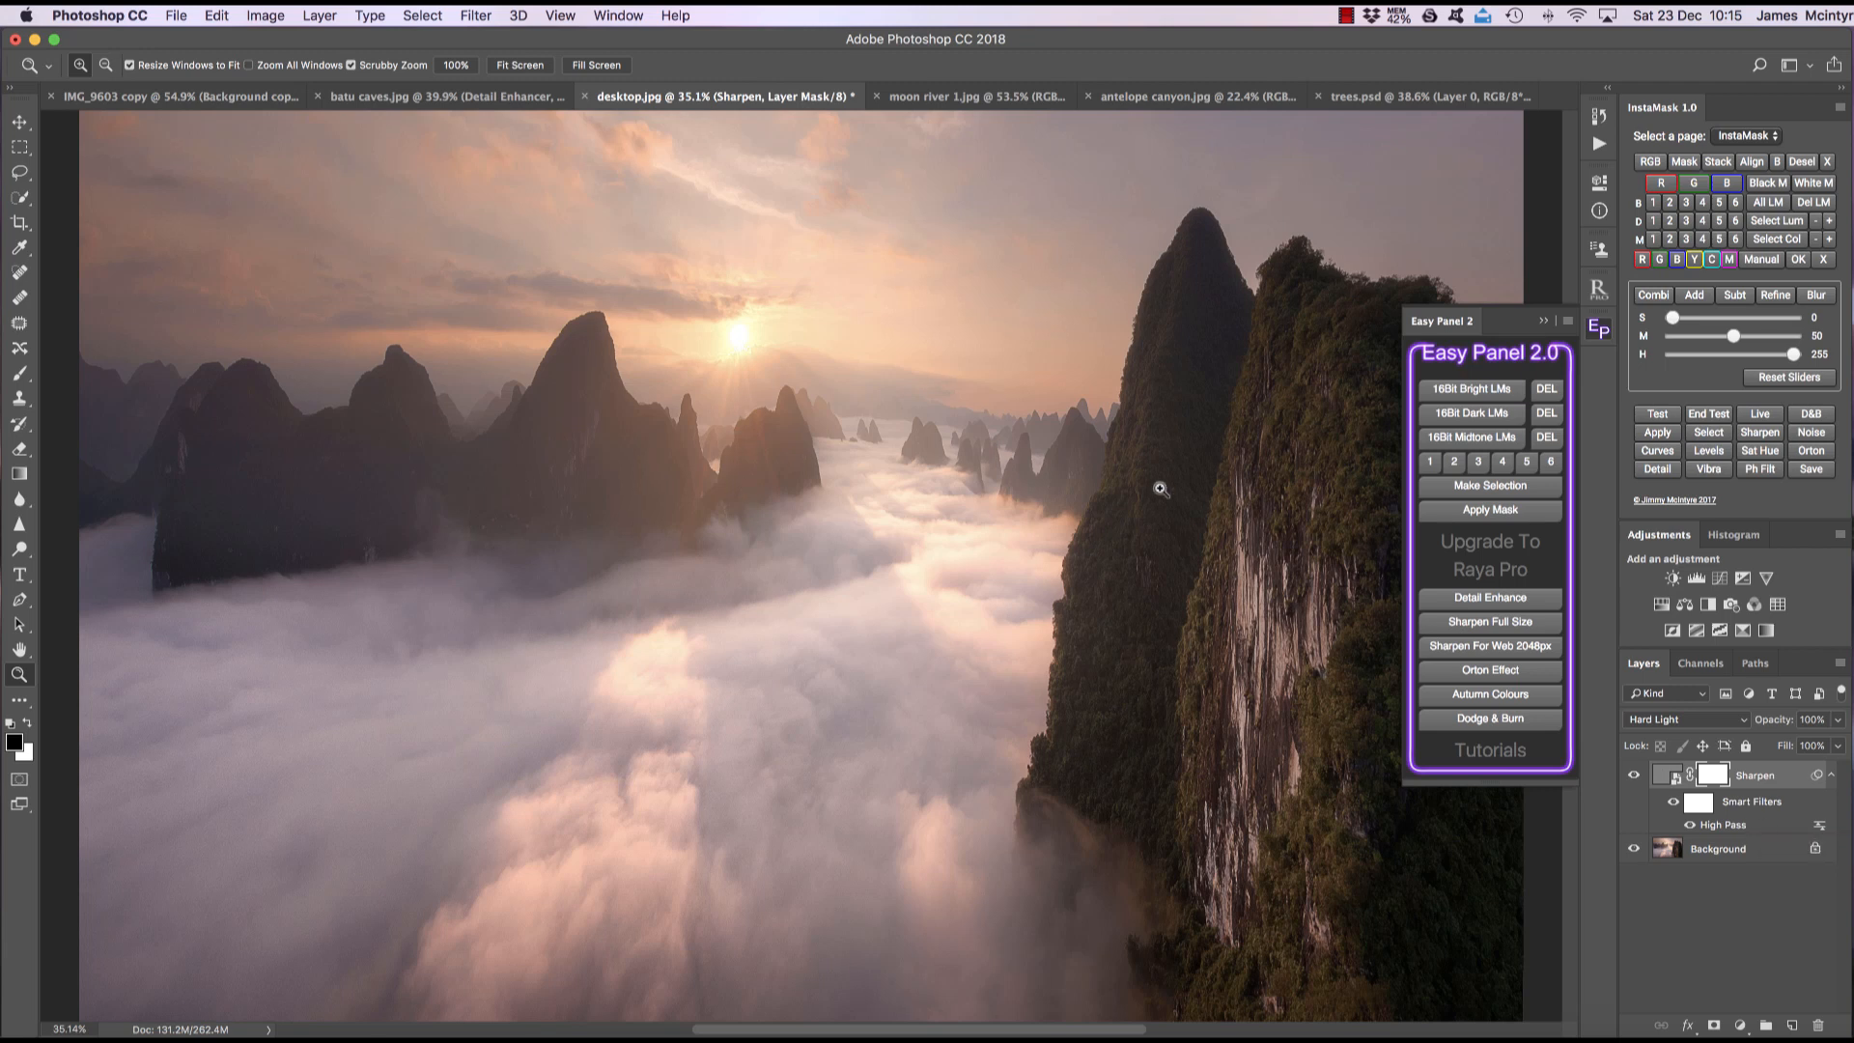
{"action": "mouse_move", "coordinate": [1581, 721]}
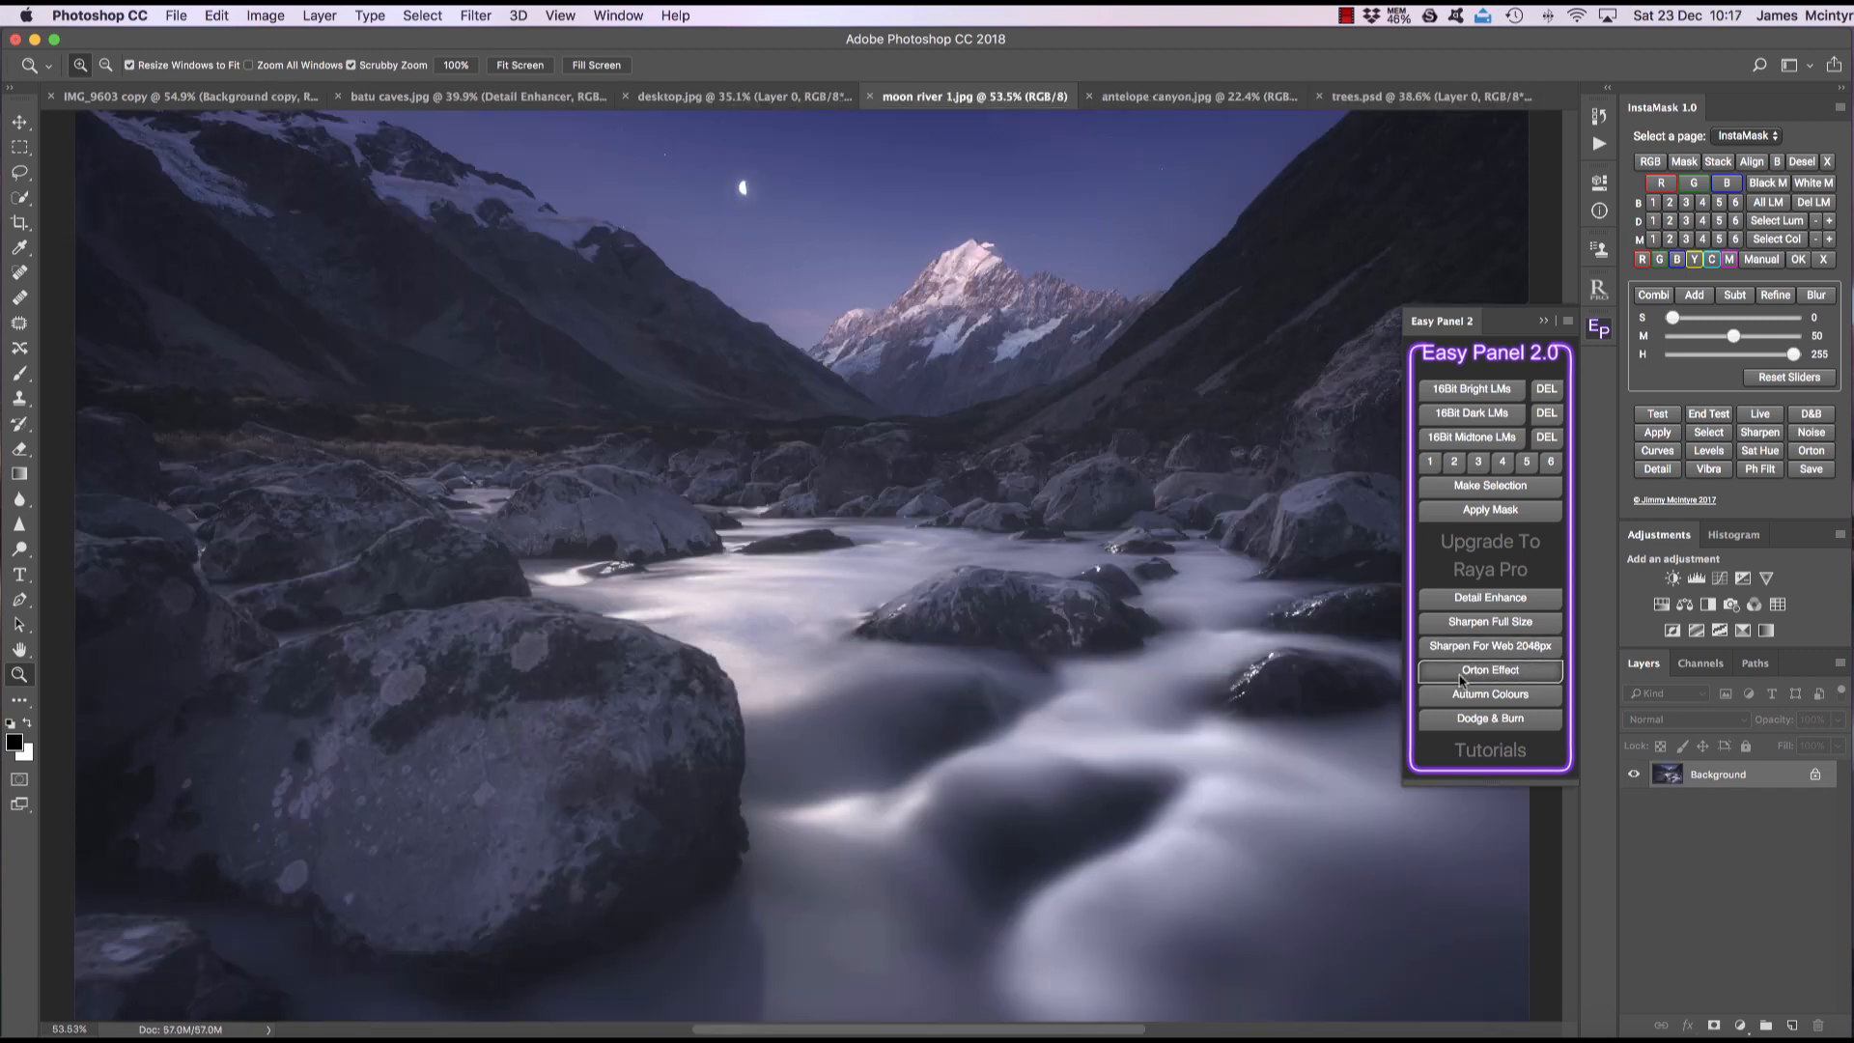
Add an Orton Effect glow with a 24.7 pixel Gaussian Blur to moon river 1.jpg
{"action": "left_click", "coordinate": [1490, 670]}
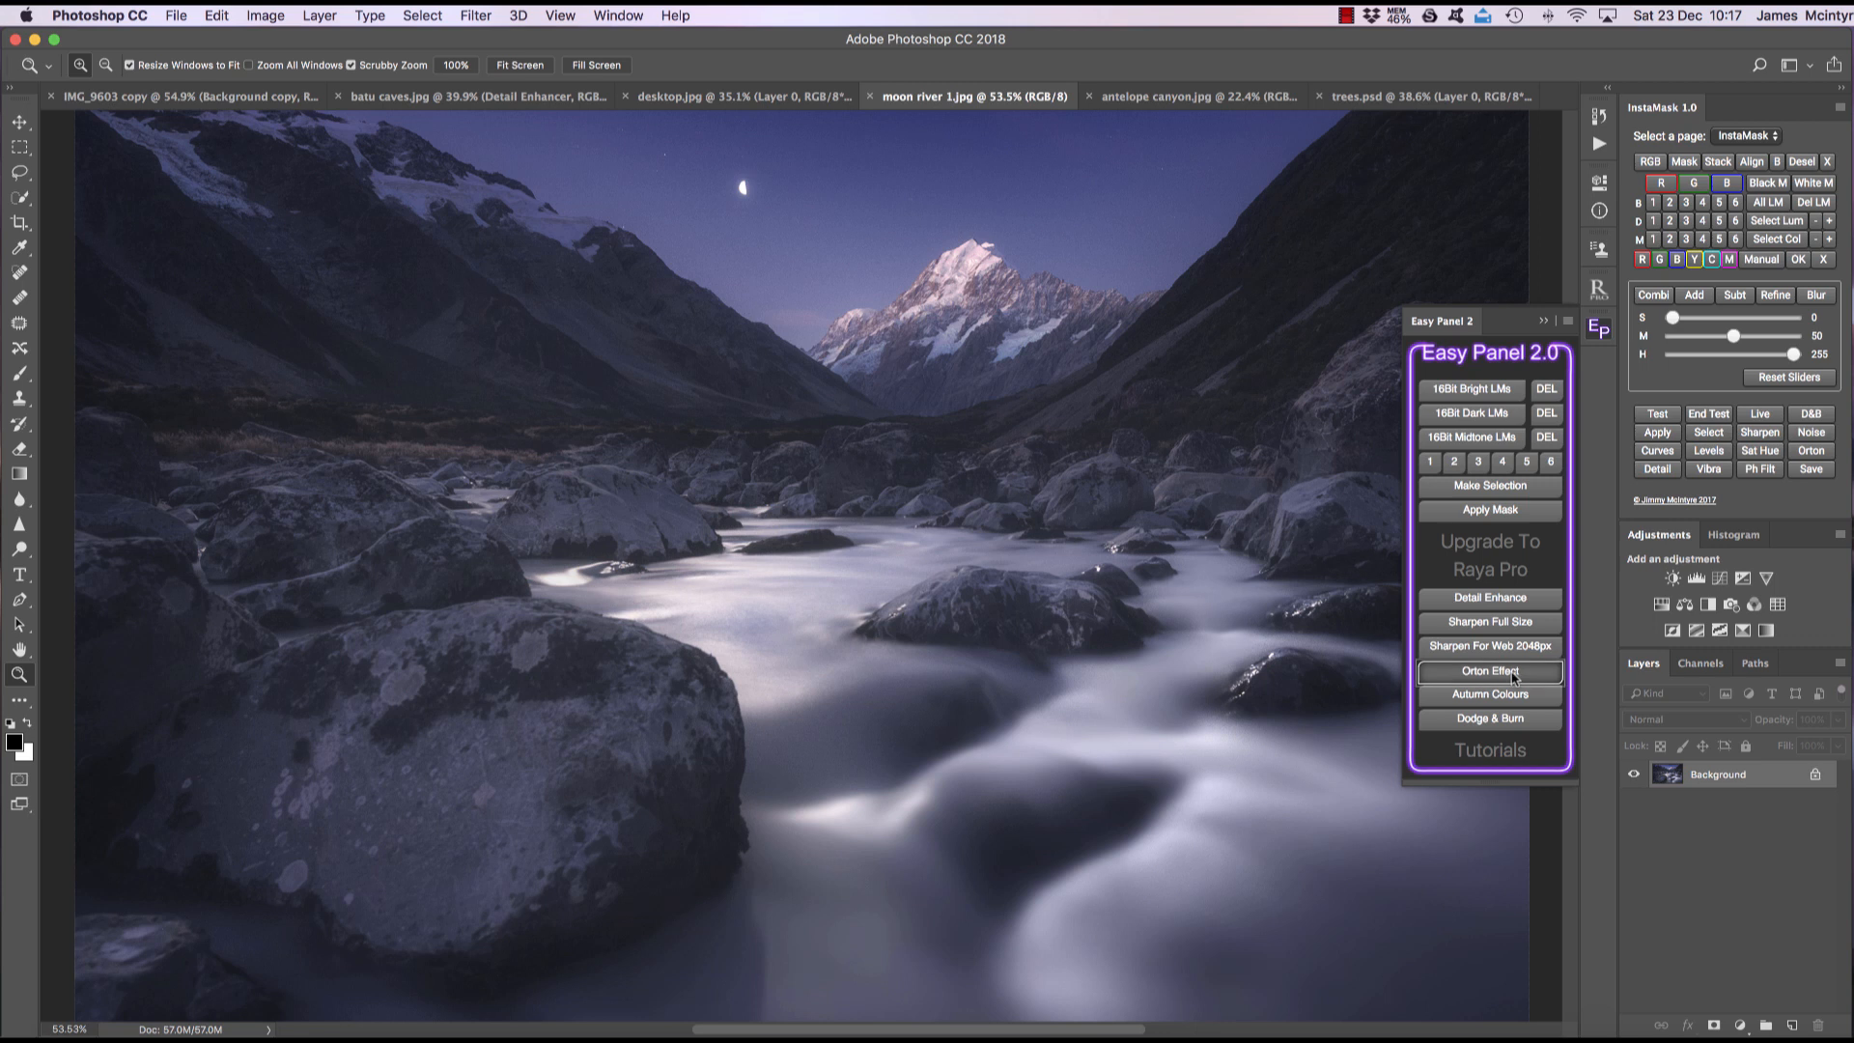
{"action": "left_click", "coordinate": [1489, 670]}
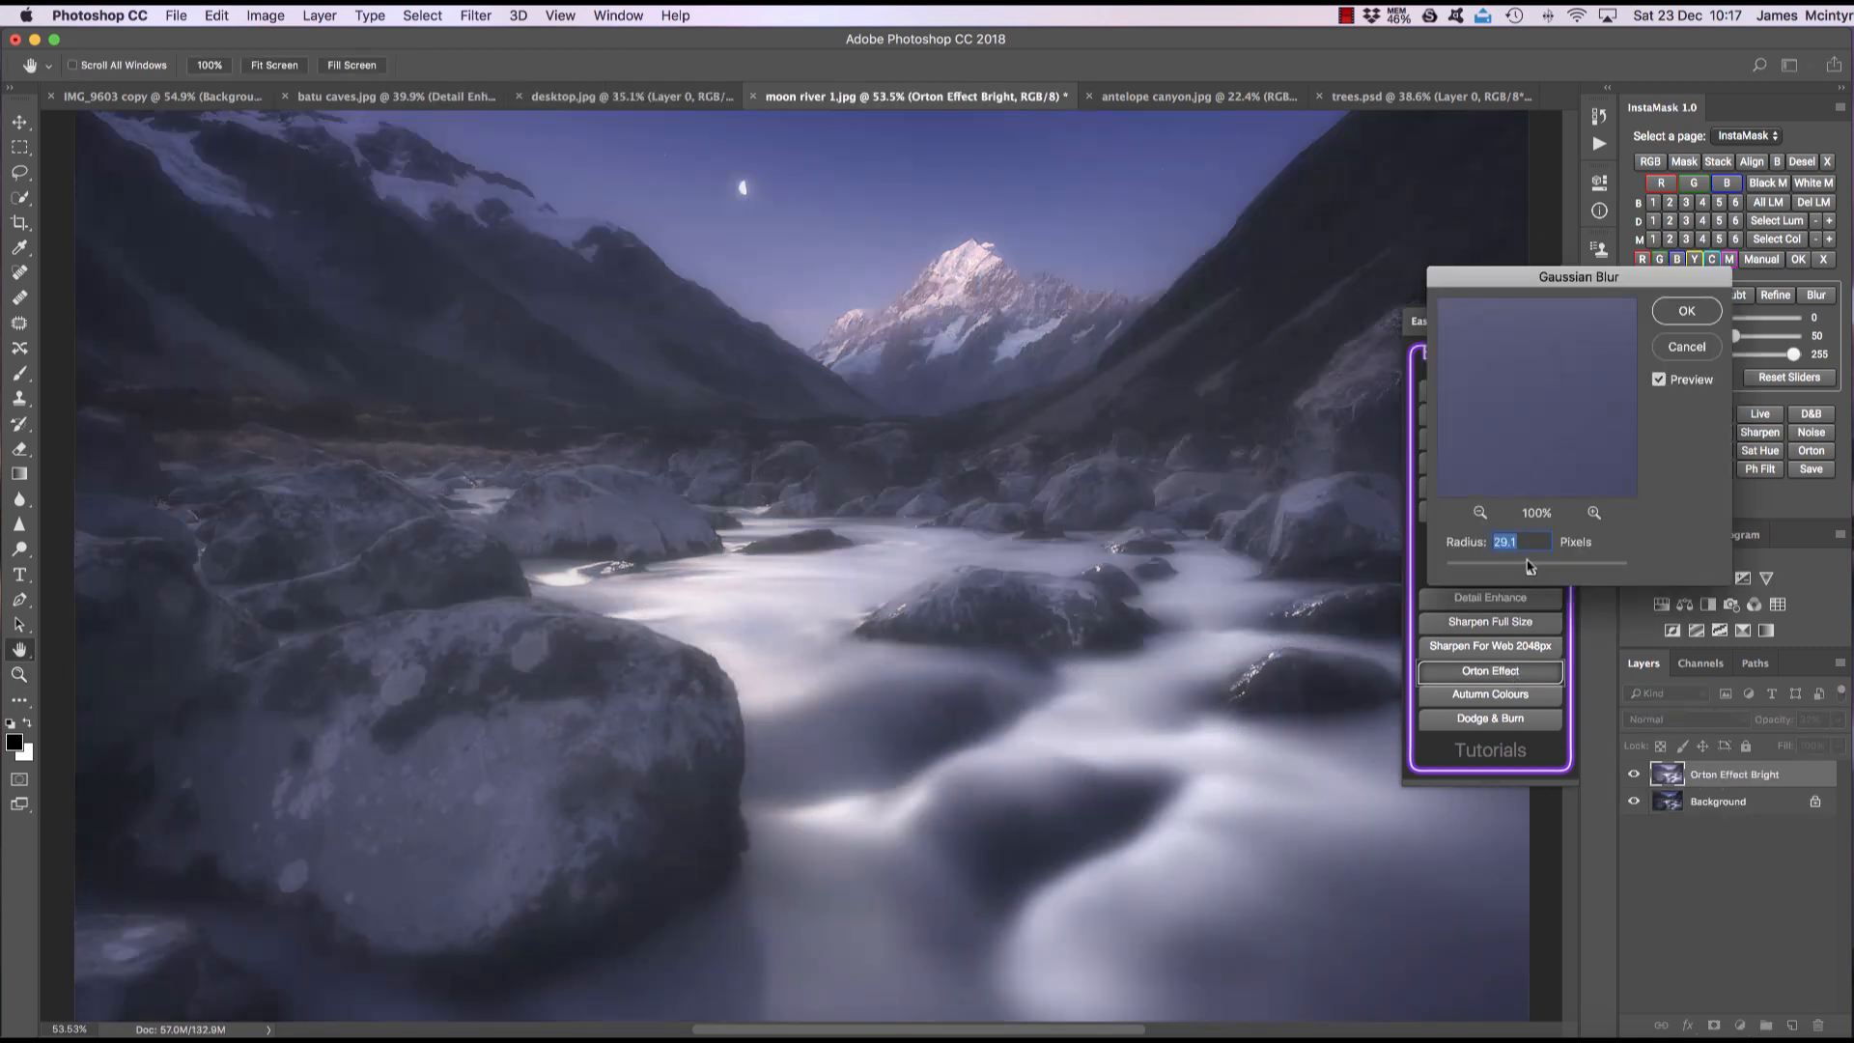
{"action": "left_click_drag", "start_coordinate": [1537, 563], "coordinate": [1543, 563]}
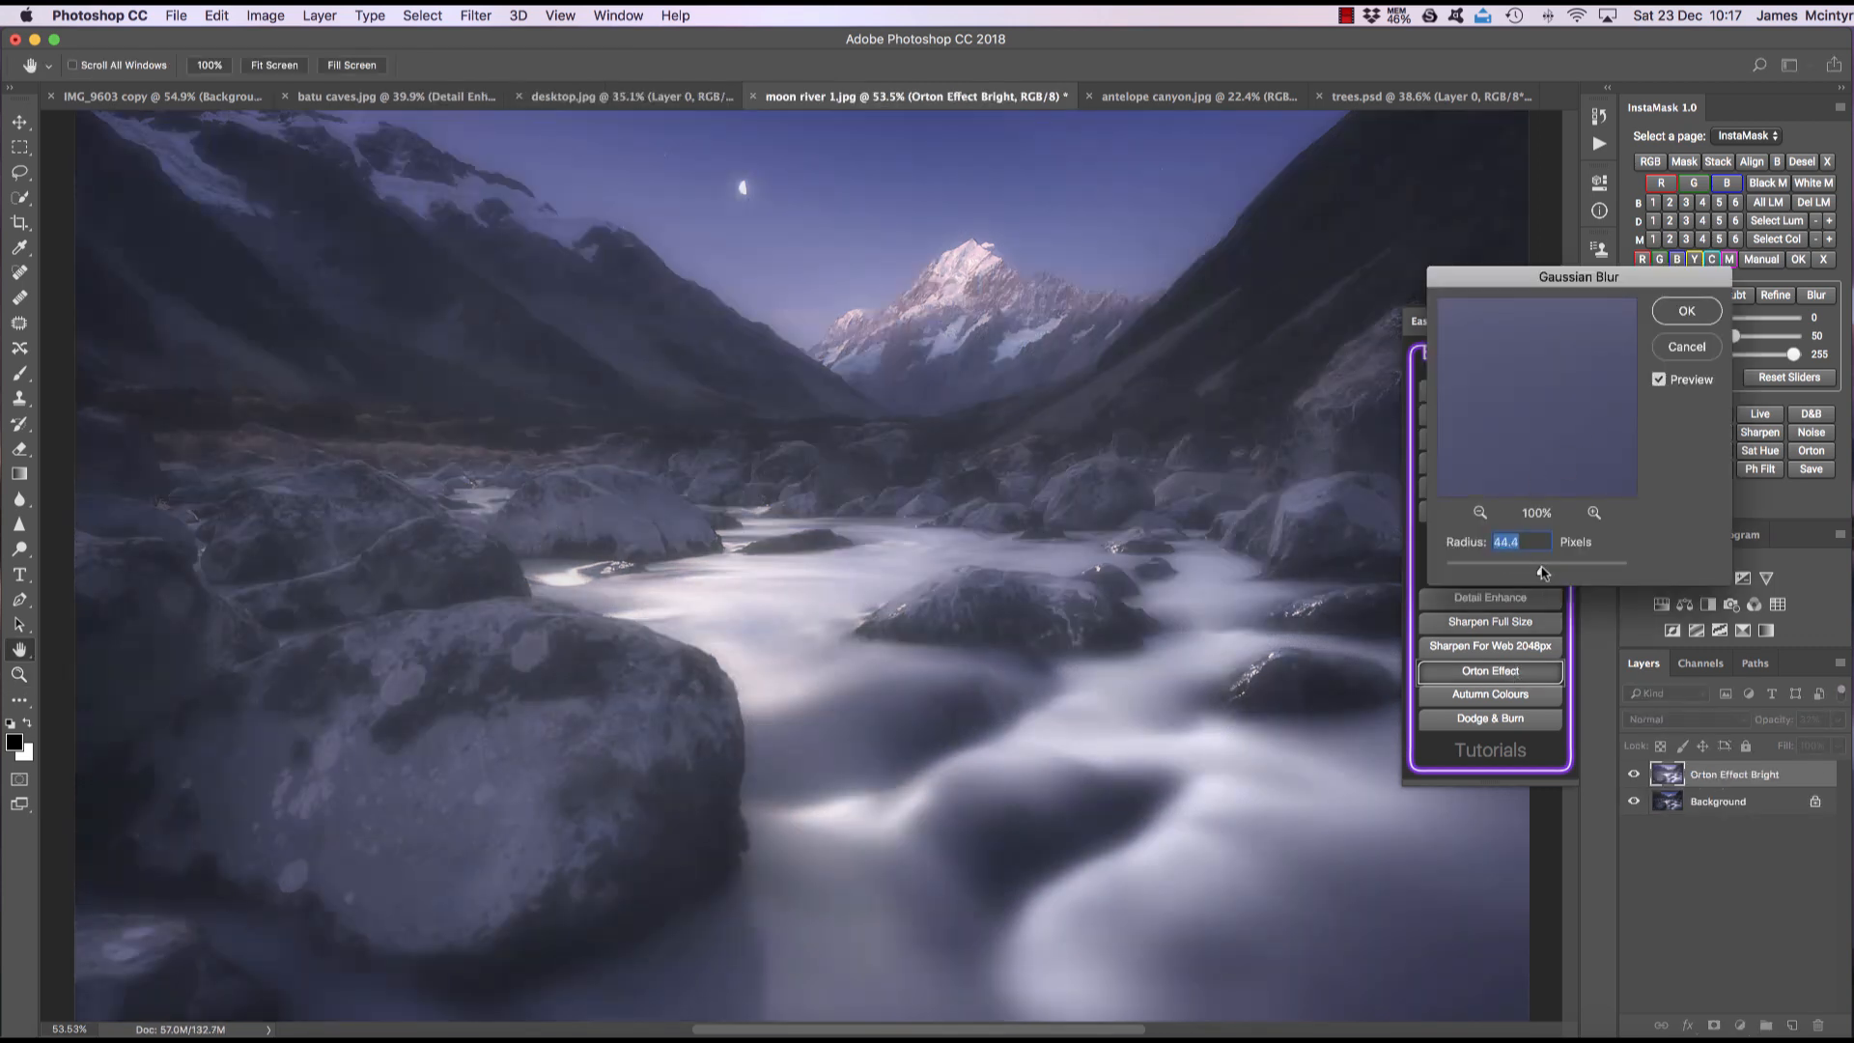
{"action": "left_click_drag", "start_coordinate": [1543, 570], "coordinate": [1527, 569]}
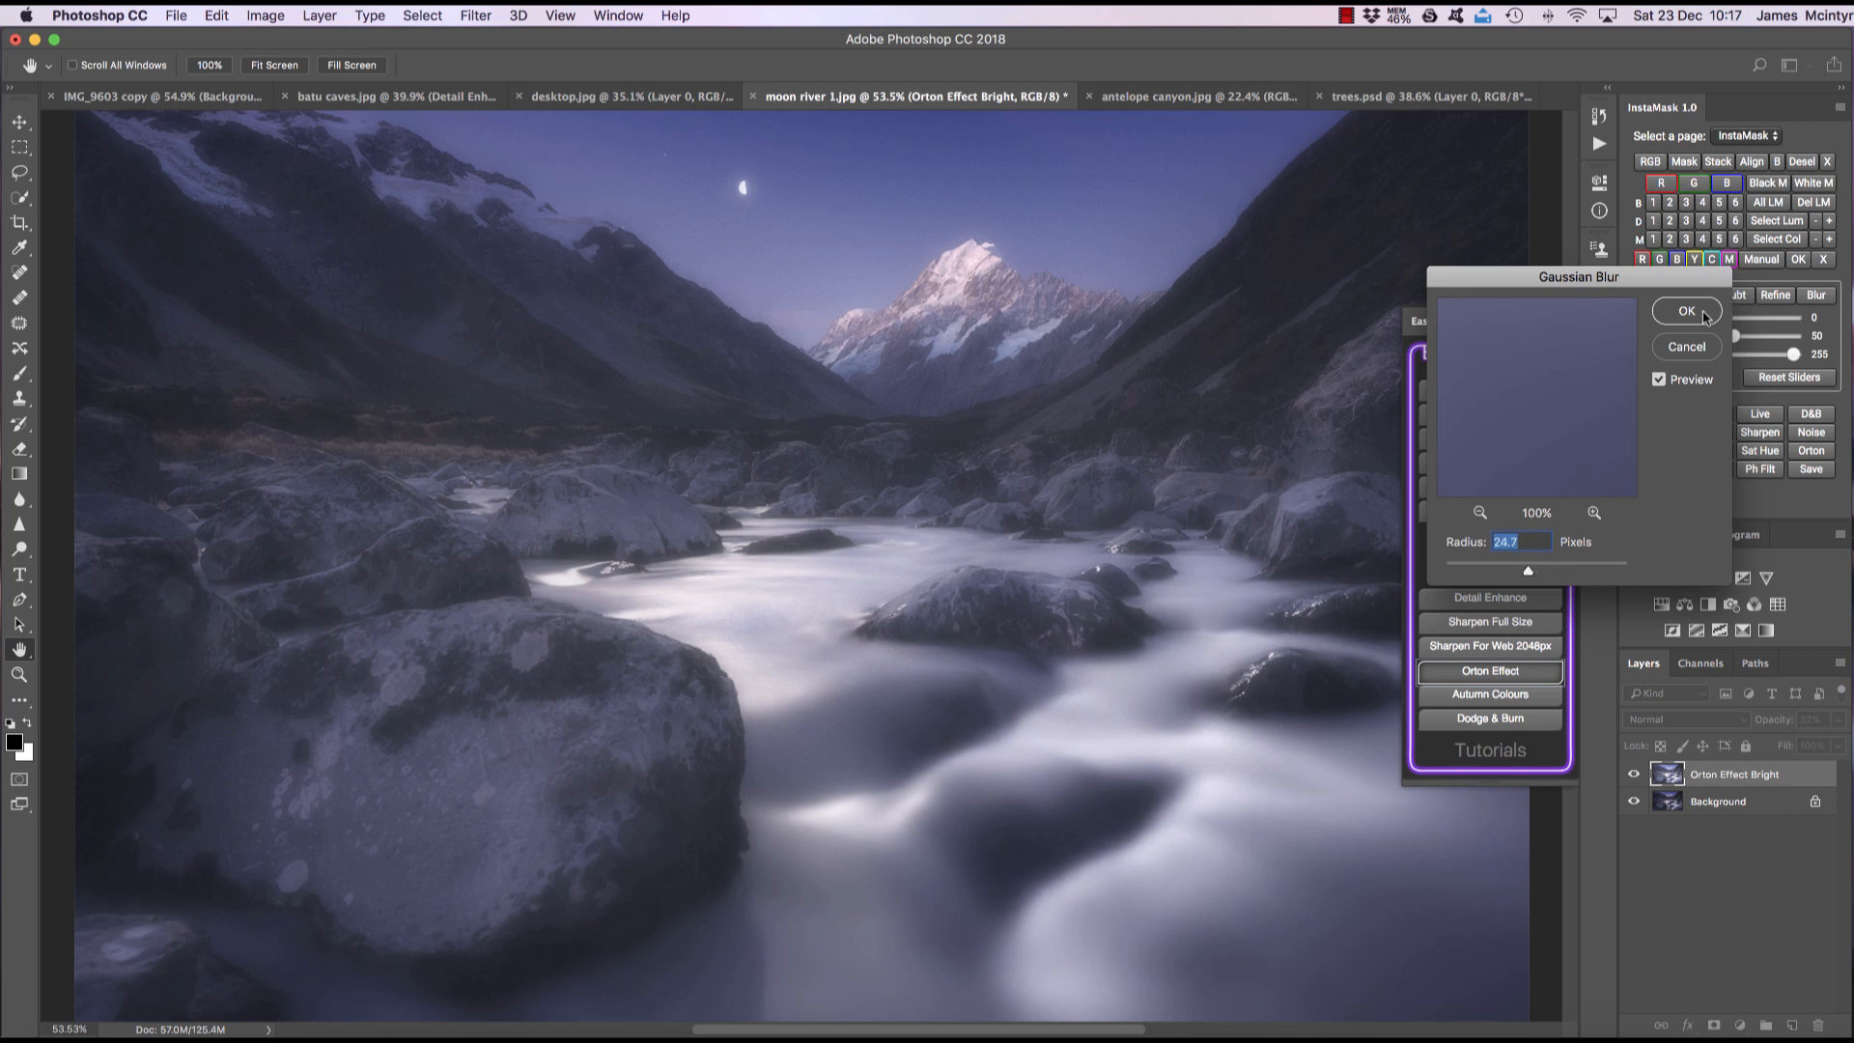
{"action": "left_click", "coordinate": [1686, 311]}
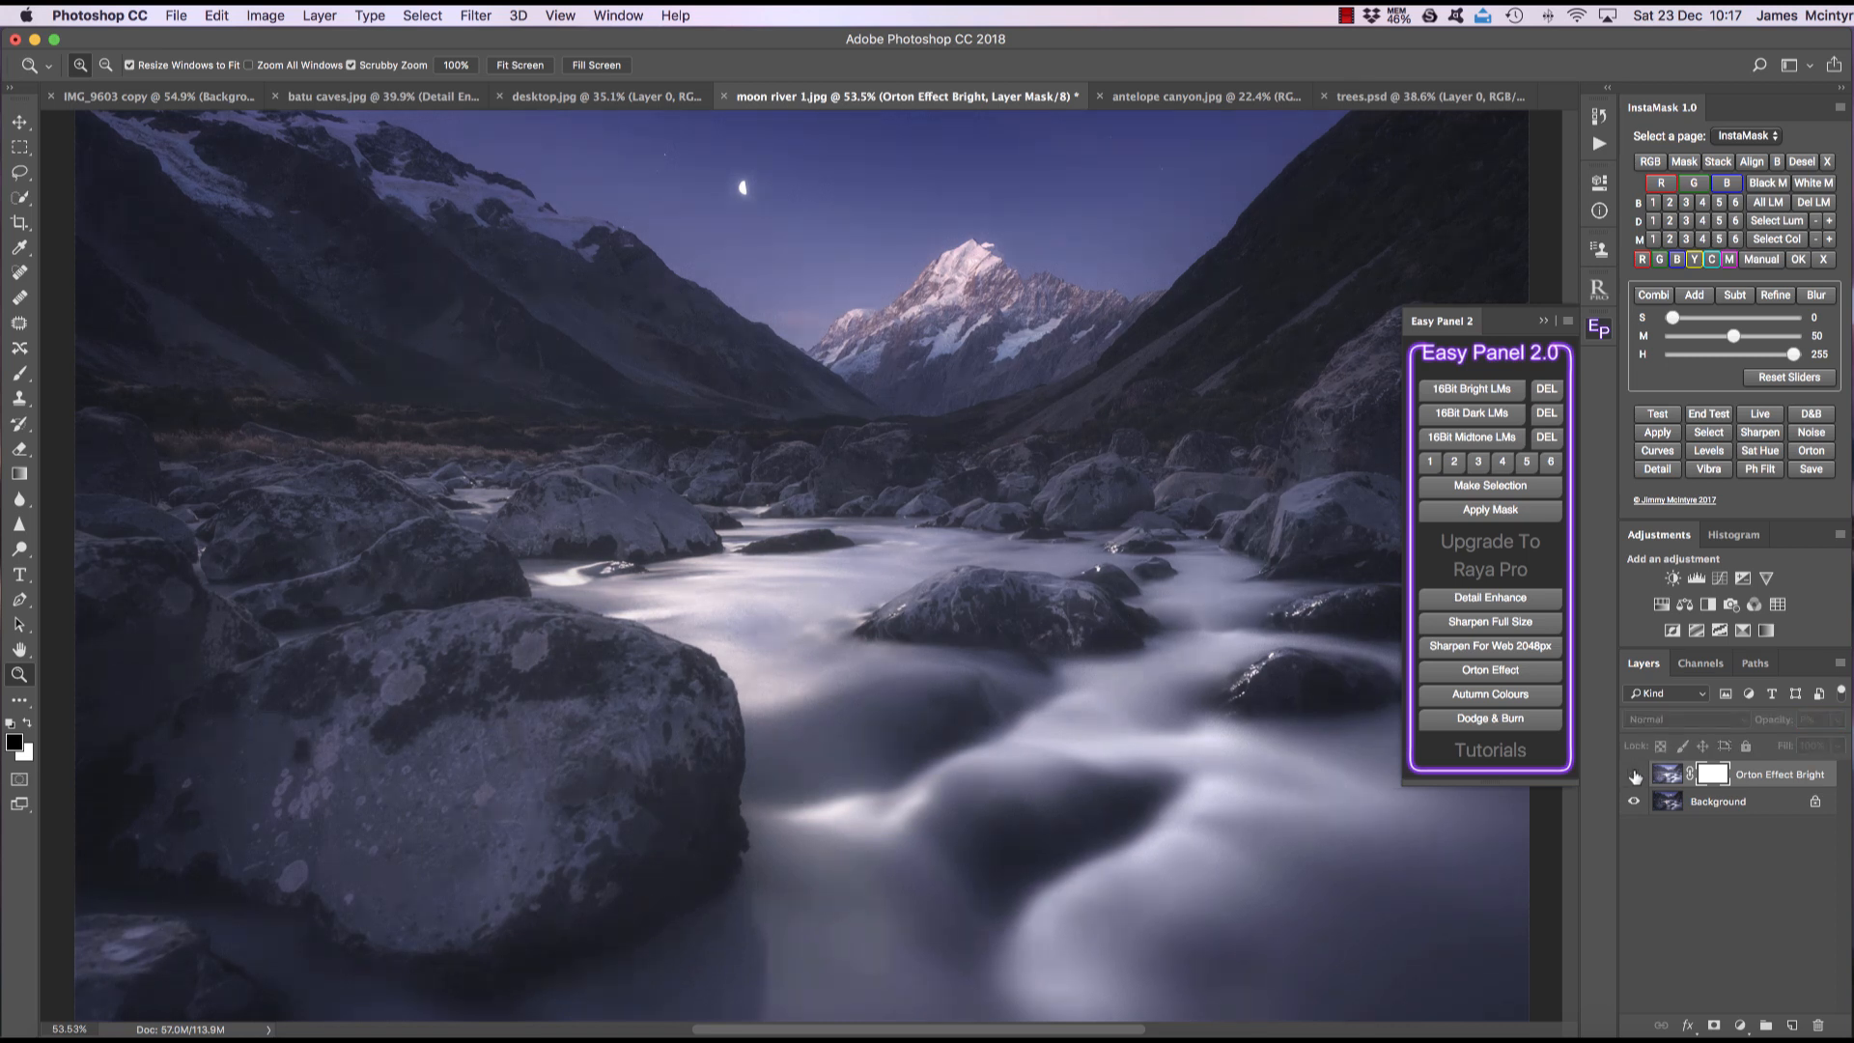
{"action": "mouse_move", "coordinate": [1406, 96]}
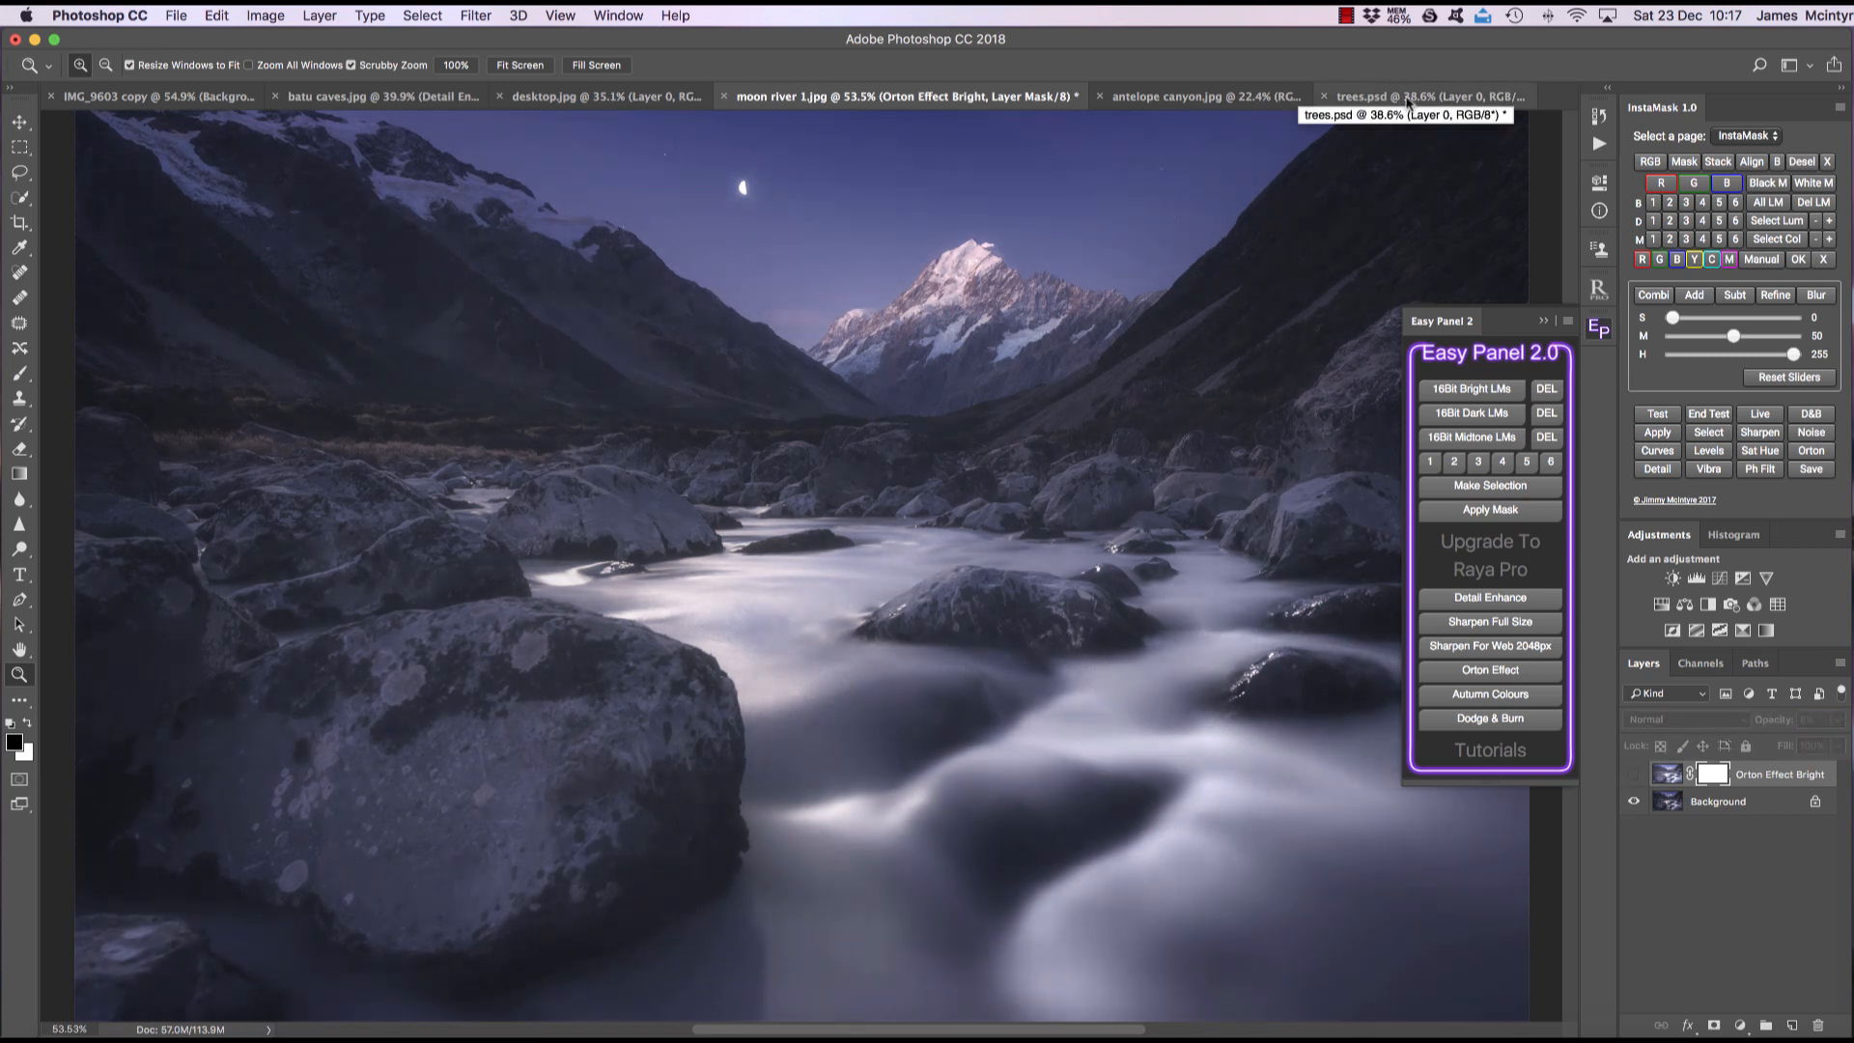
Apply Easy Panel's Autumn Colours to the trees.psd bamboo forest photo
{"action": "left_click", "coordinate": [1418, 96]}
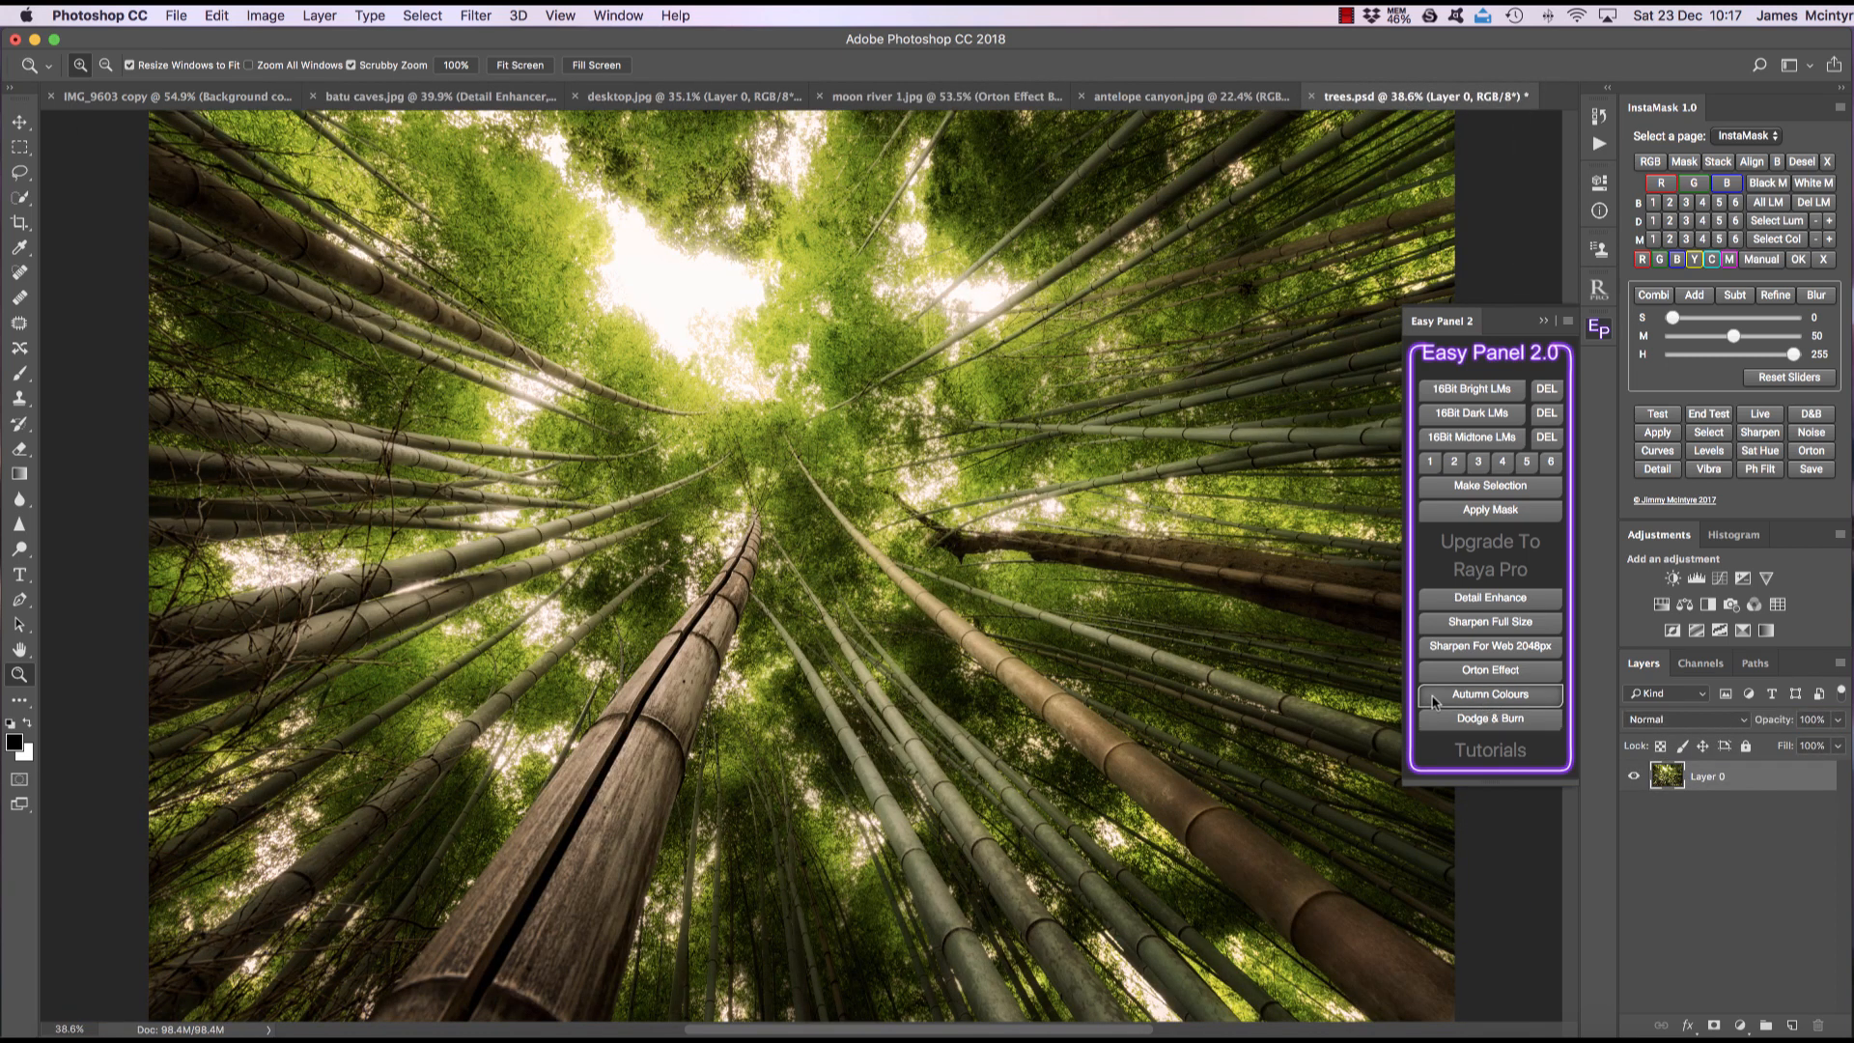
{"action": "mouse_move", "coordinate": [1400, 623]}
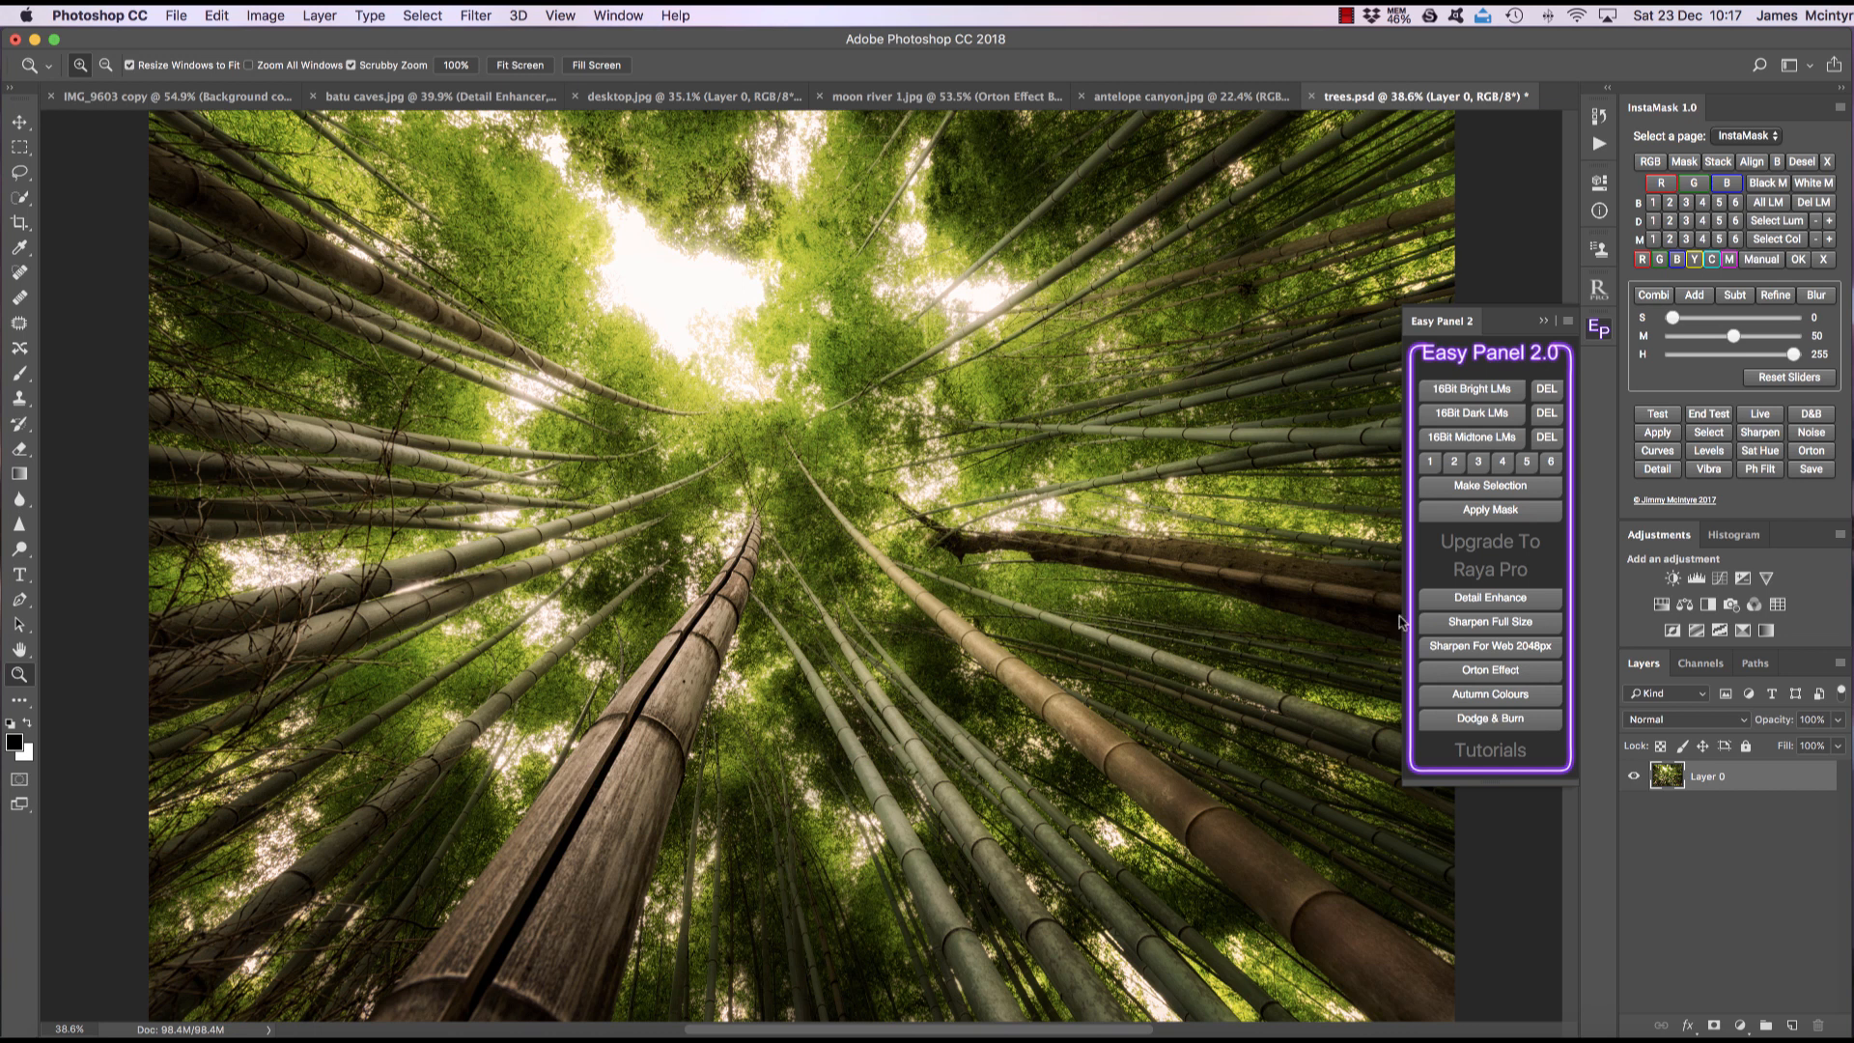
{"action": "left_click", "coordinate": [1489, 694]}
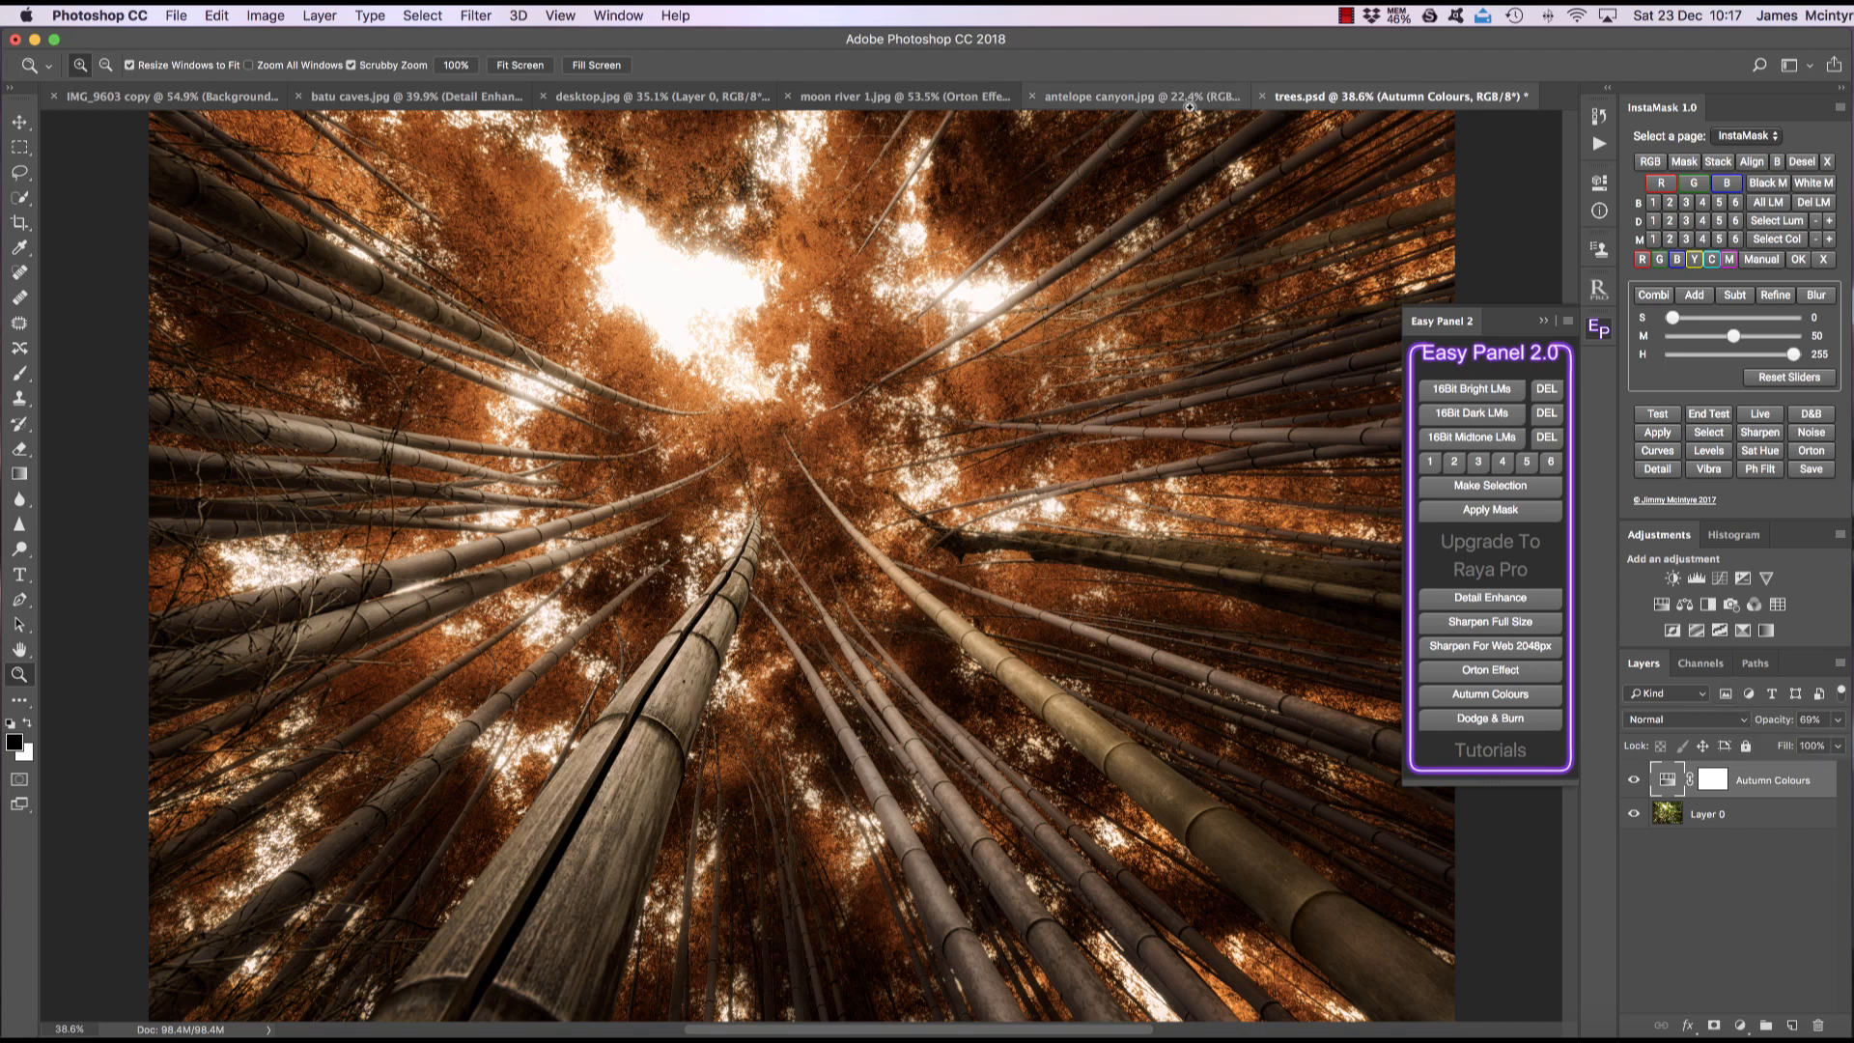
Add a painted Dodge & Burn layer to antelope canyon.jpg using Overlay blending
{"action": "left_click", "coordinate": [1132, 96]}
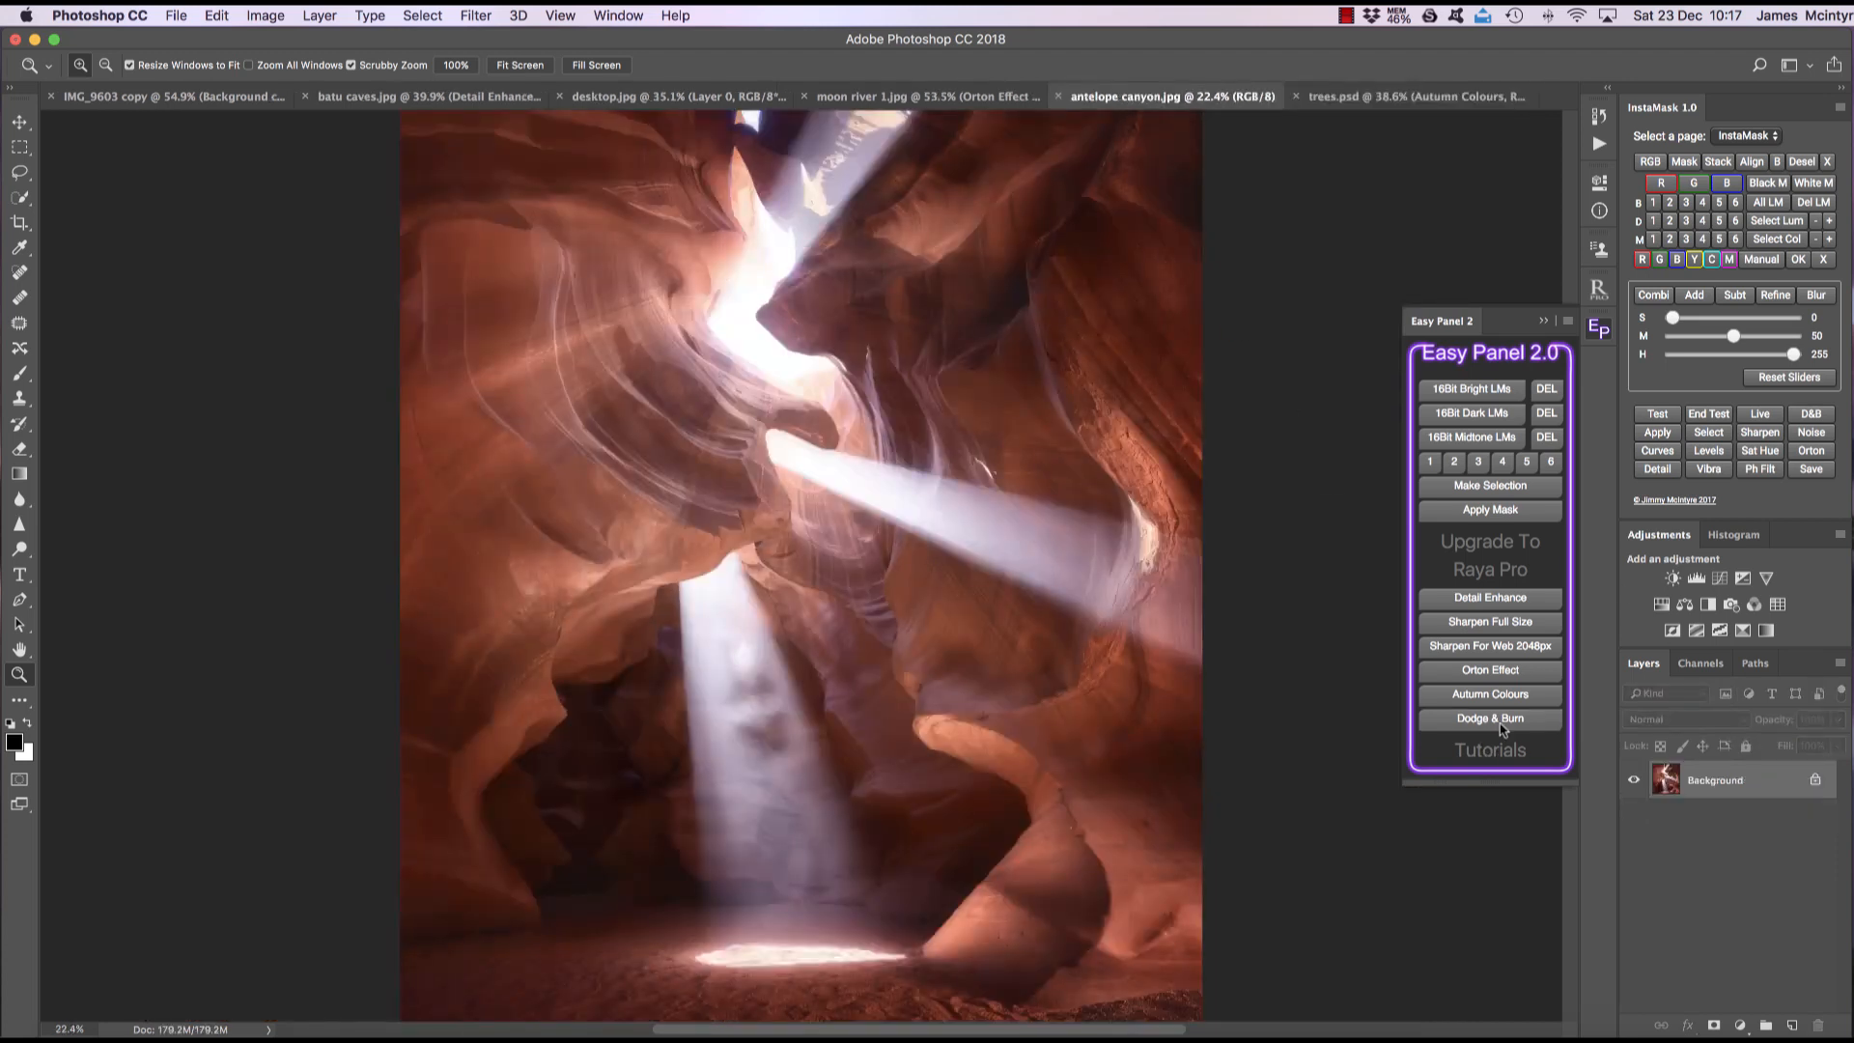
{"action": "left_click", "coordinate": [1489, 717]}
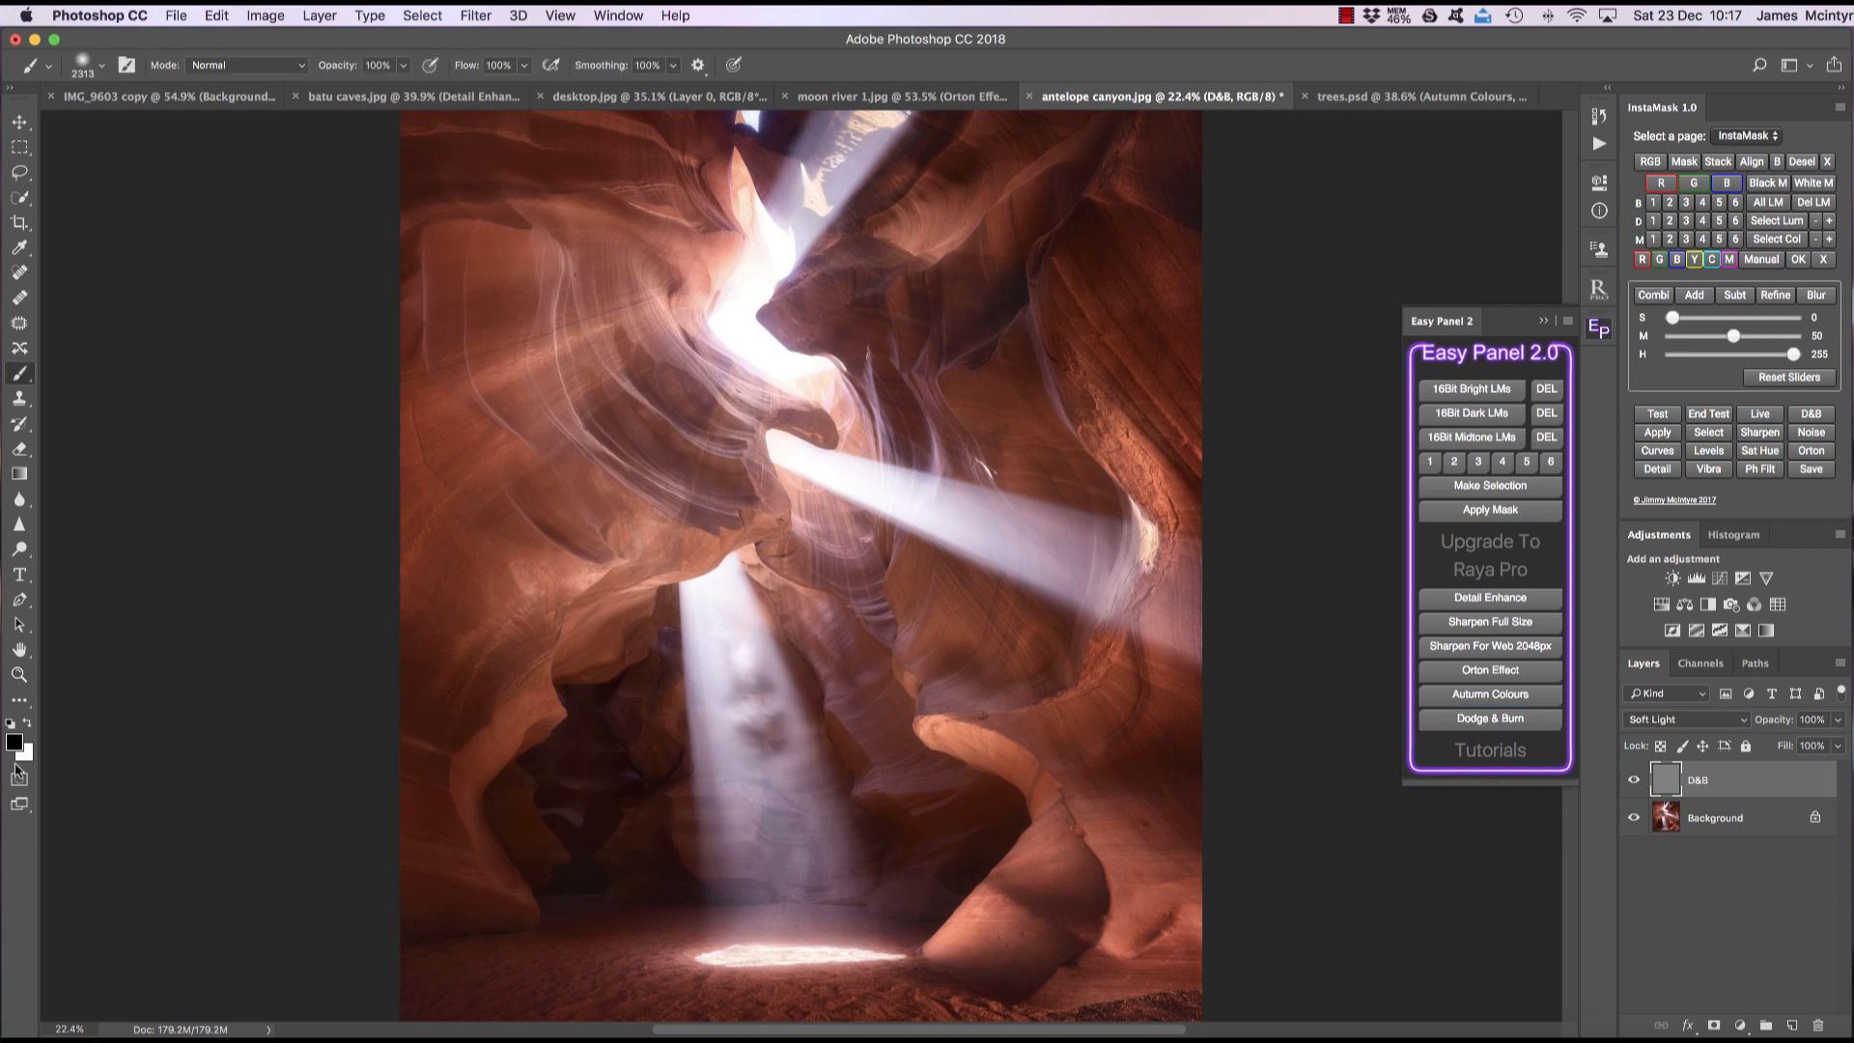
{"action": "mouse_move", "coordinate": [843, 798]}
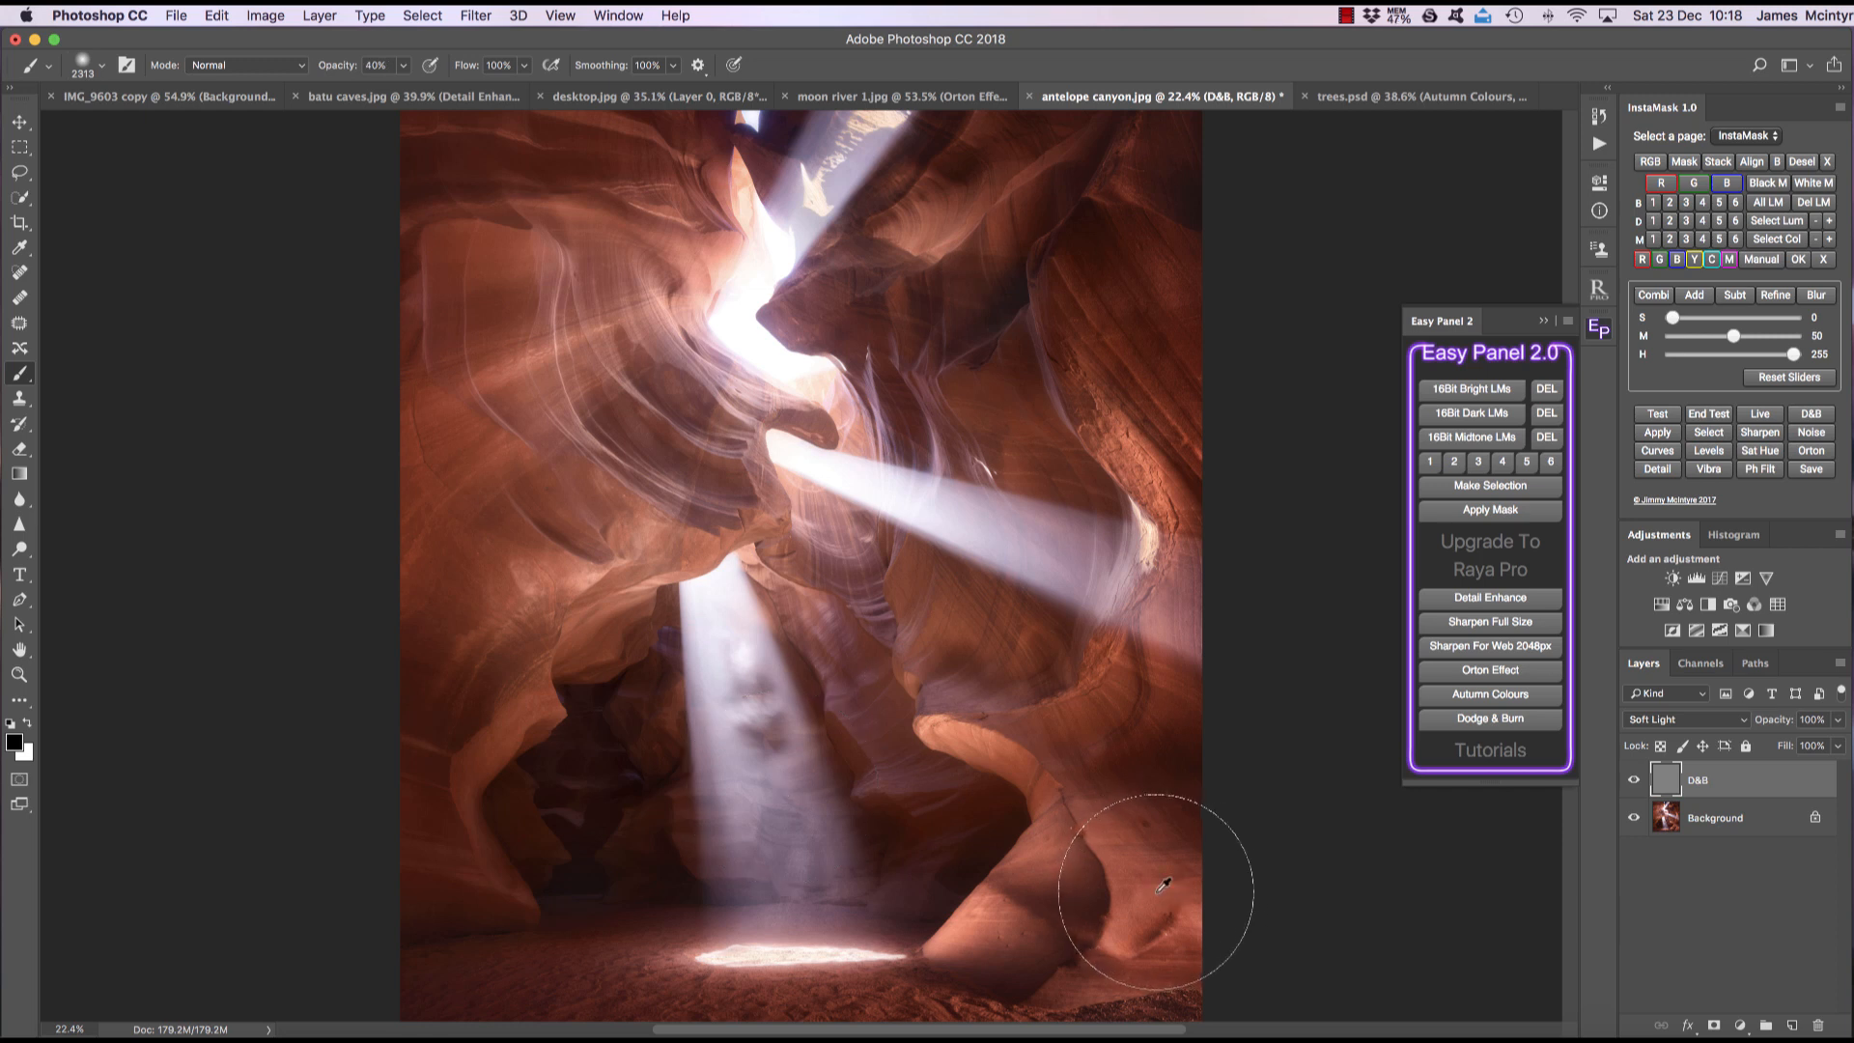
{"action": "mouse_move", "coordinate": [463, 606]}
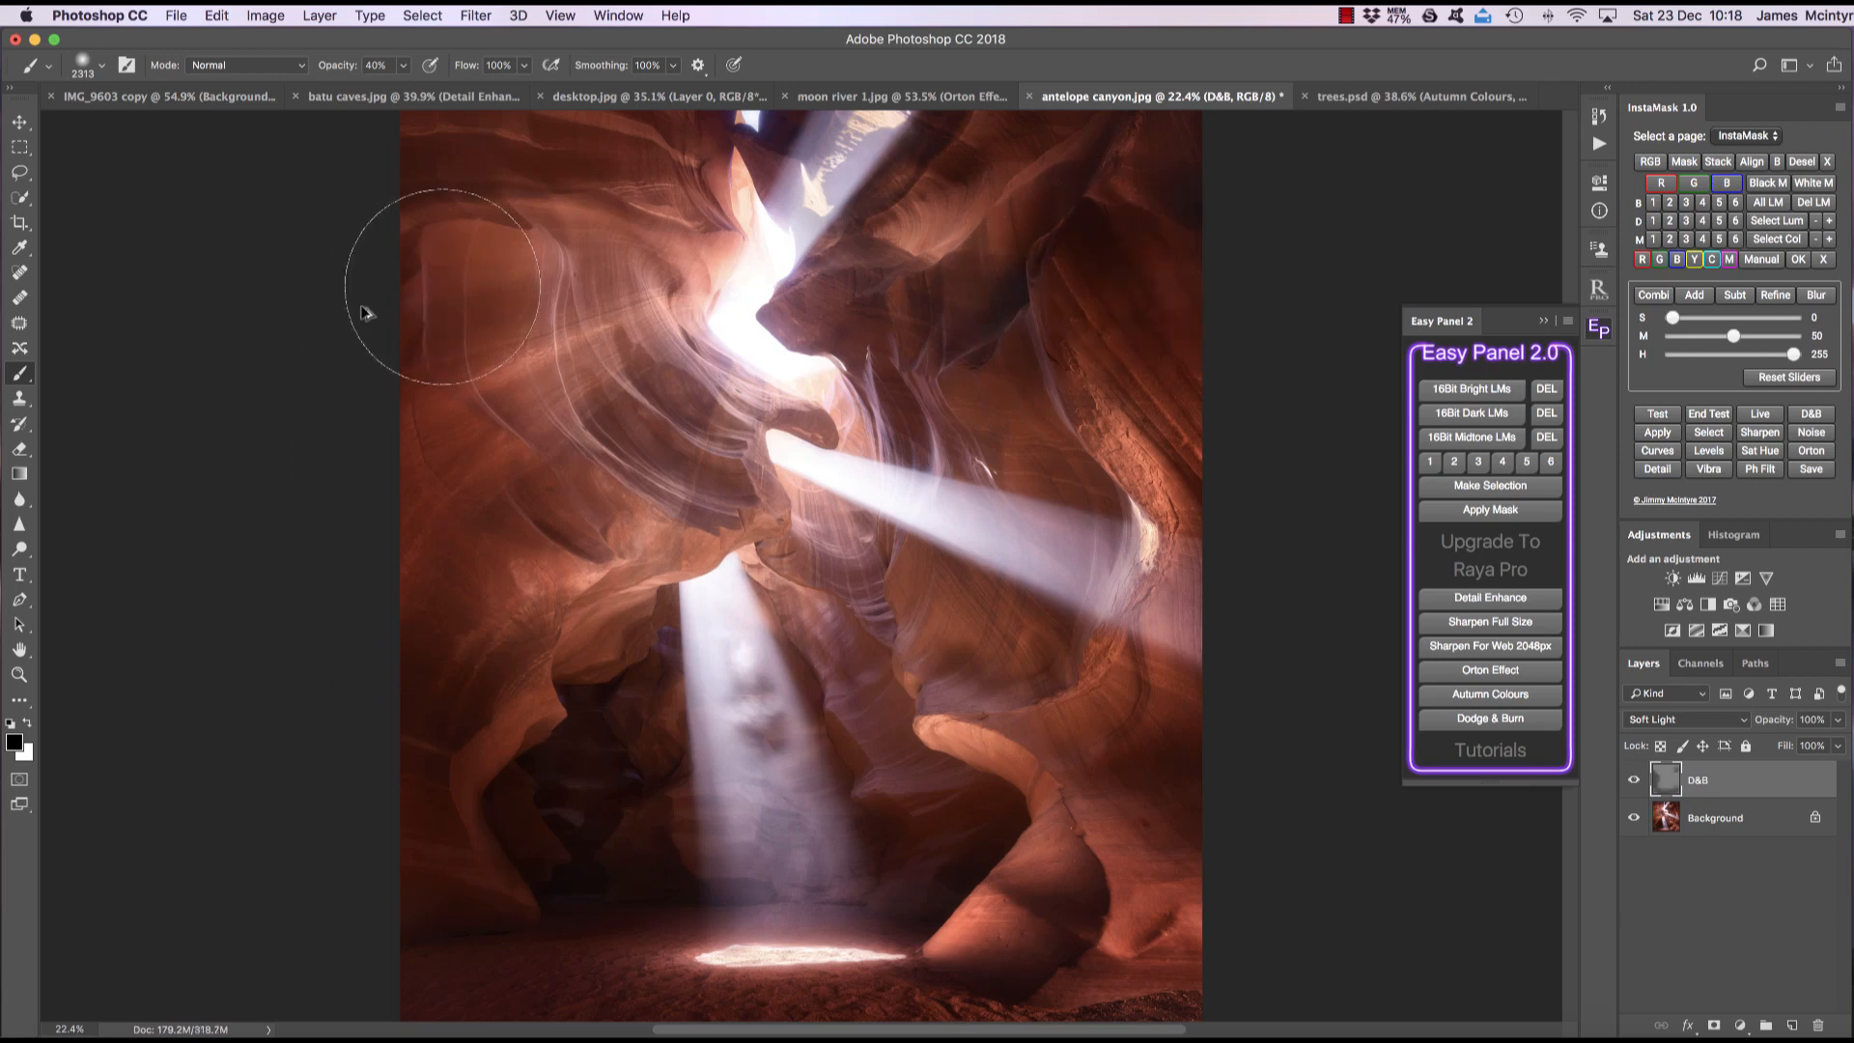
{"action": "mouse_move", "coordinate": [679, 437]}
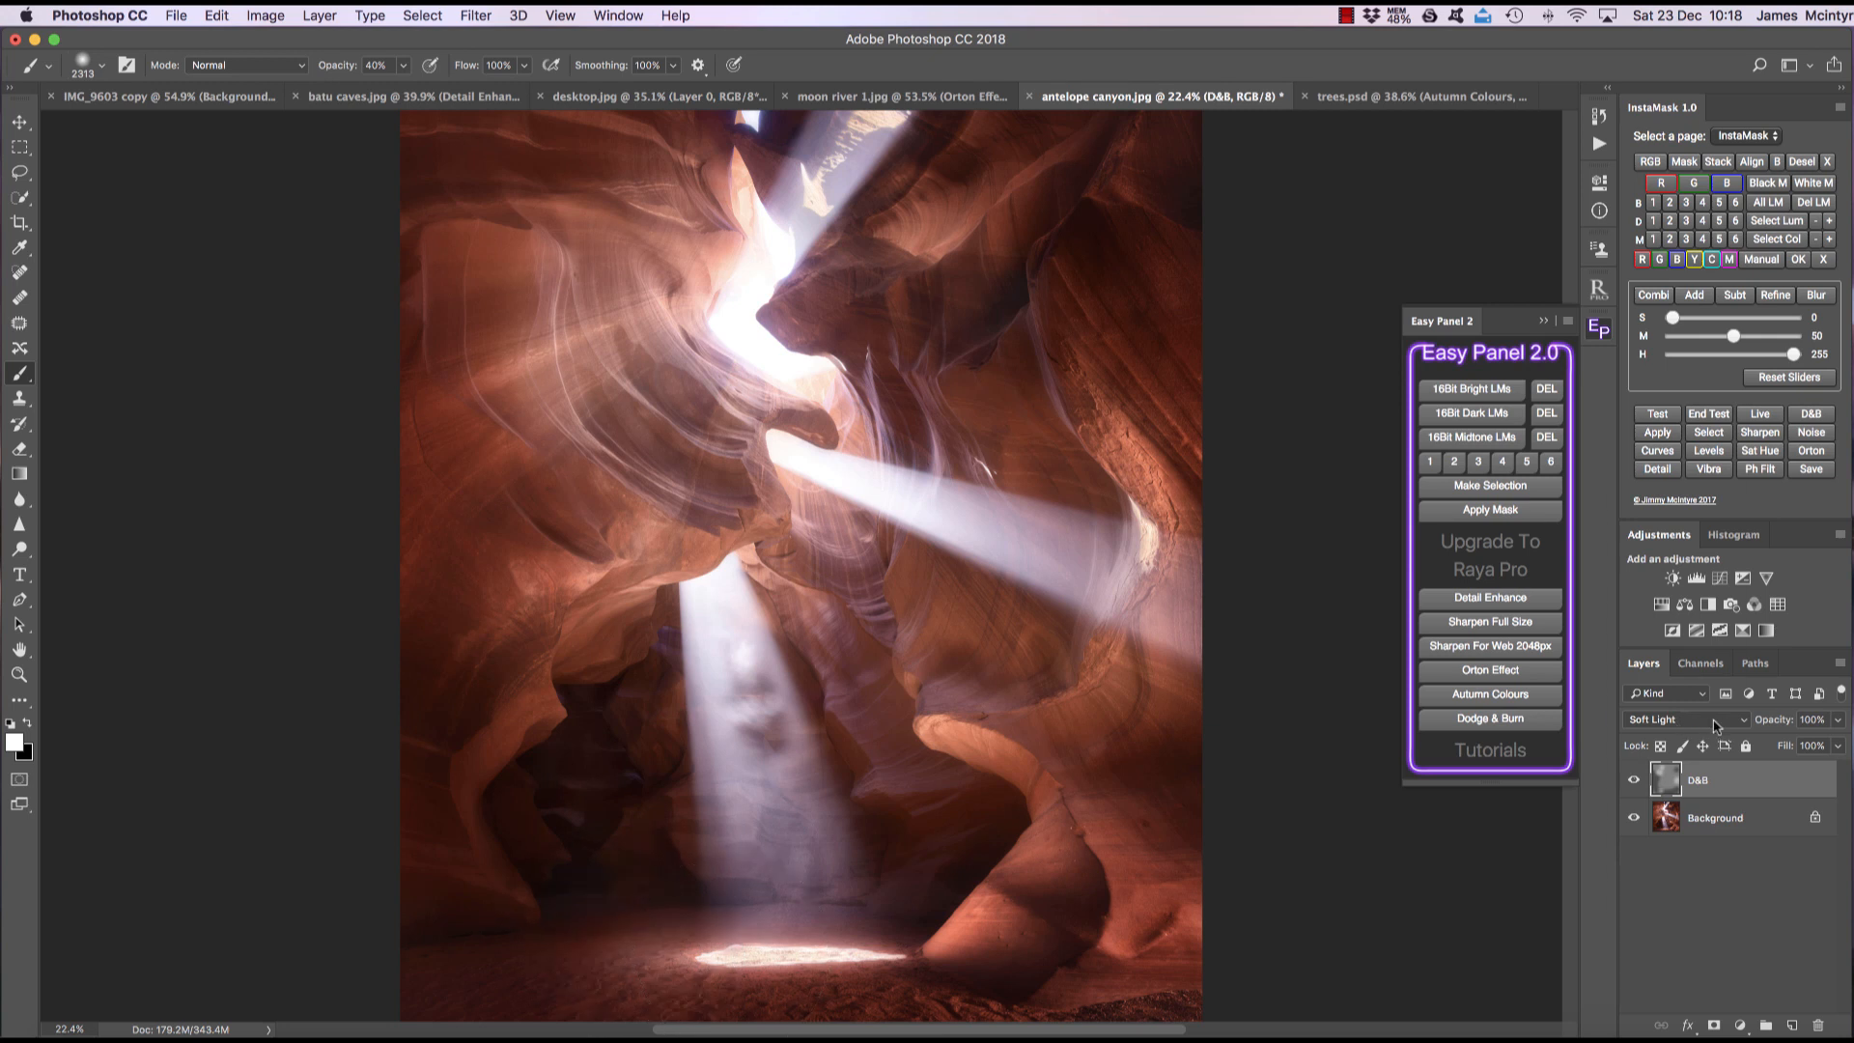
{"action": "left_click", "coordinate": [1681, 719]}
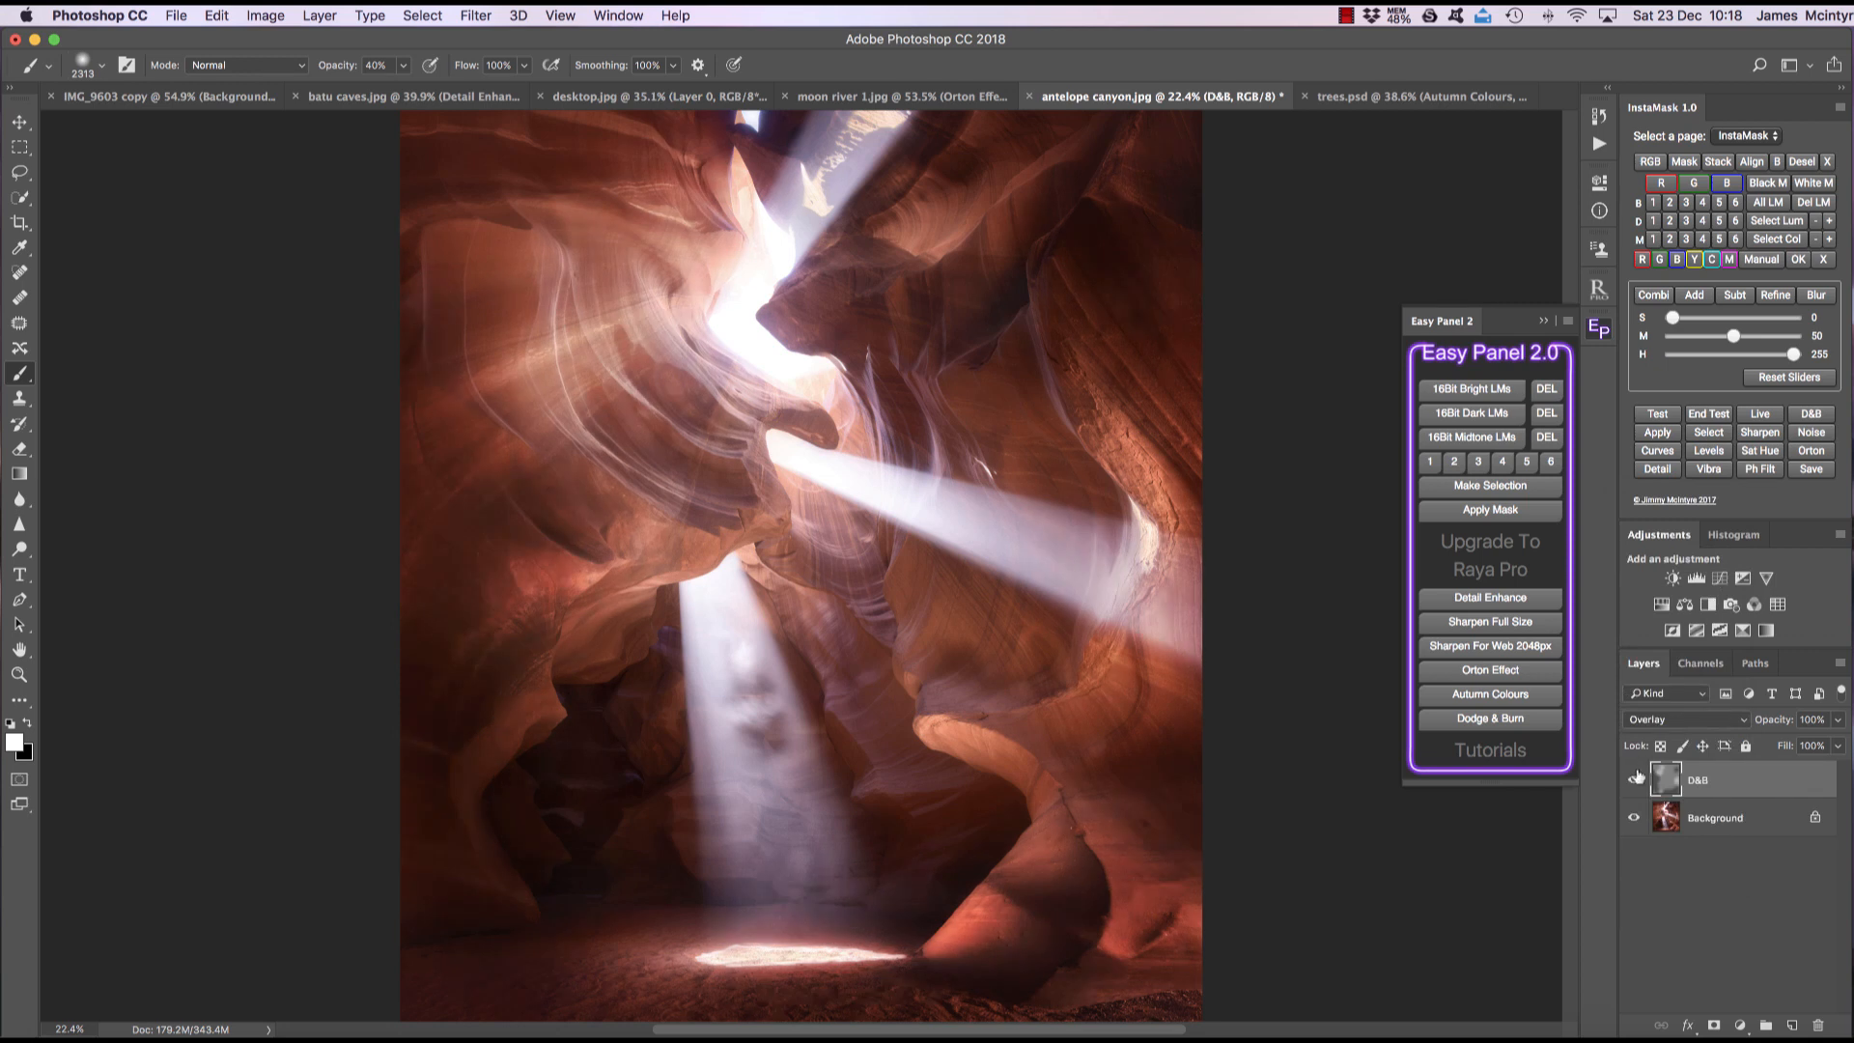